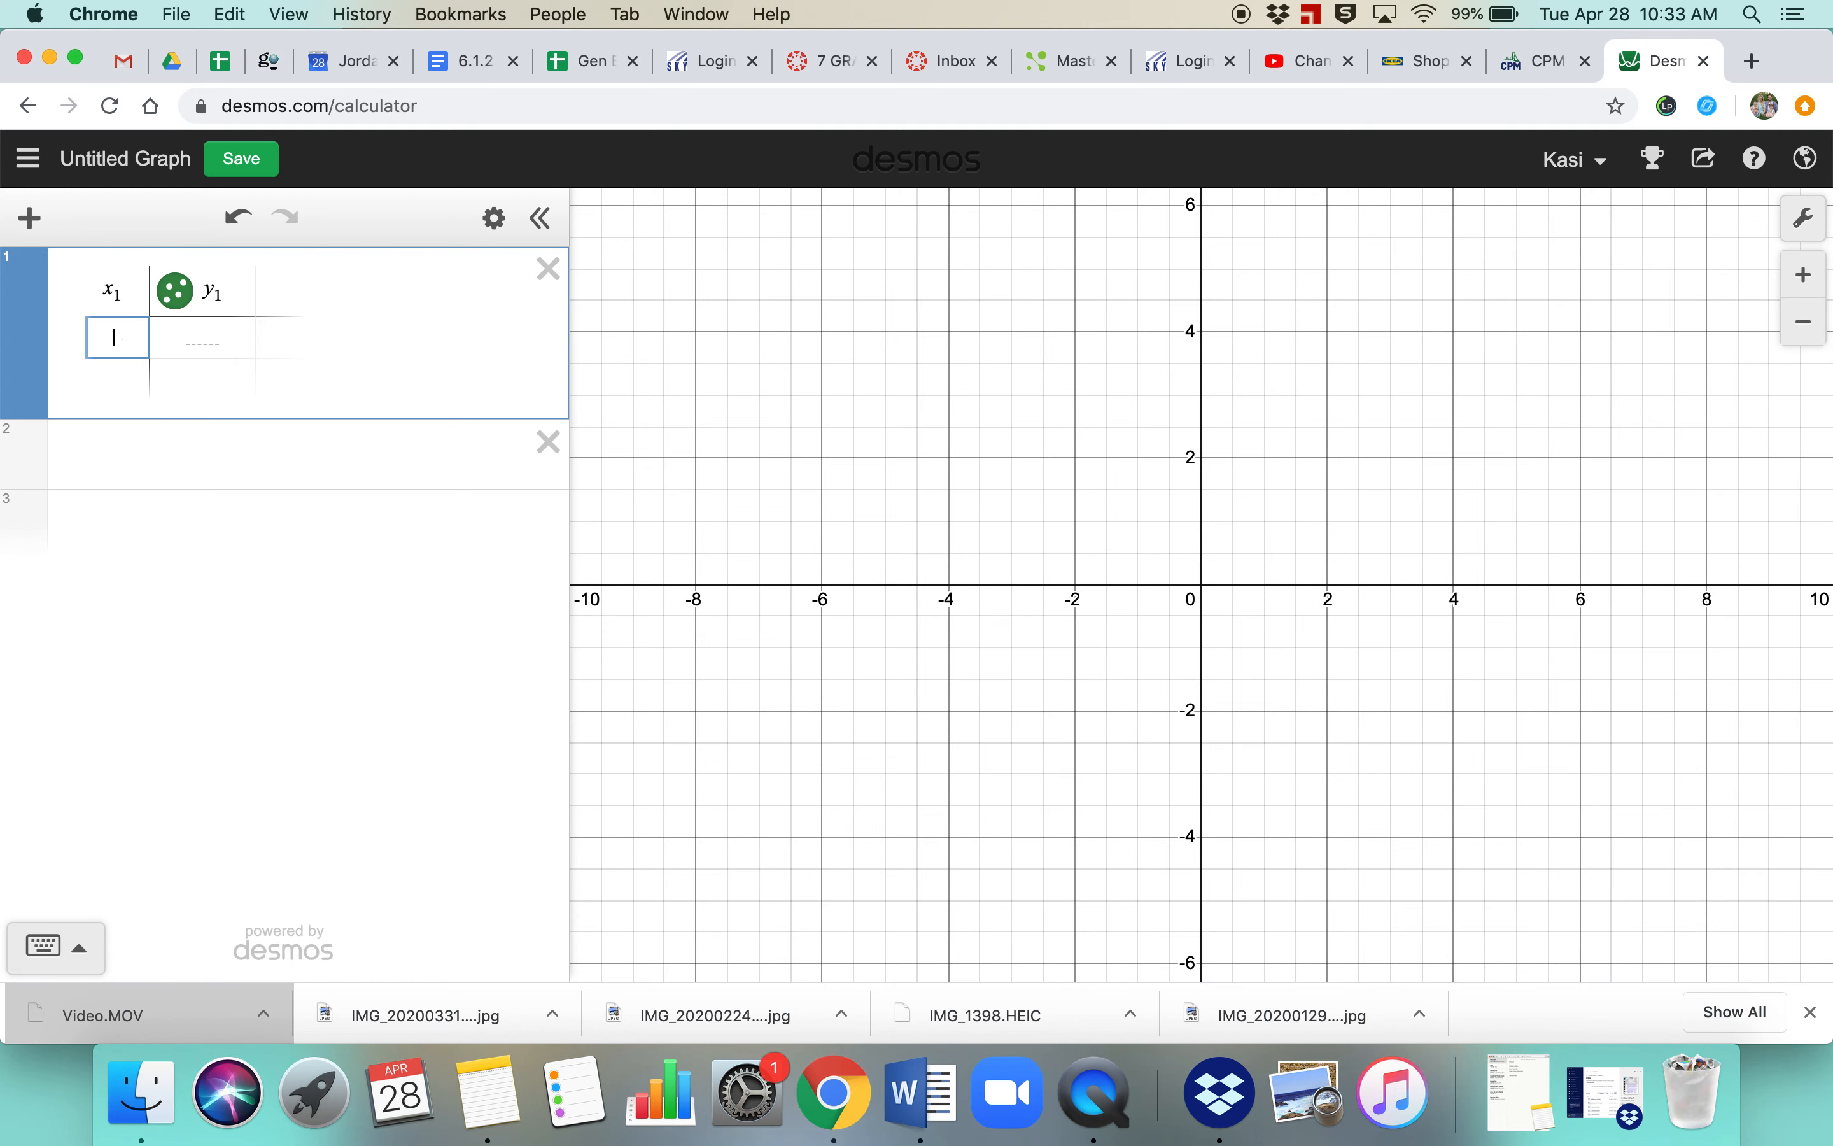
Step: Delete the empty x₁/y₁ table, leaving only blank expression lines
left_click(547, 268)
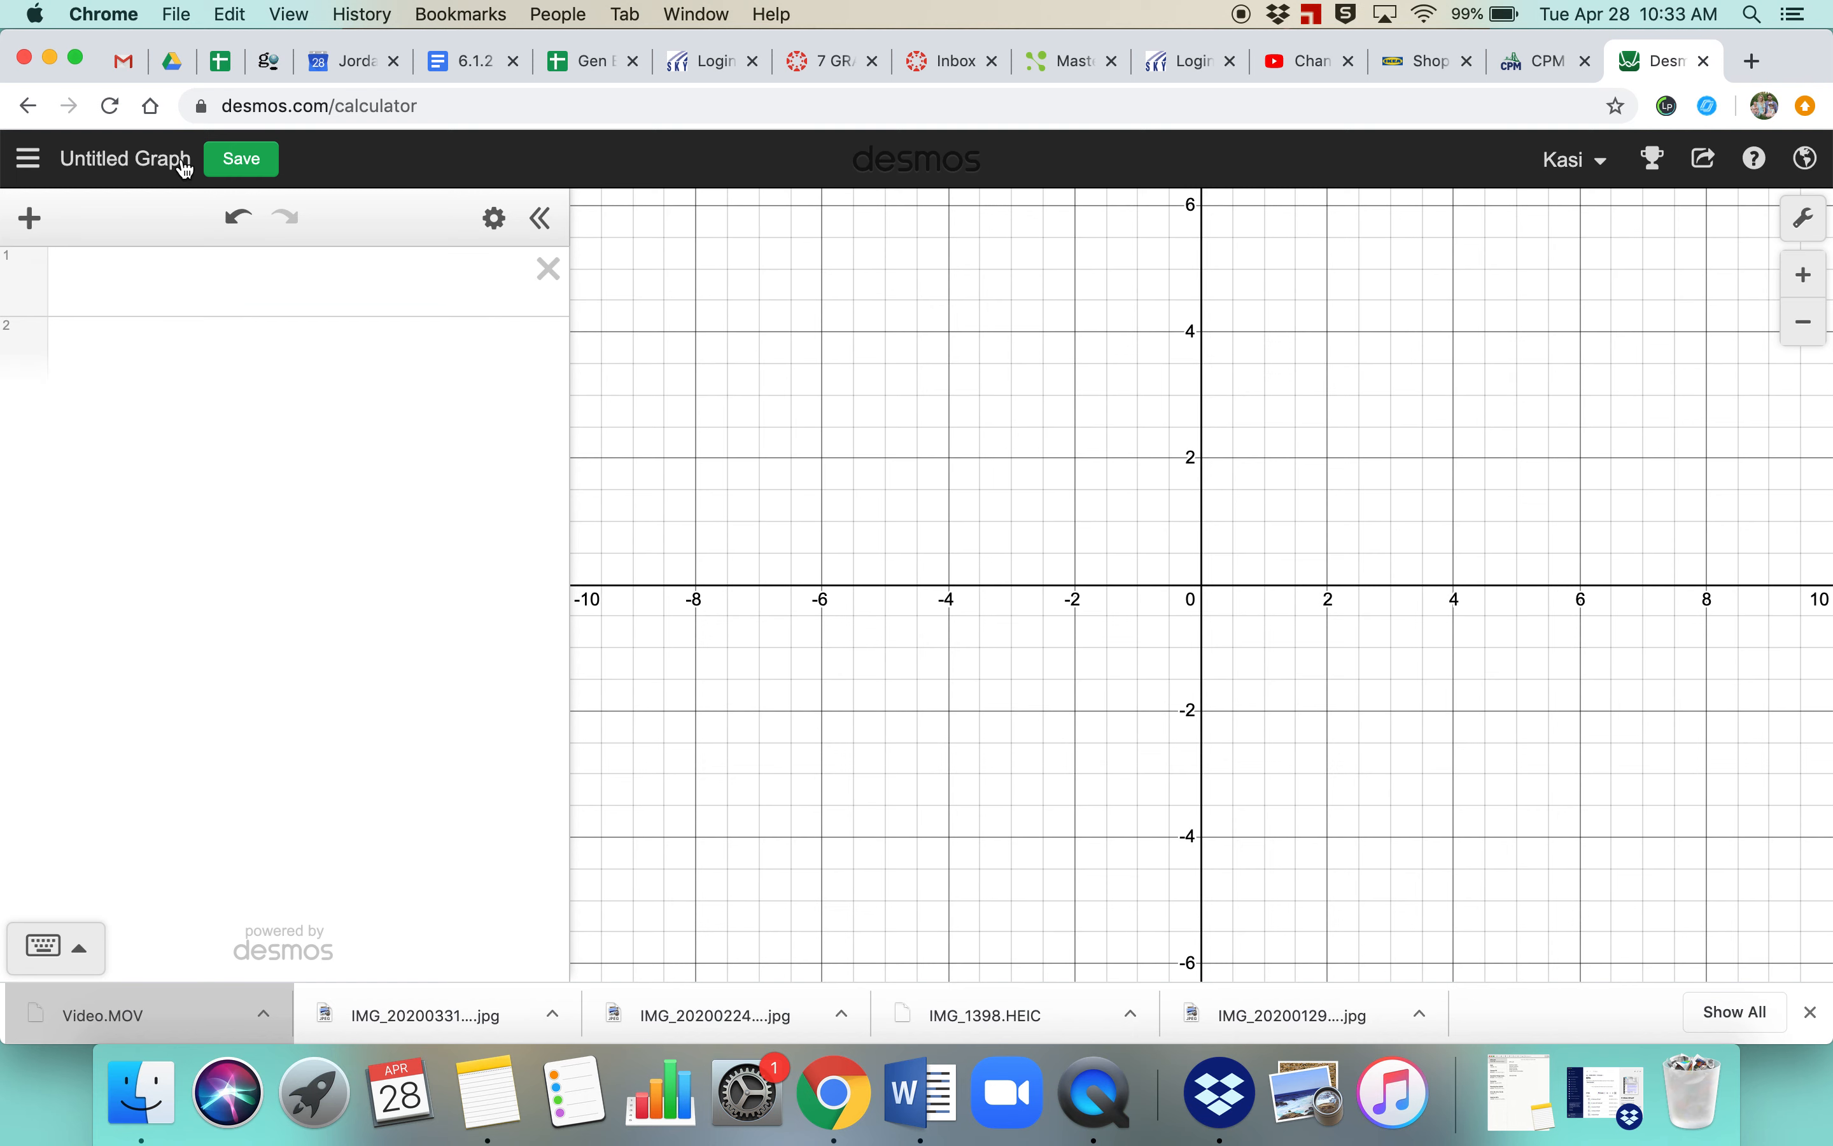
Step: Add a new x₁, y₁ table and pick a colour for its plotted points
left_click(28, 219)
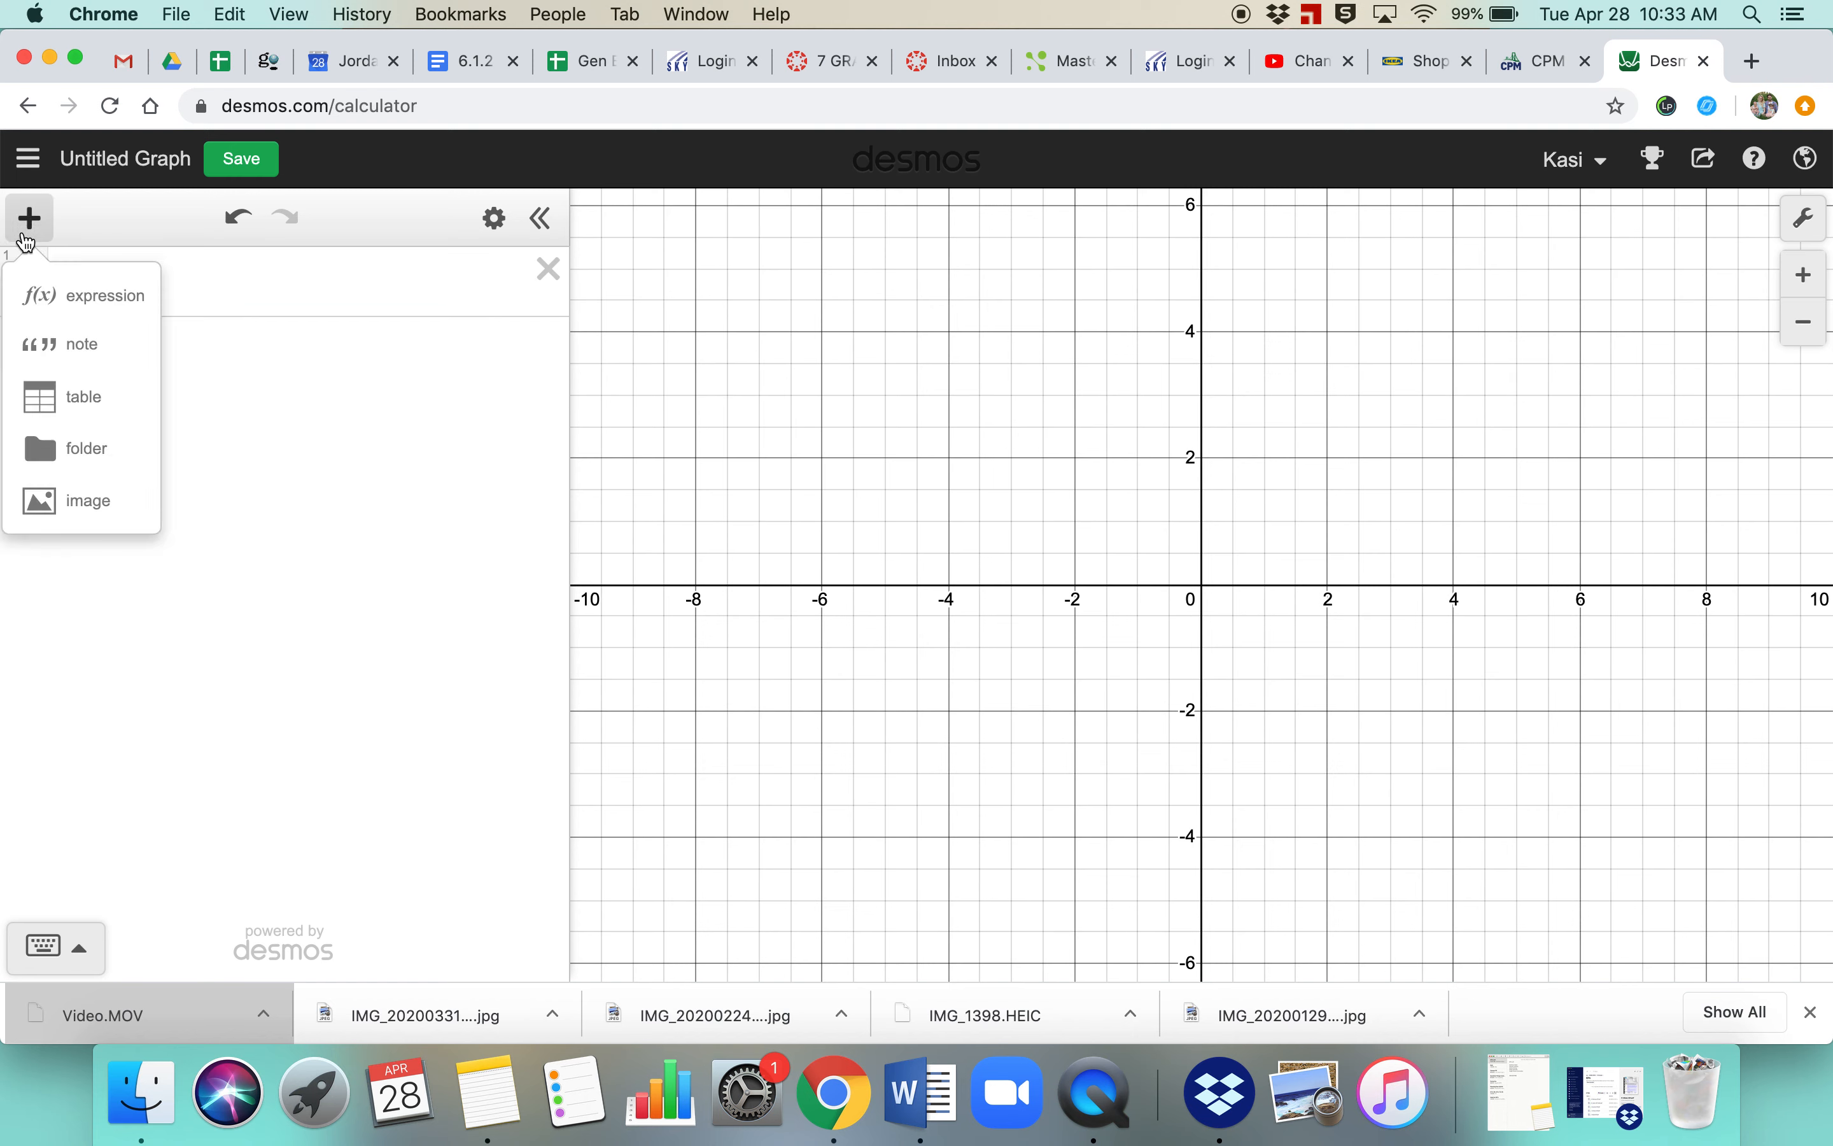
left_click(83, 395)
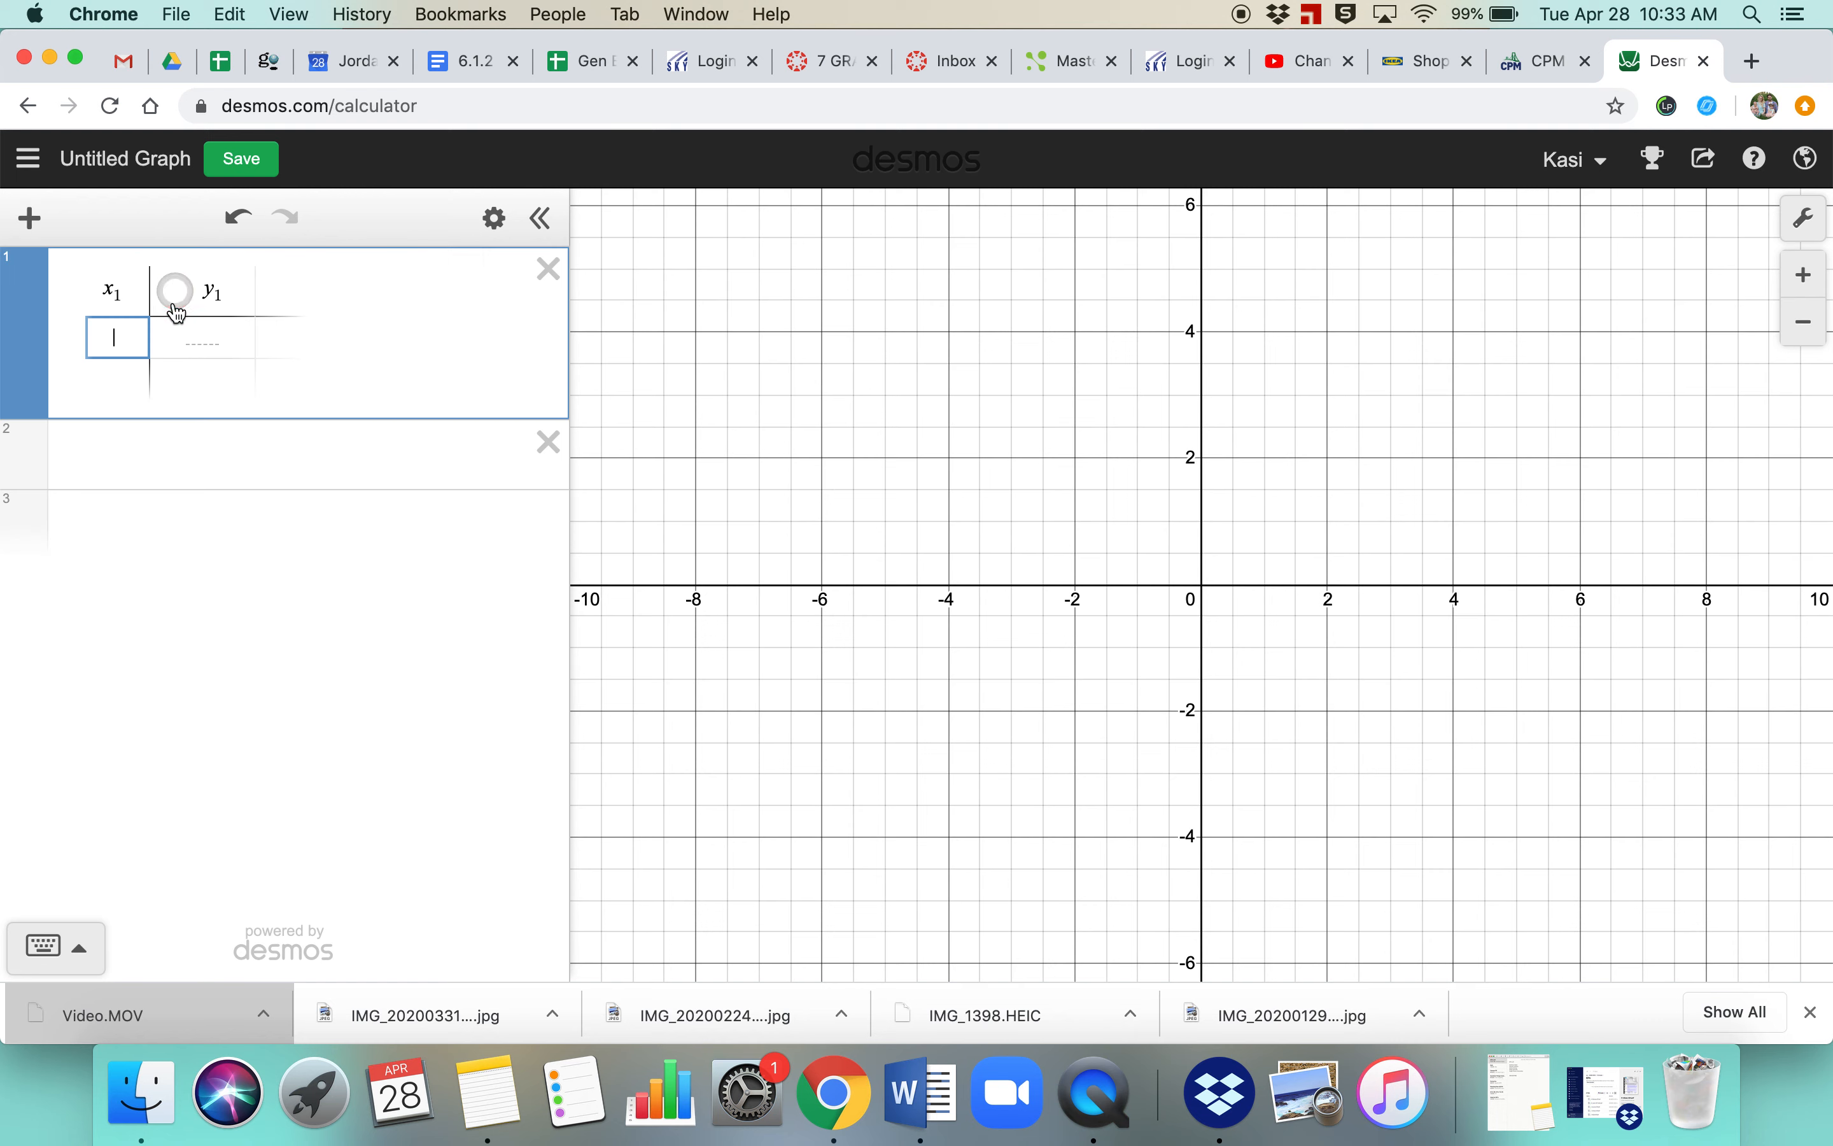
left_click(176, 292)
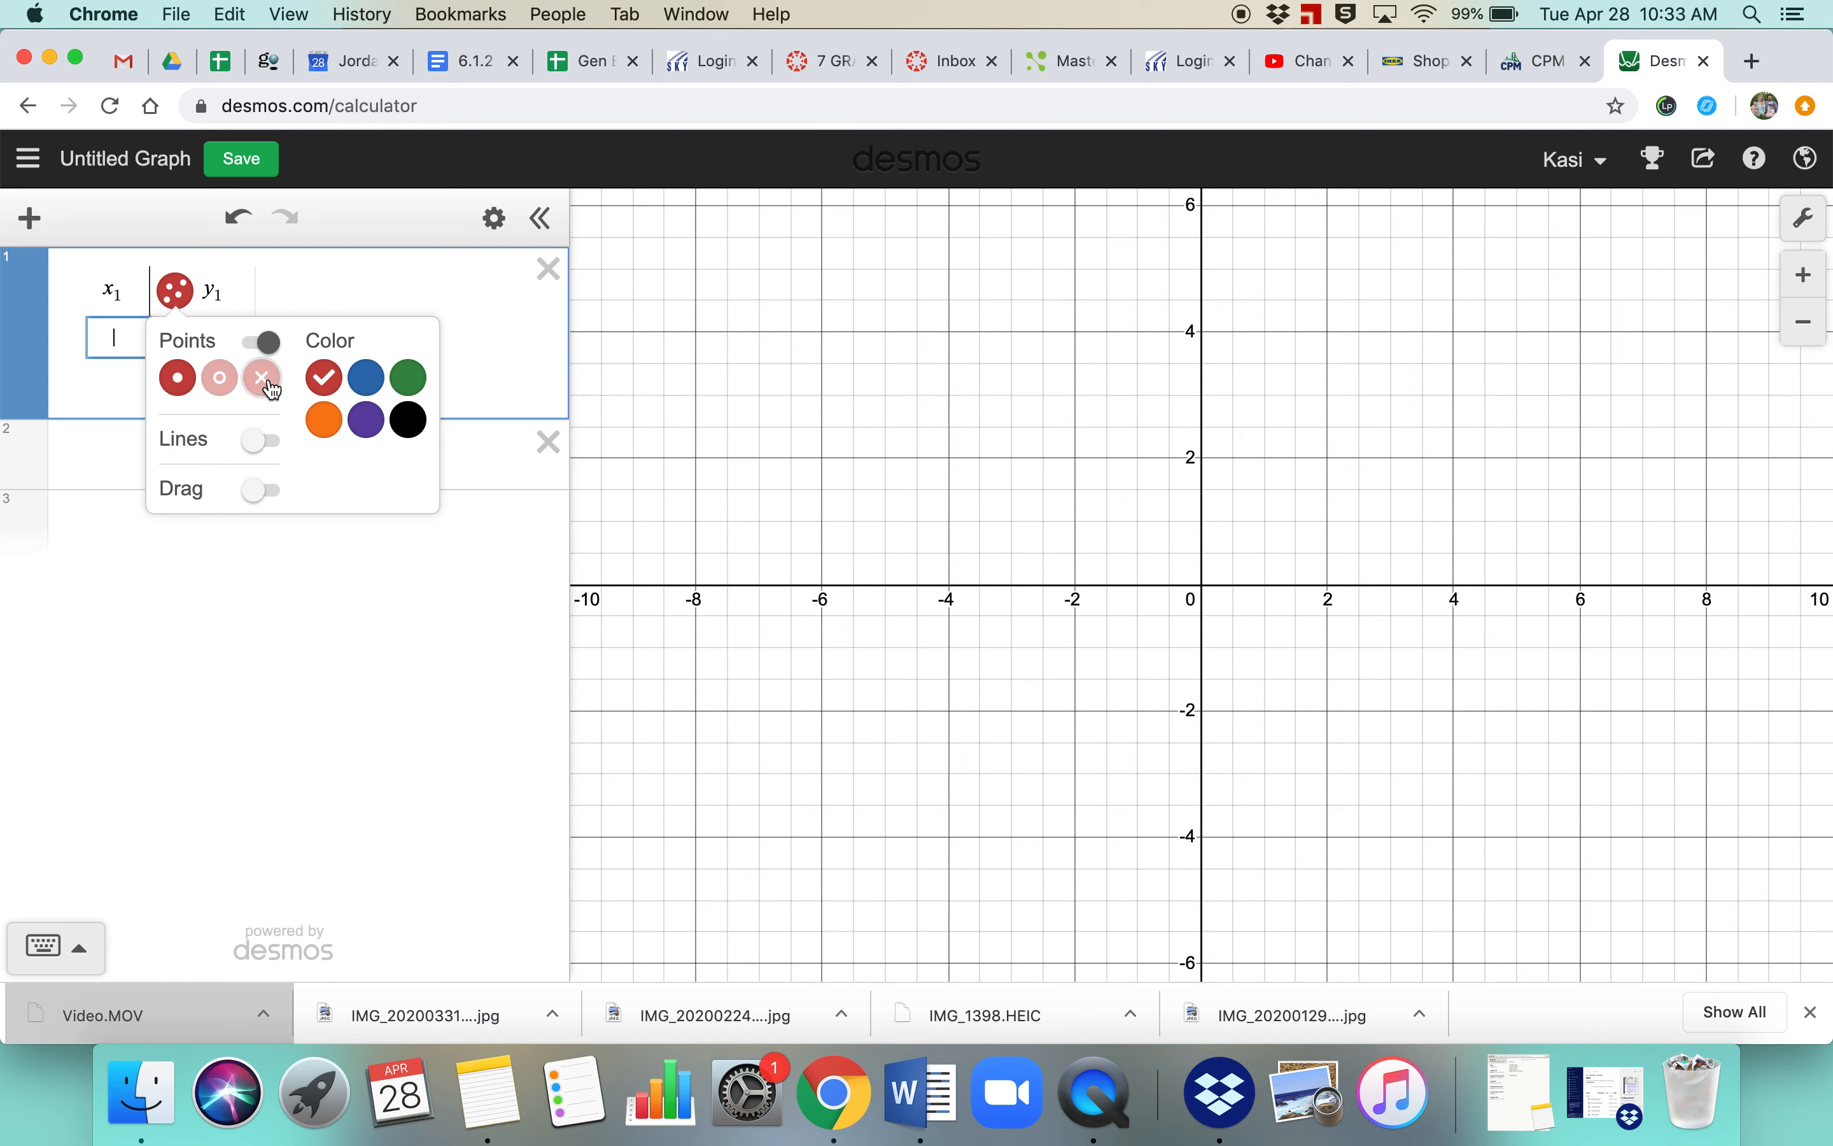
left_click(409, 377)
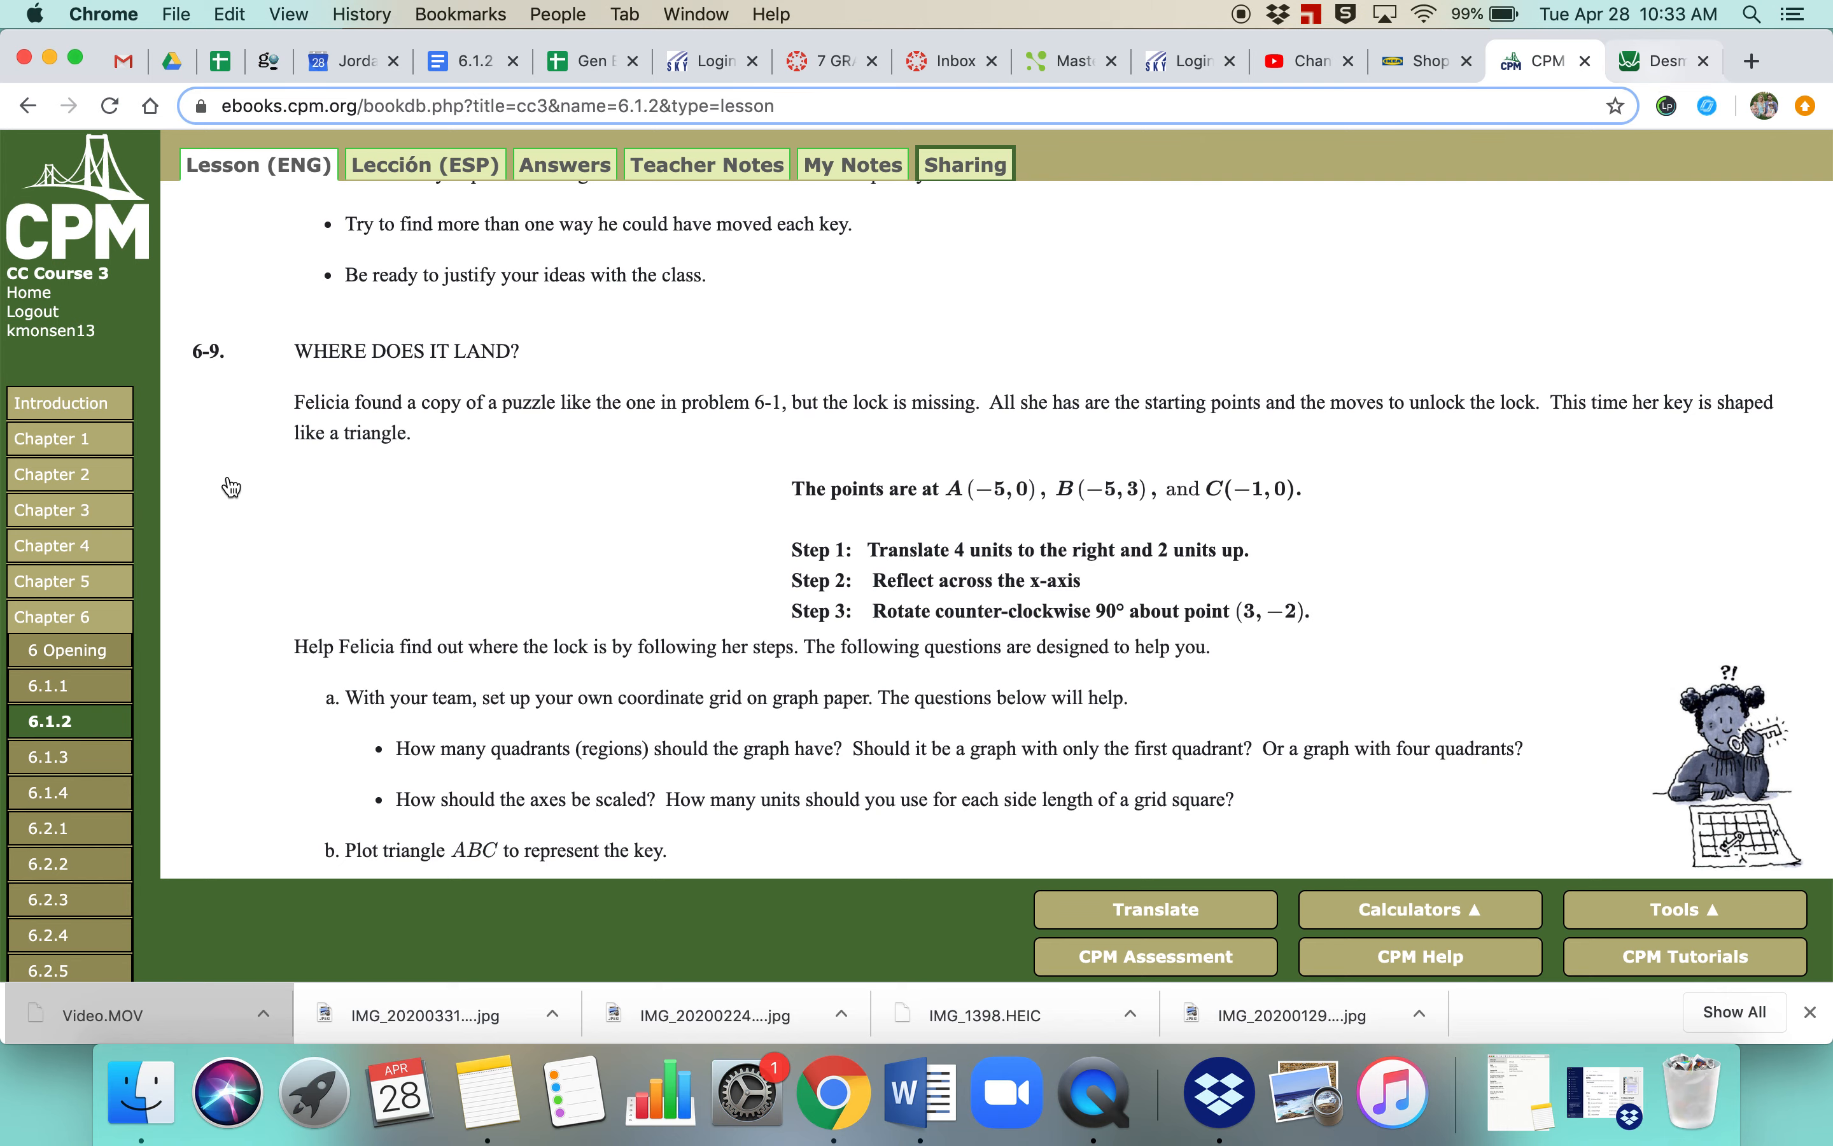
Step: Enter point A (−5, 0) in the first table row, checking coordinates in the CPM lesson
left_click(1657, 61)
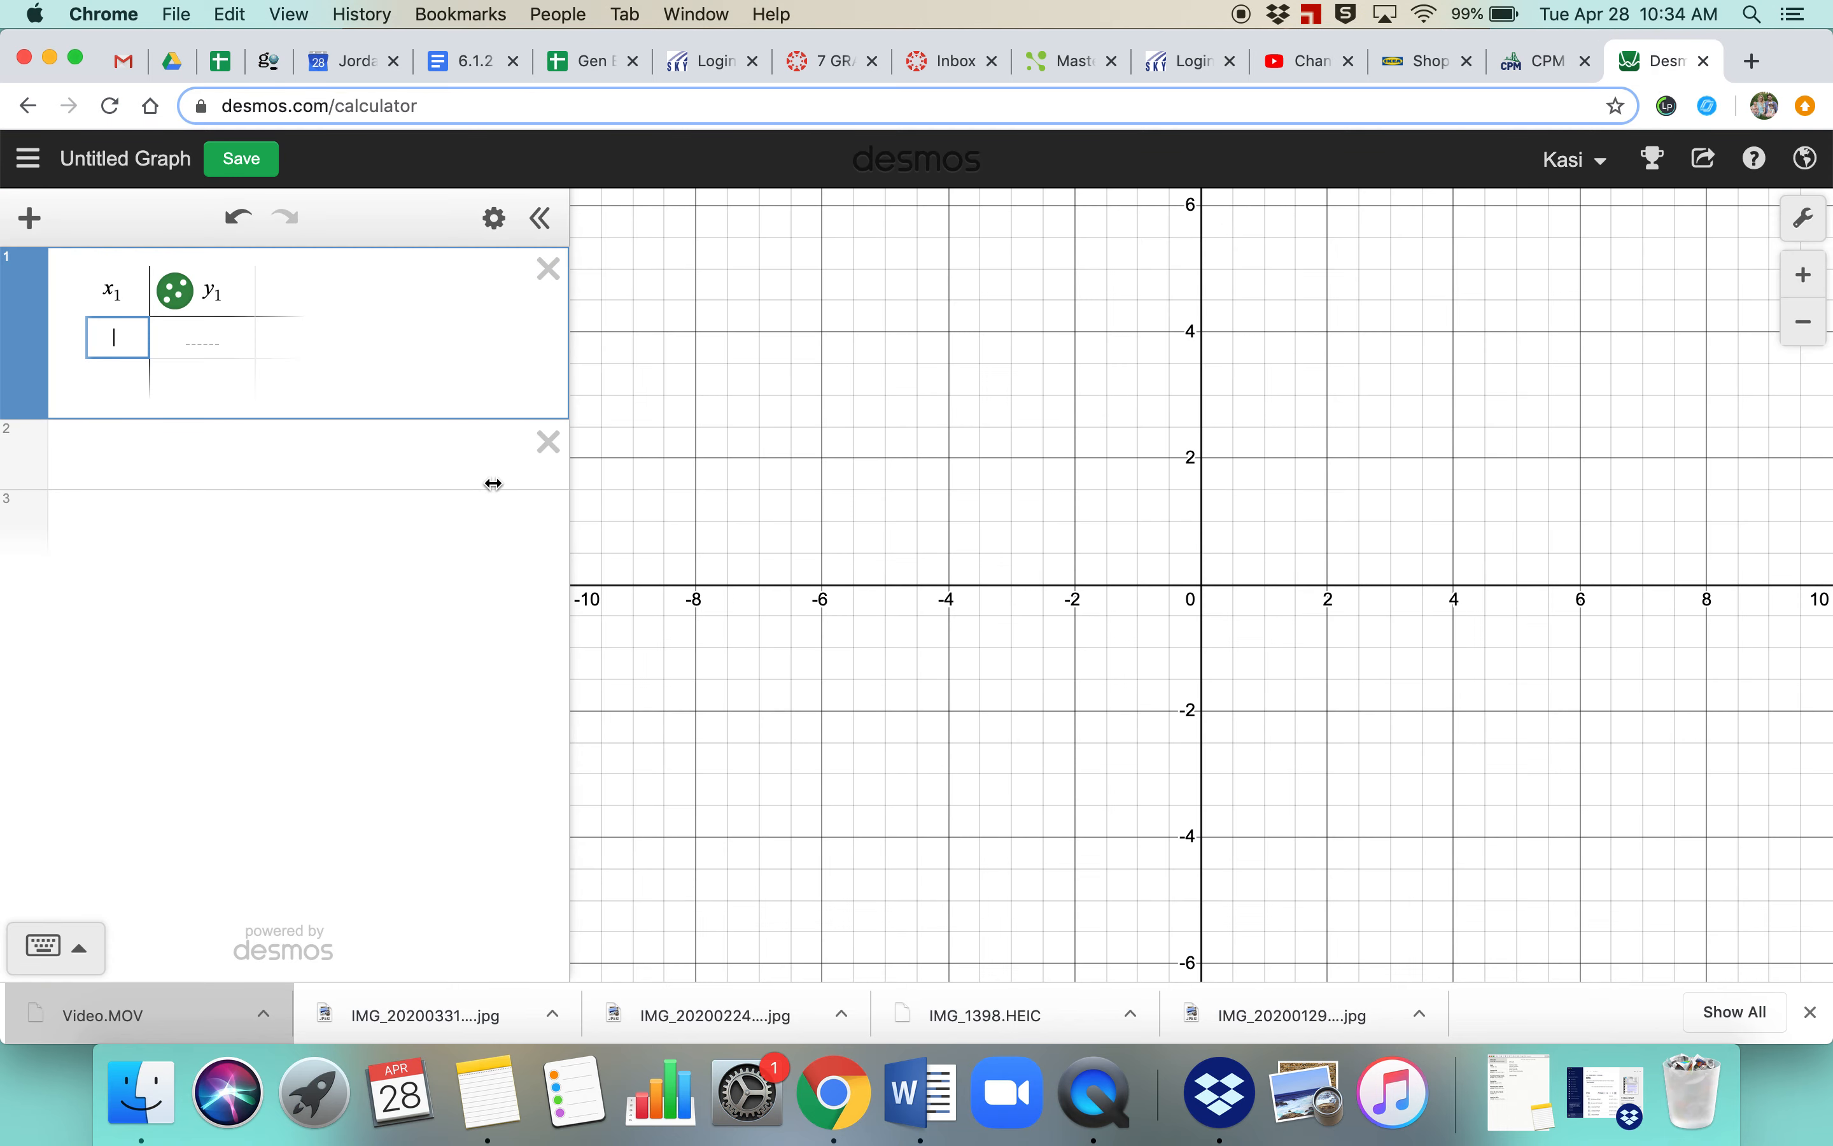
type("-5")
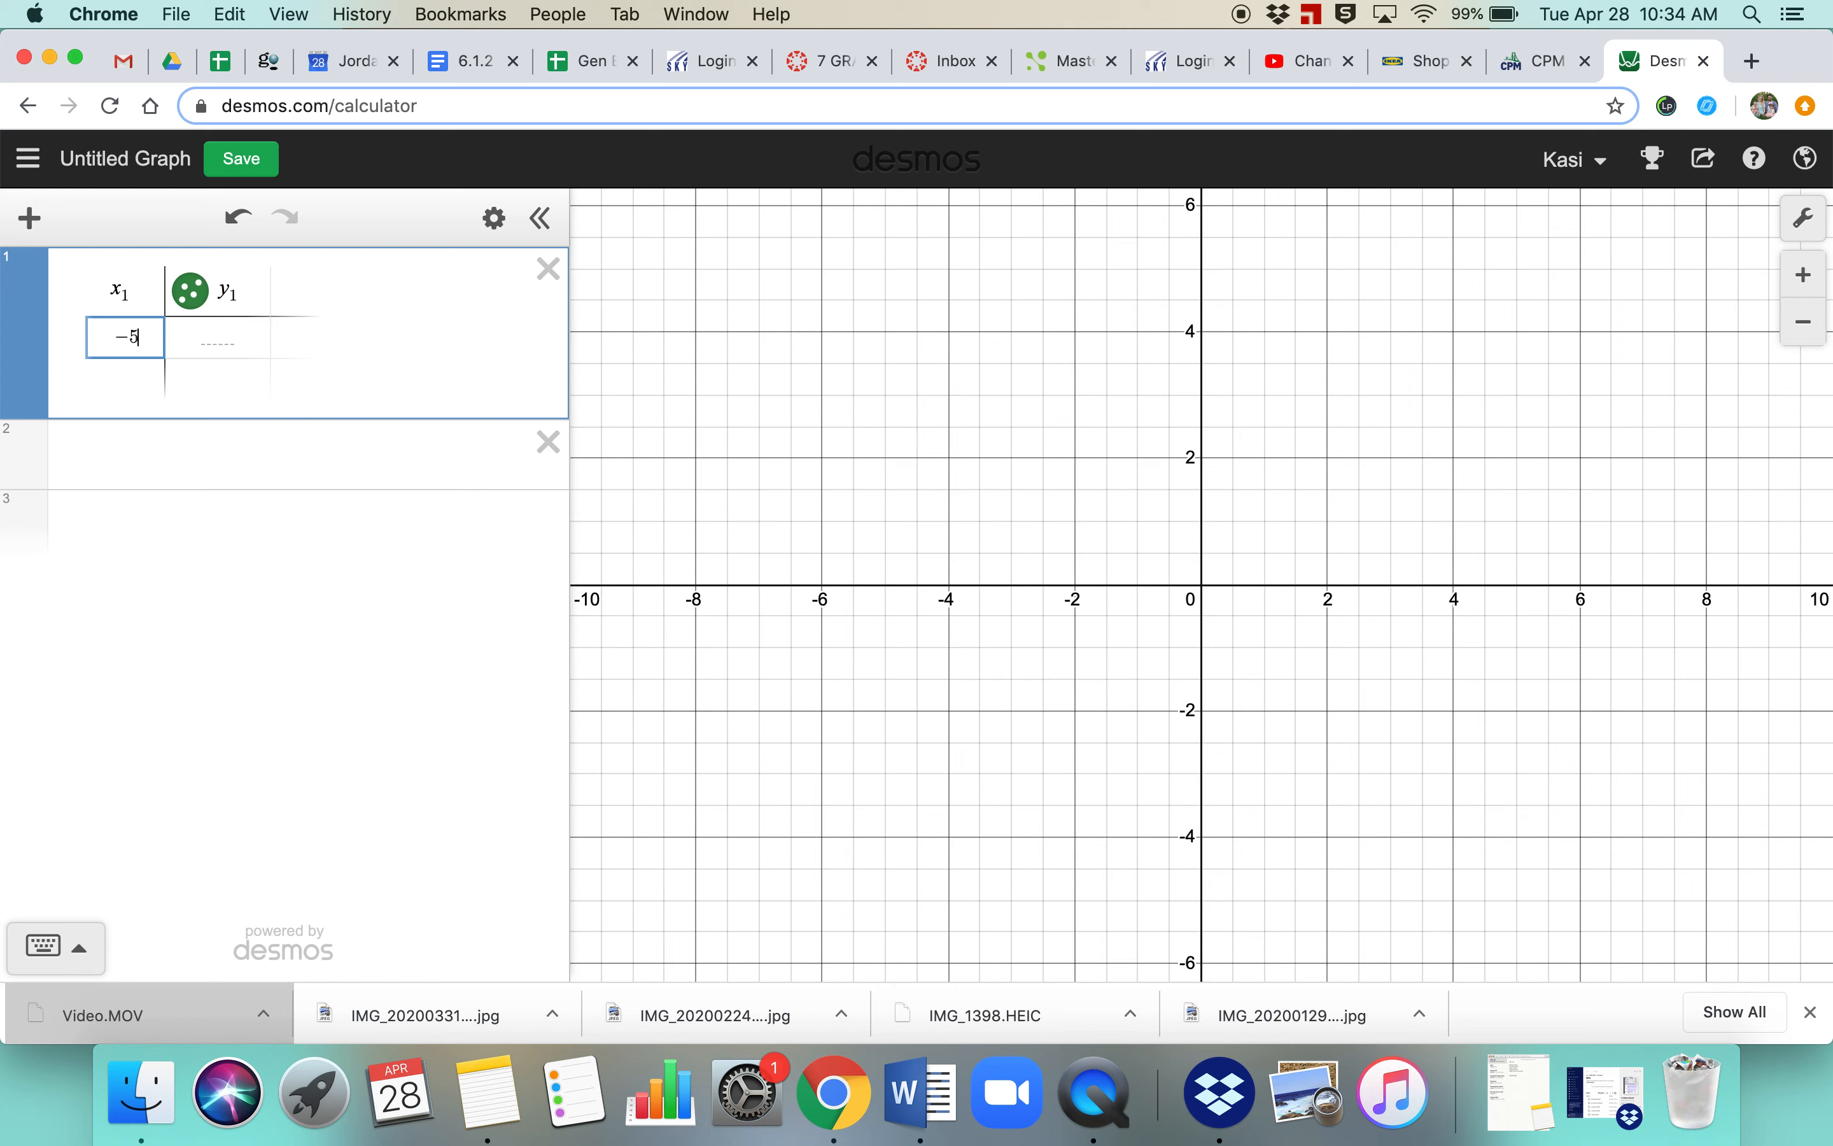
left_click(293, 453)
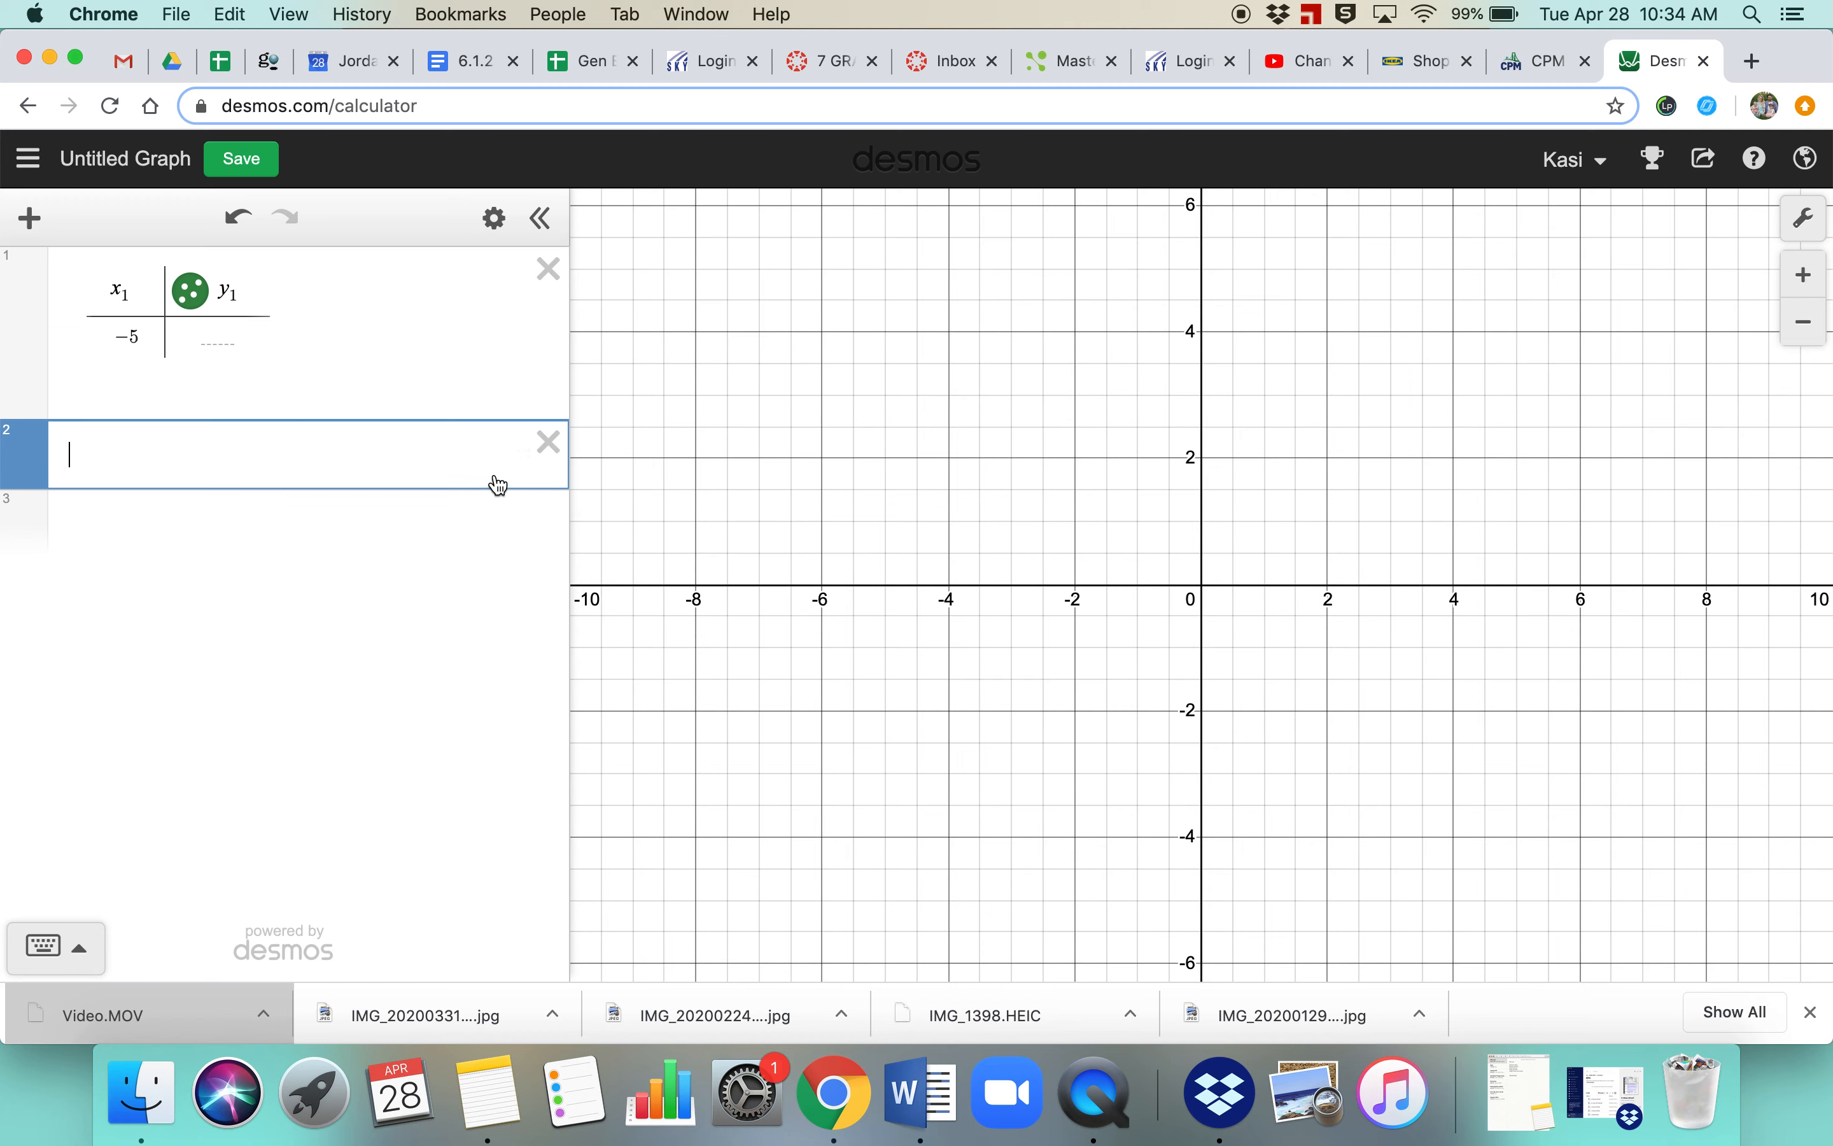
left_click(218, 336)
type("0")
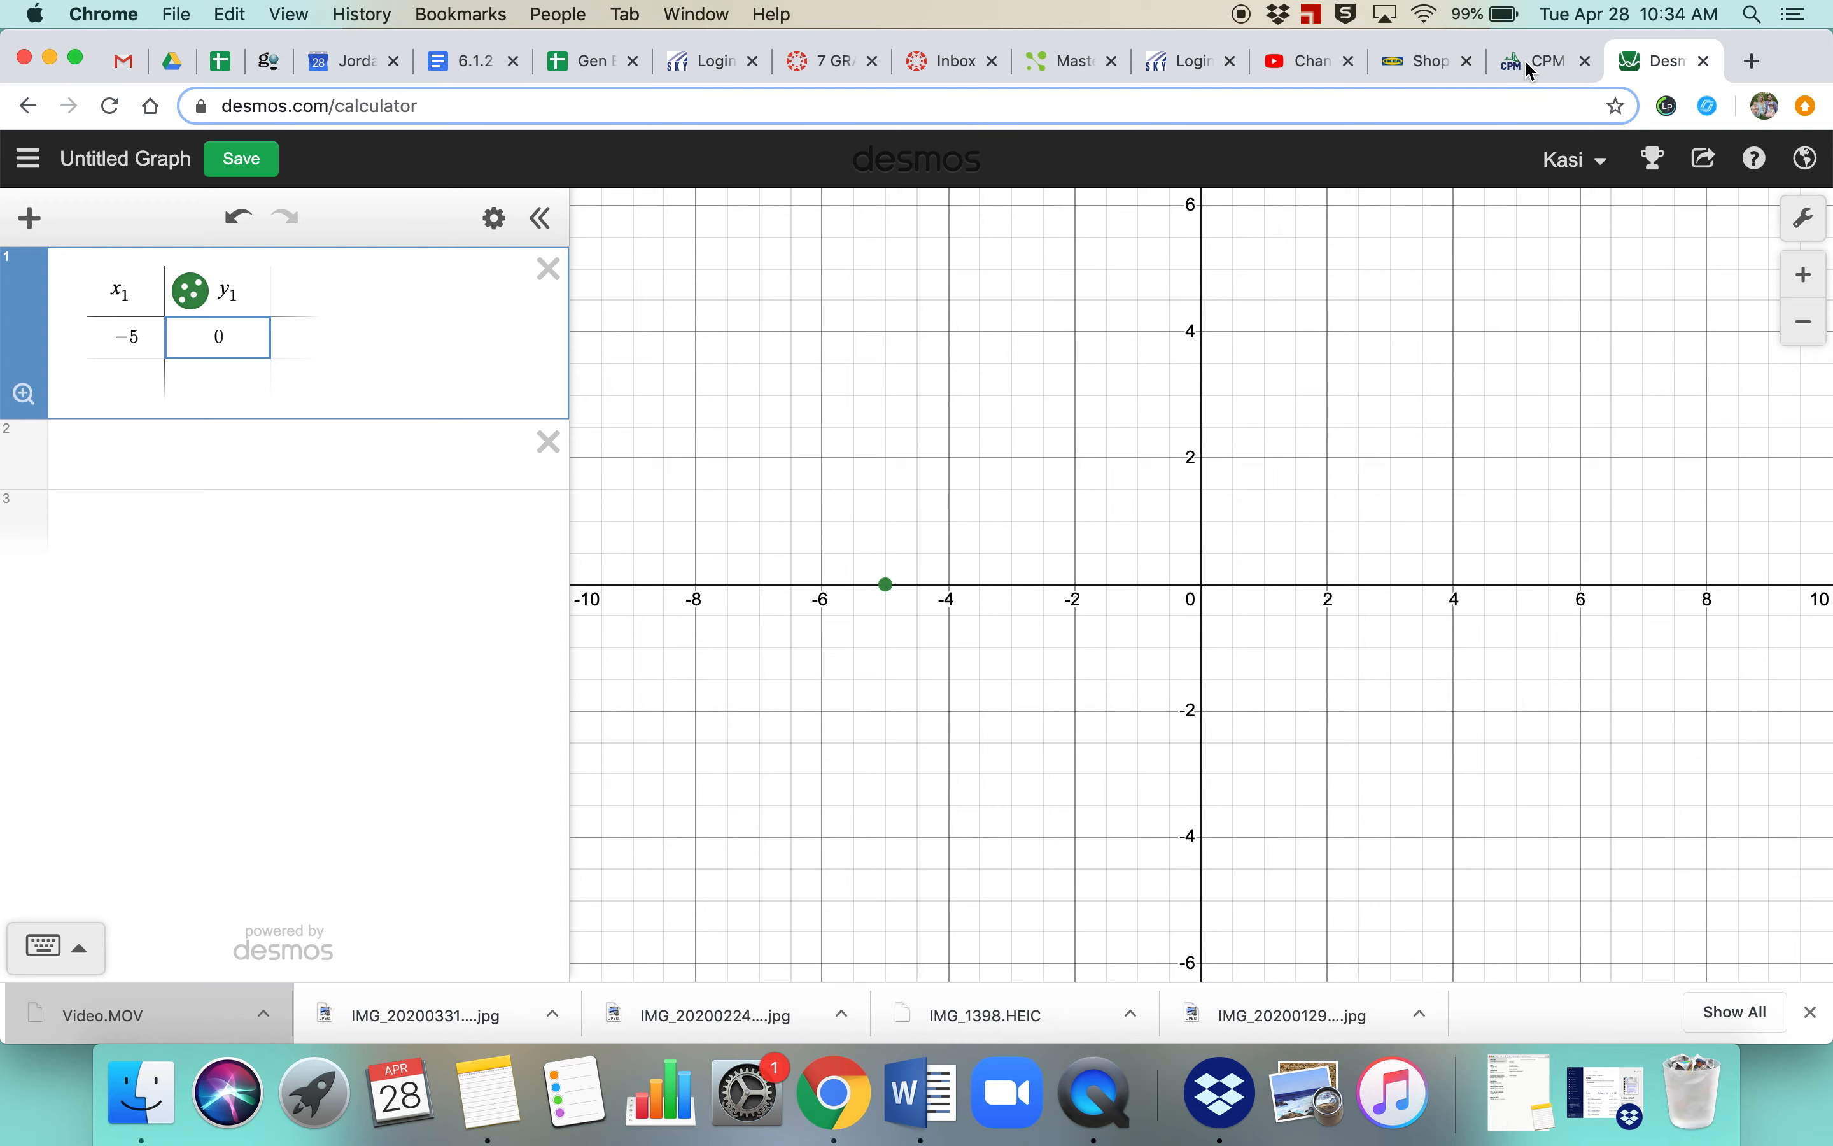
left_click(1539, 60)
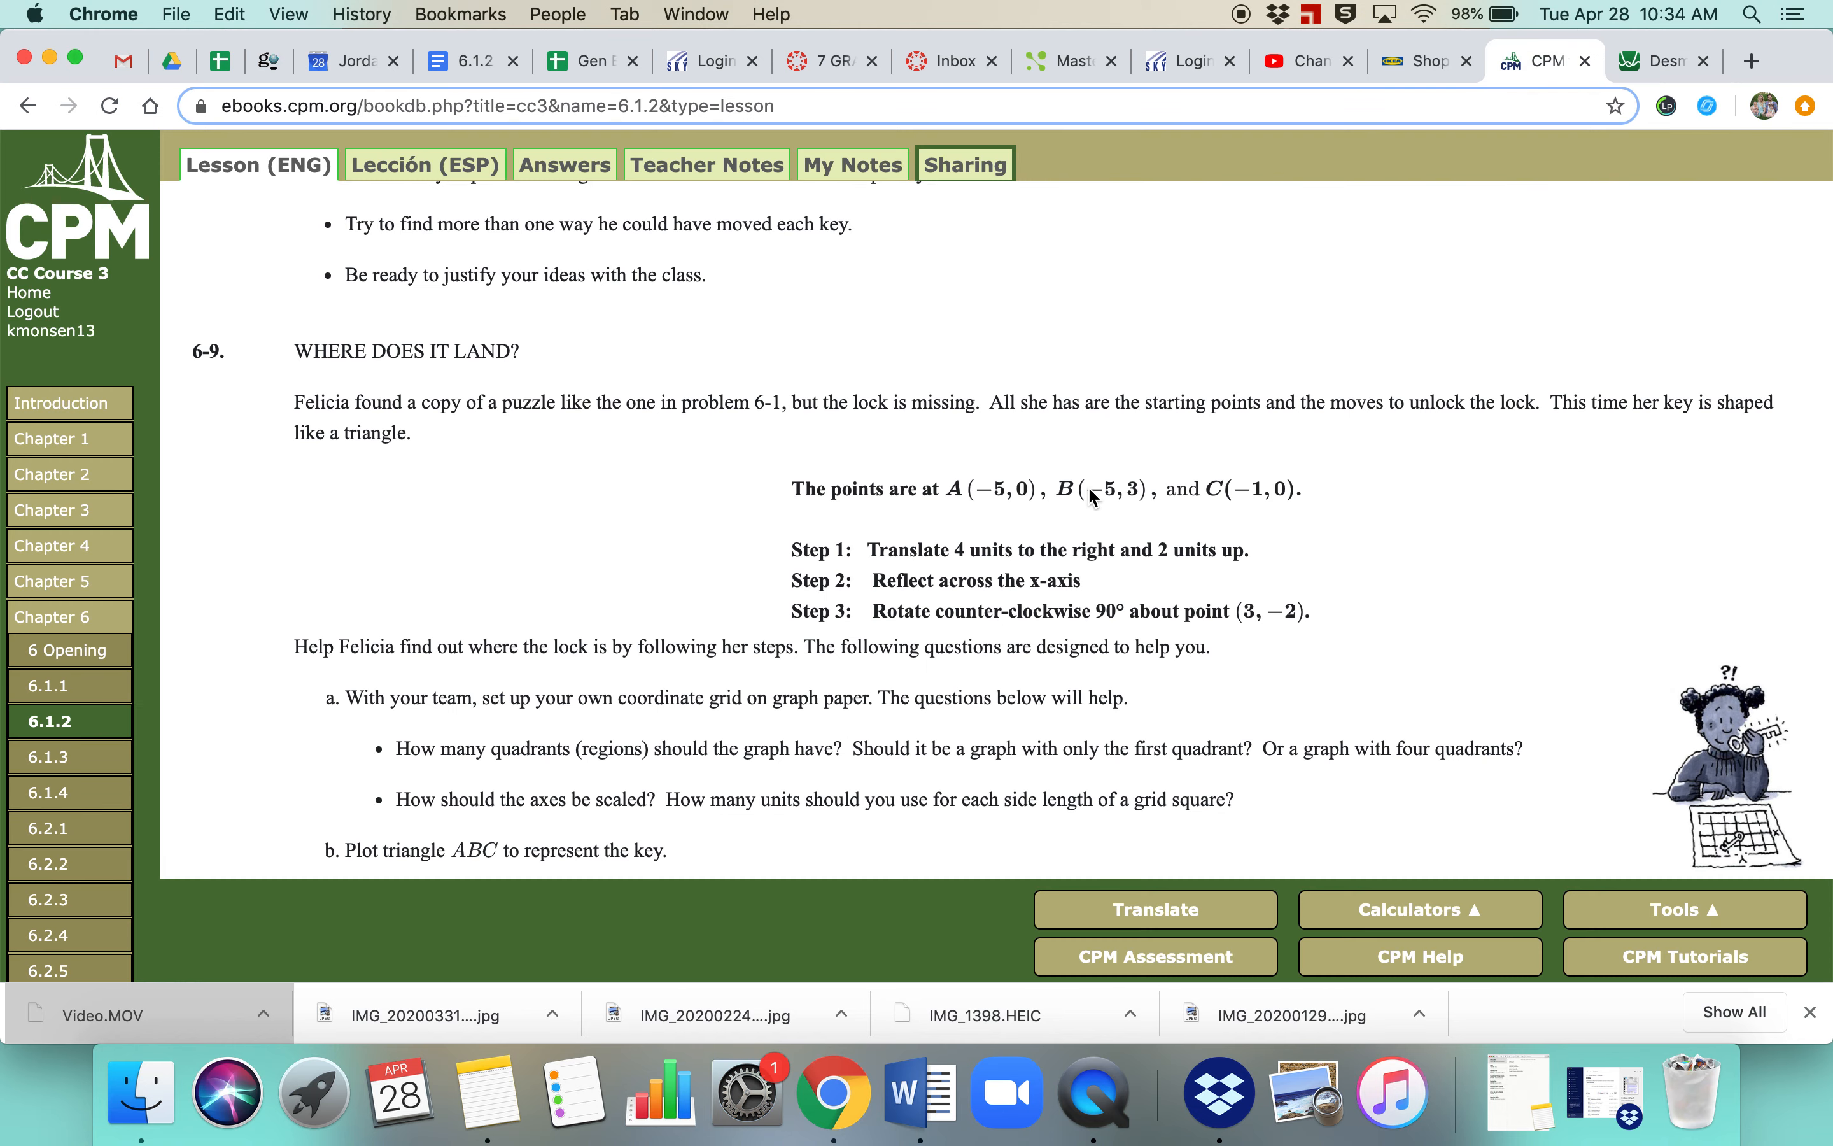
mouse_move(1436, 145)
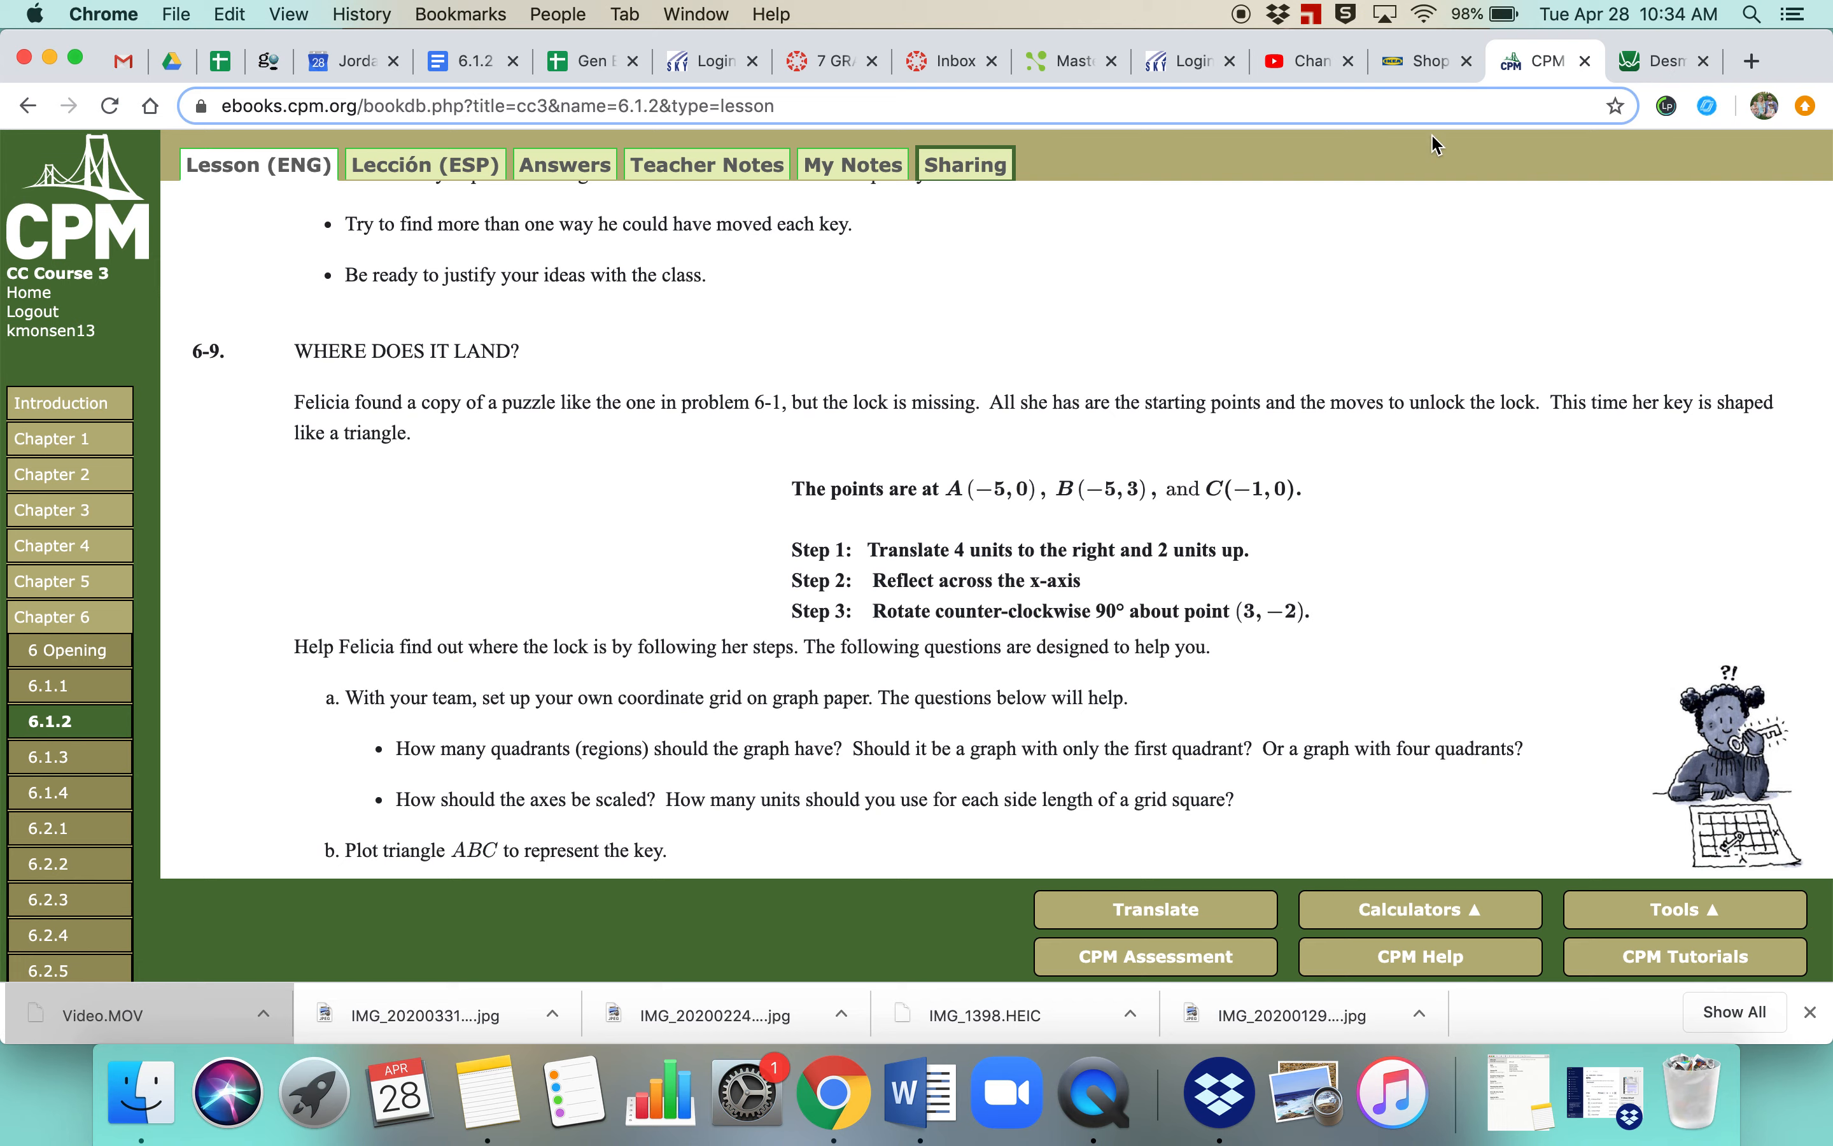
left_click(1660, 61)
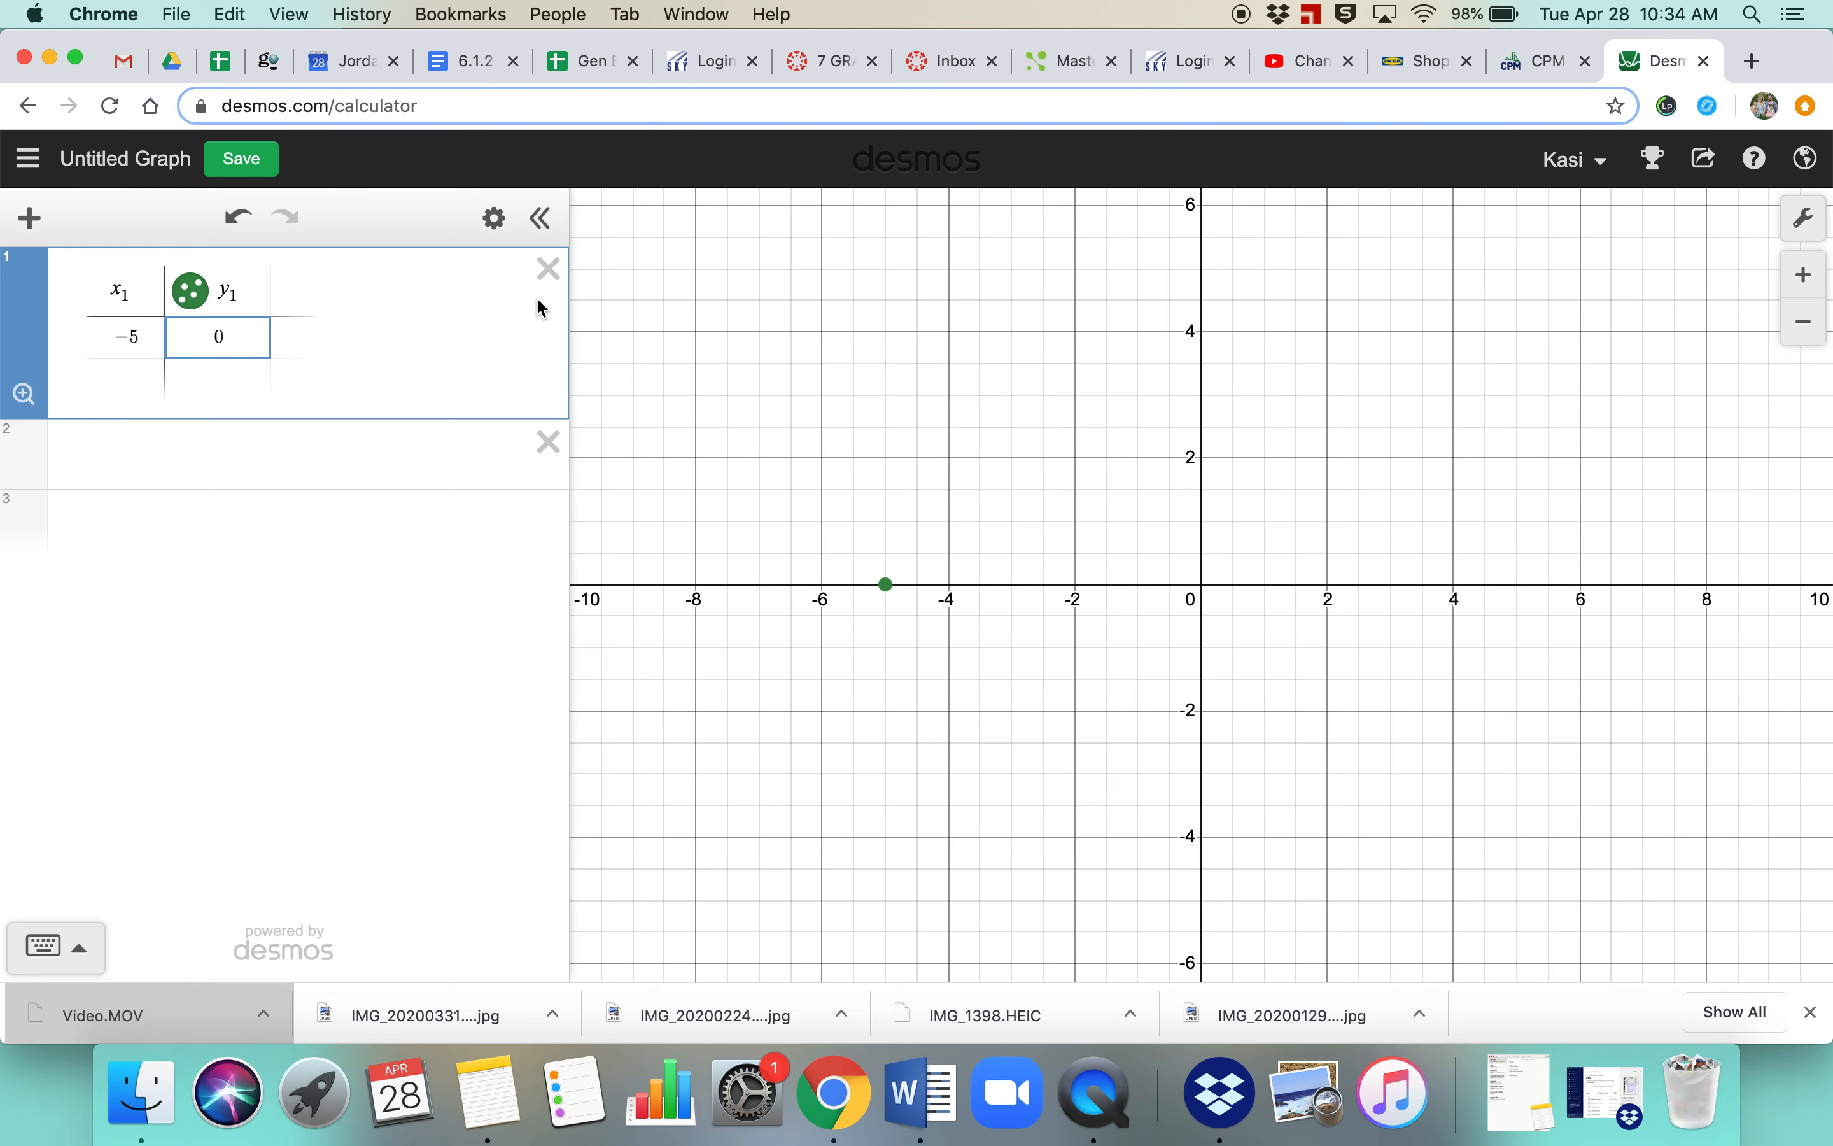
Step: Enter points B (−5, 3) and C (−1, 0) in the next two table rows
left_click(125, 379)
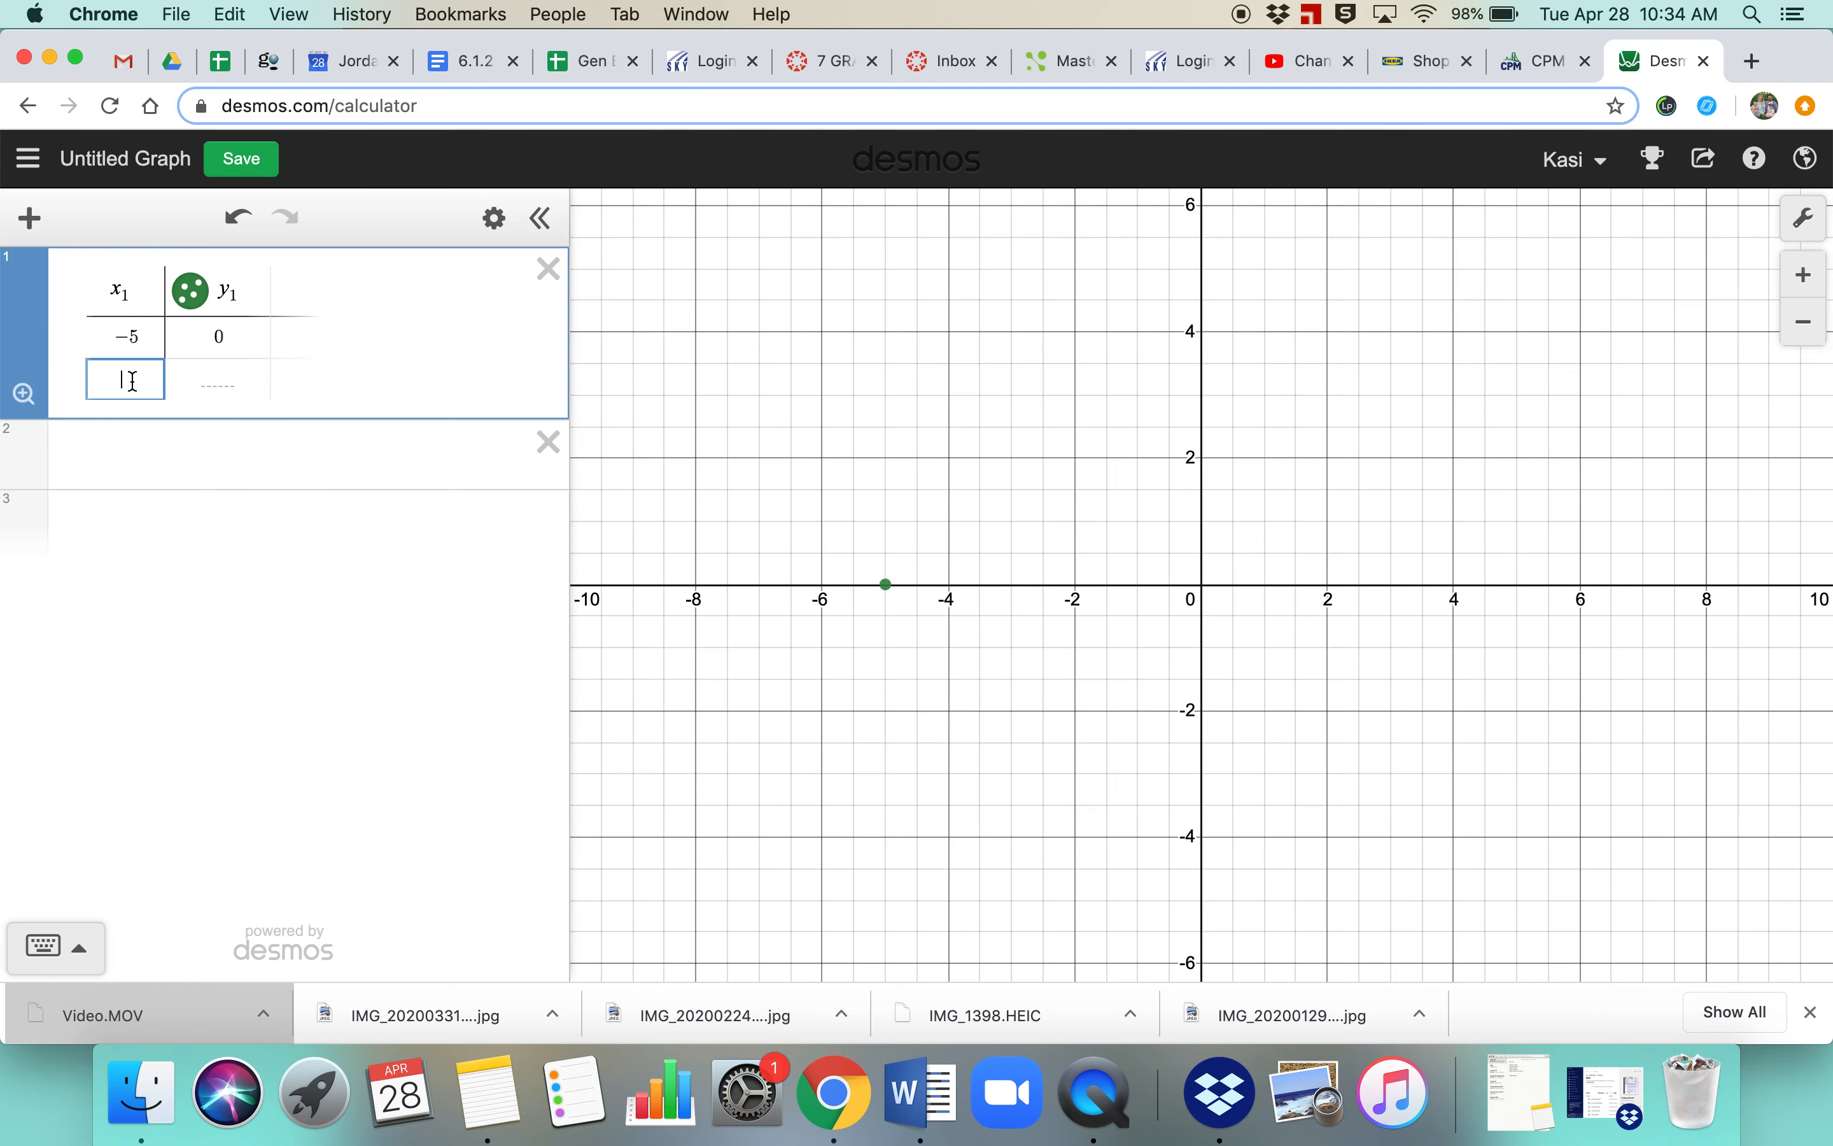
type("3")
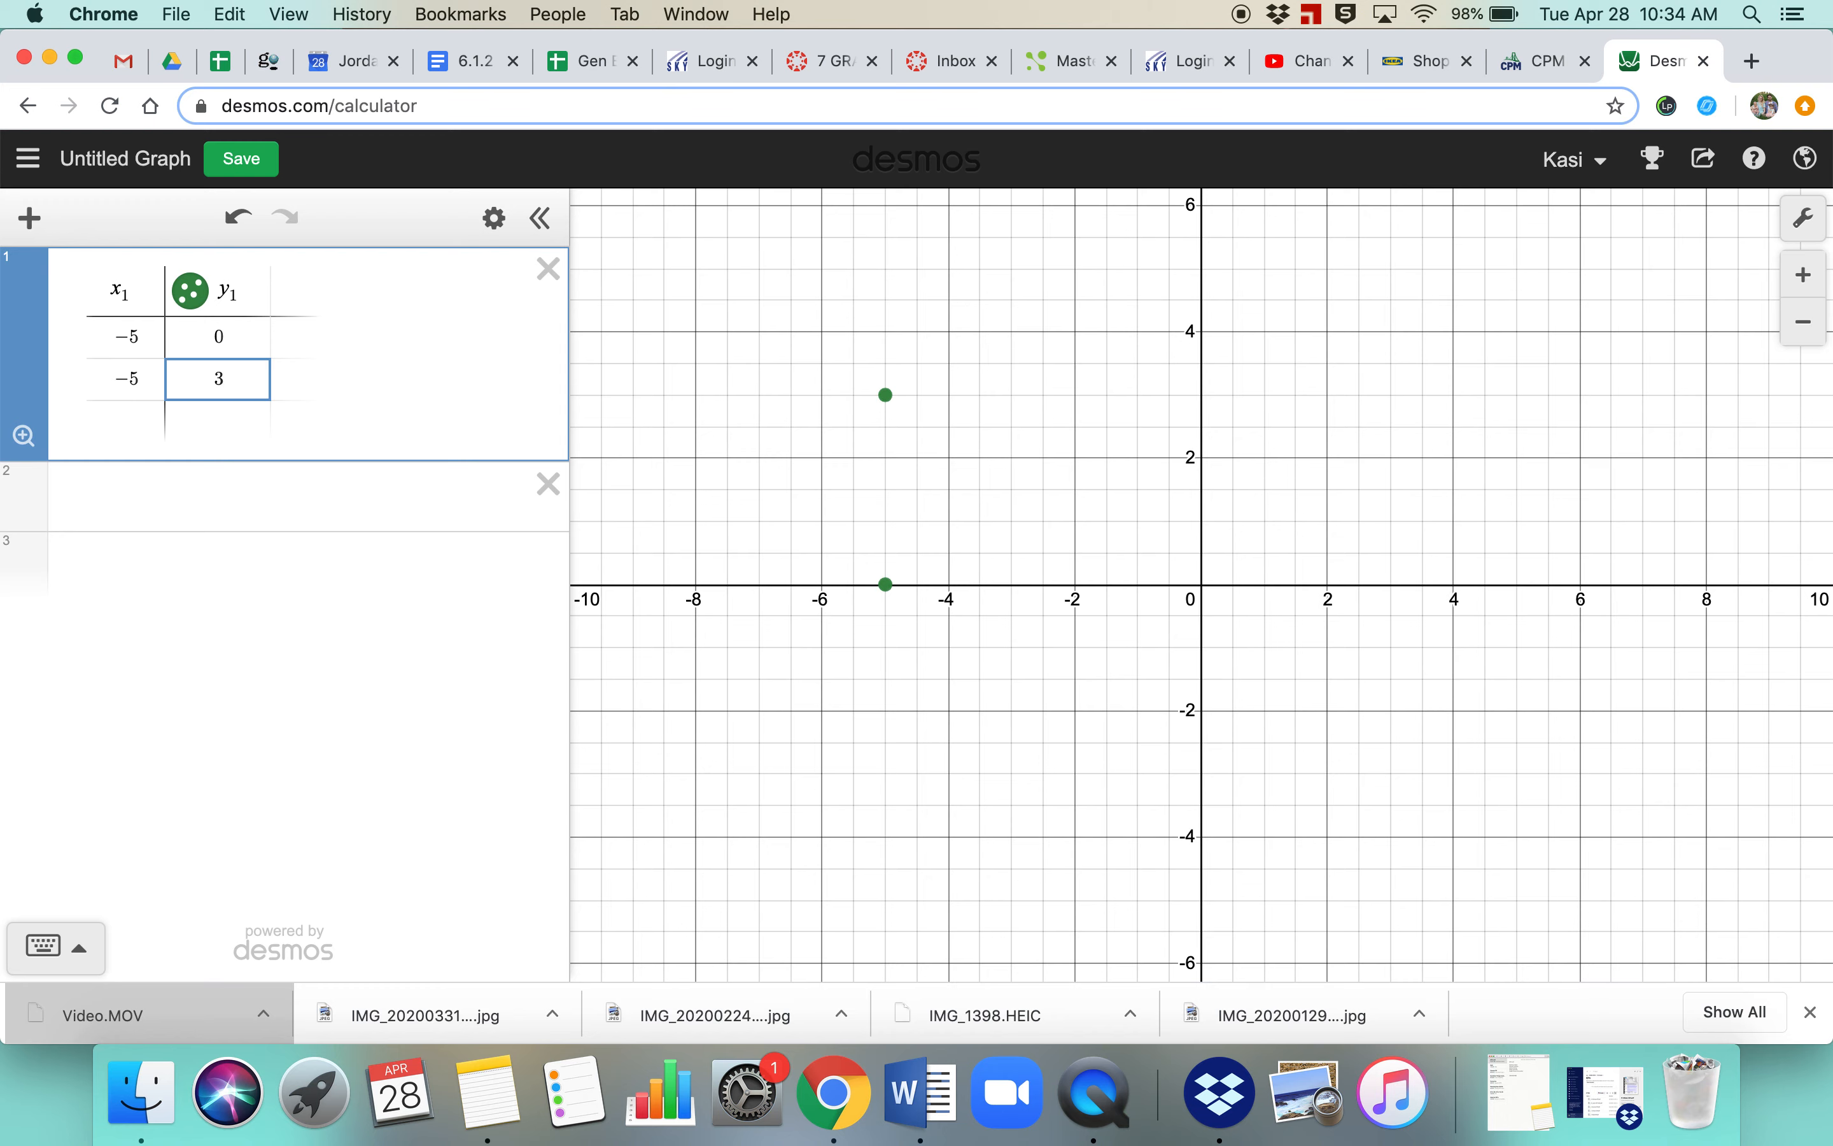
left_click(1543, 60)
type("0")
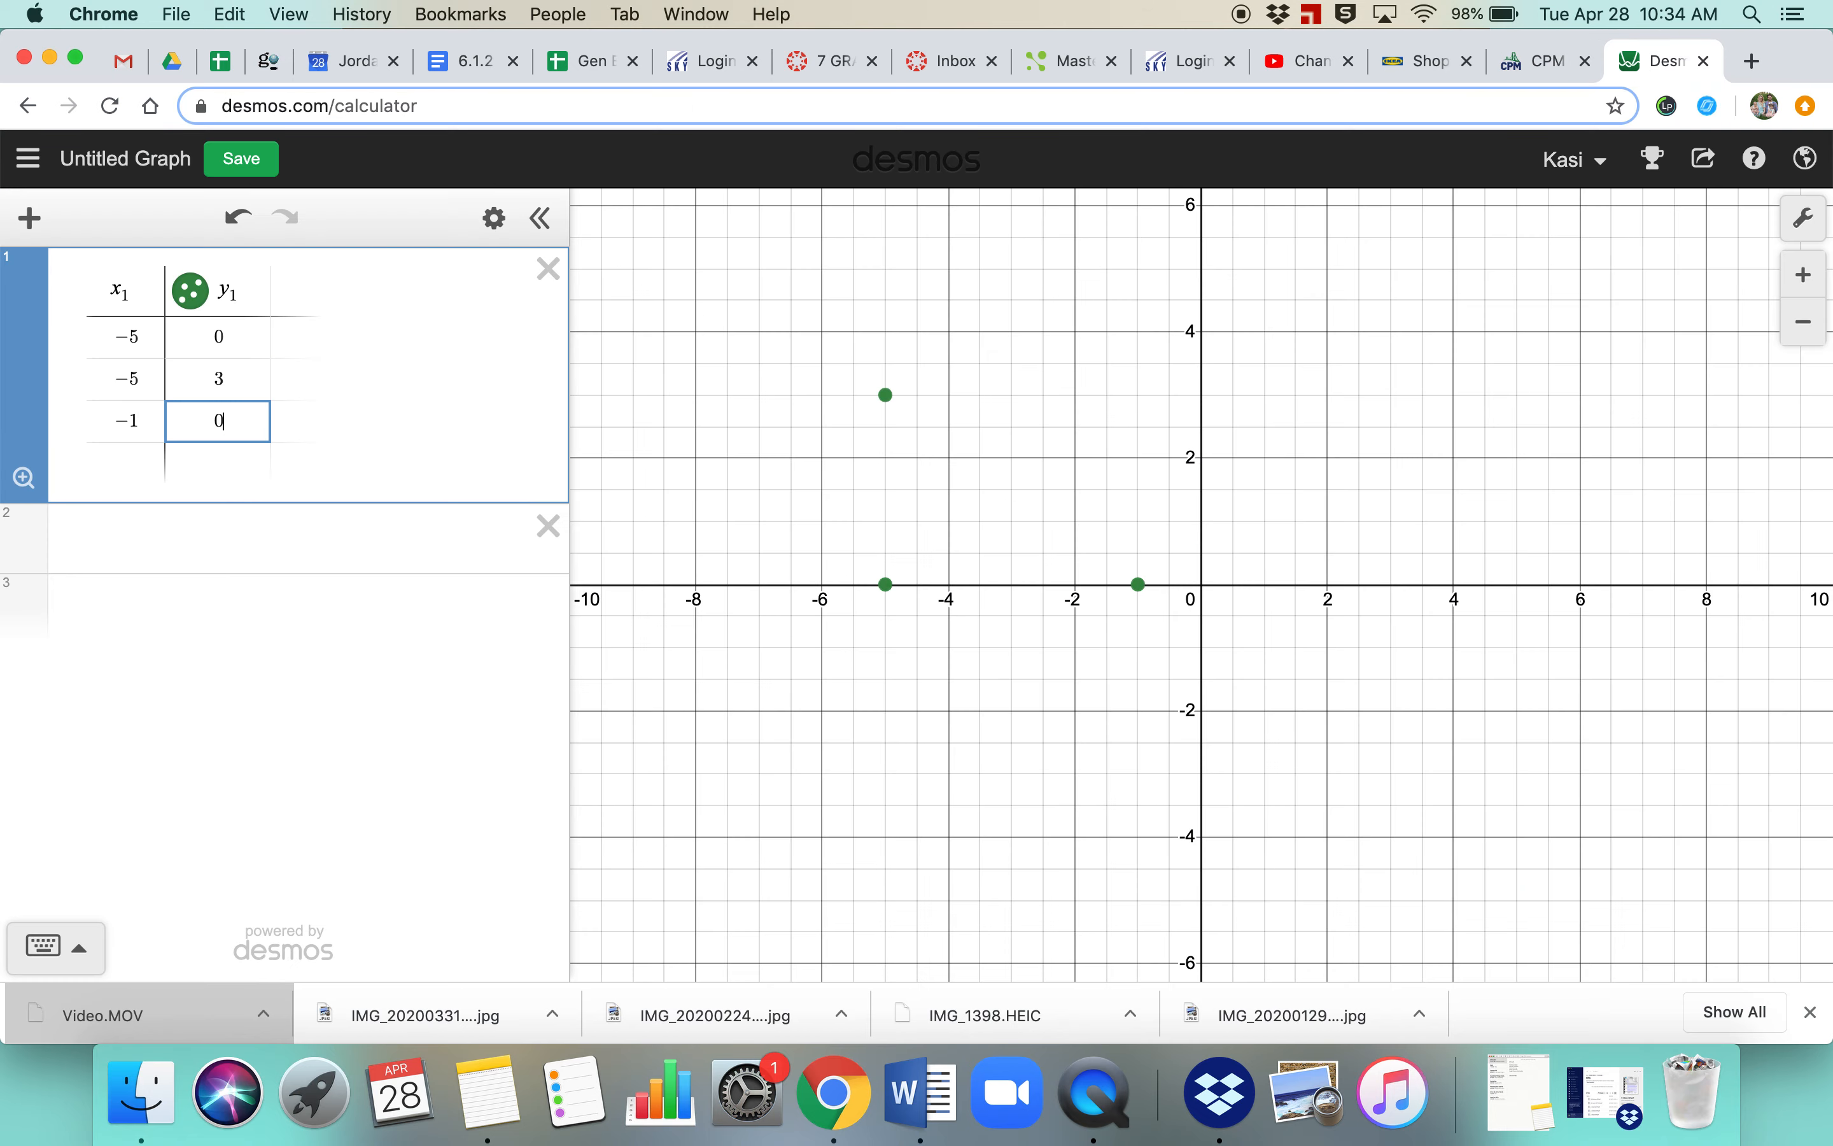
mouse_move(900, 460)
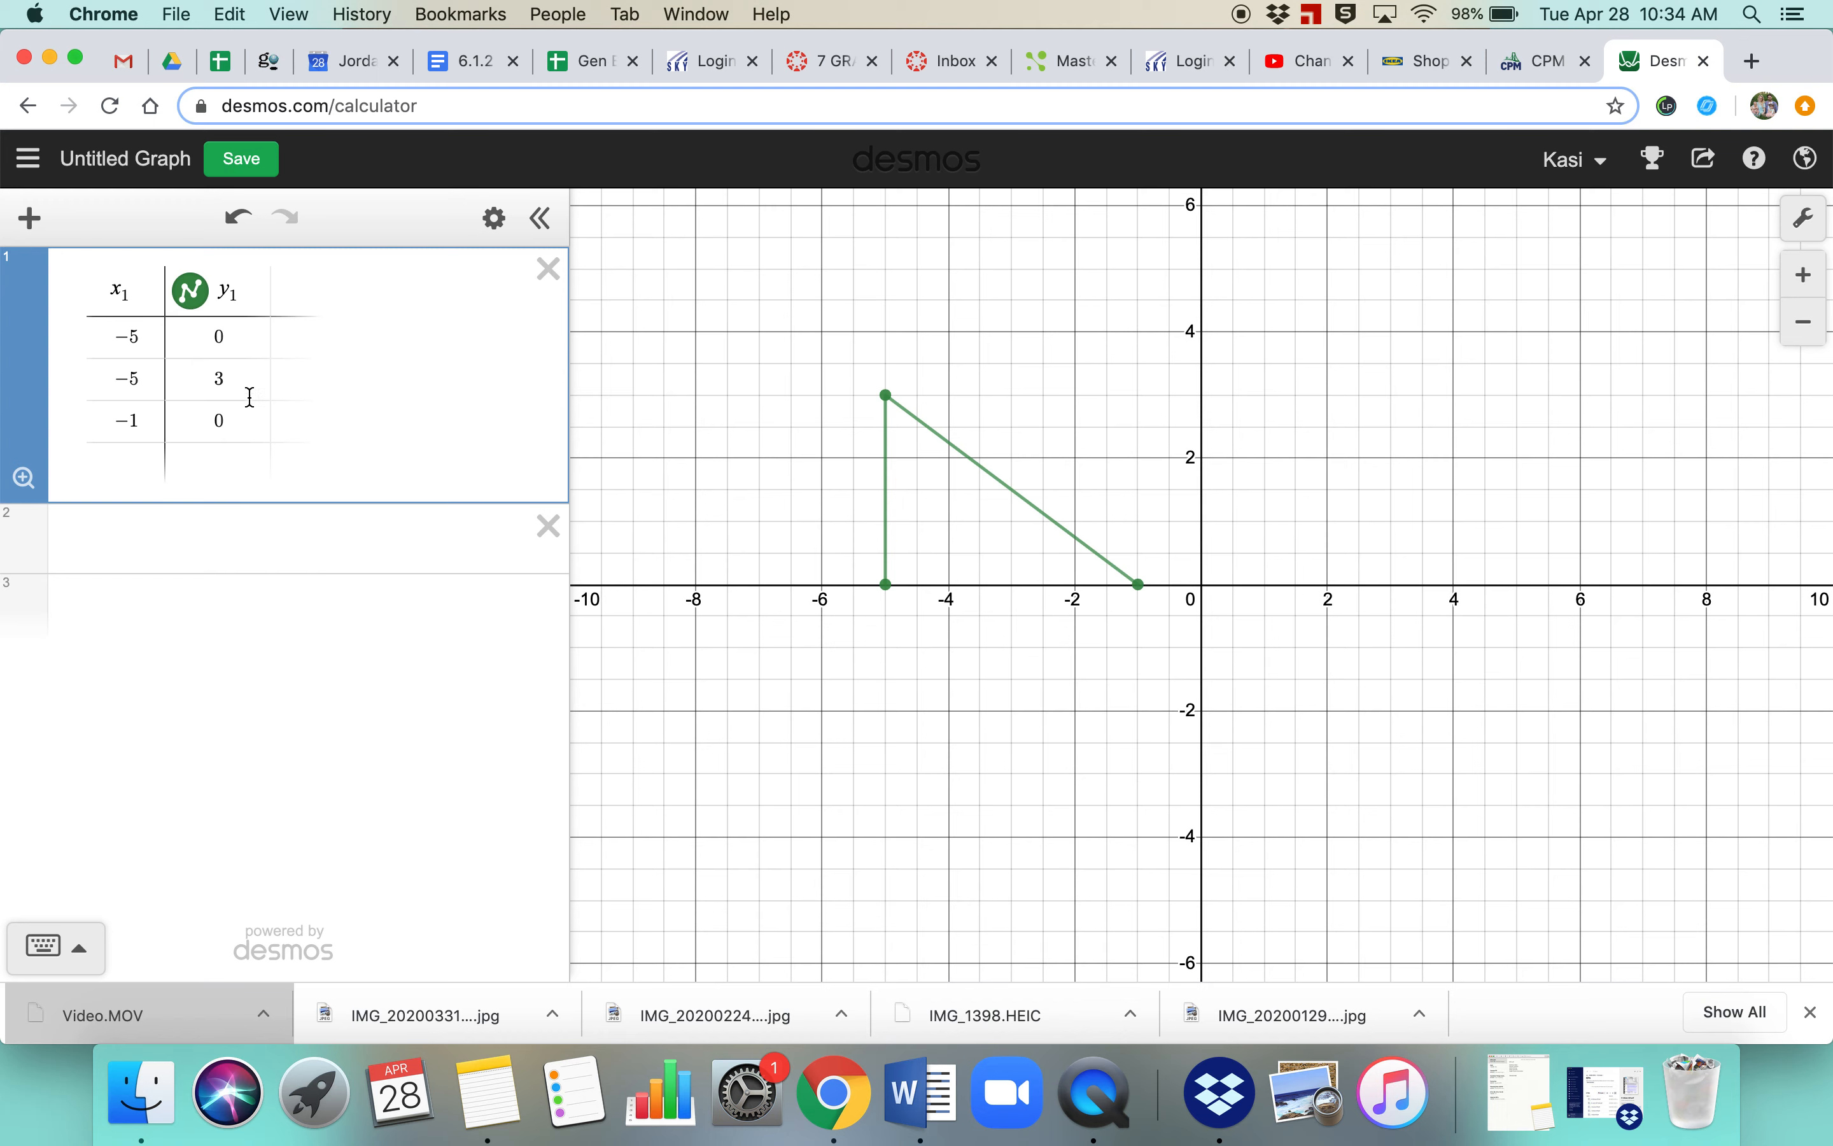
Step: Change the first and third y-values to 1, moving A and C to (−5, 1) and (−1, 1)
left_click(218, 336)
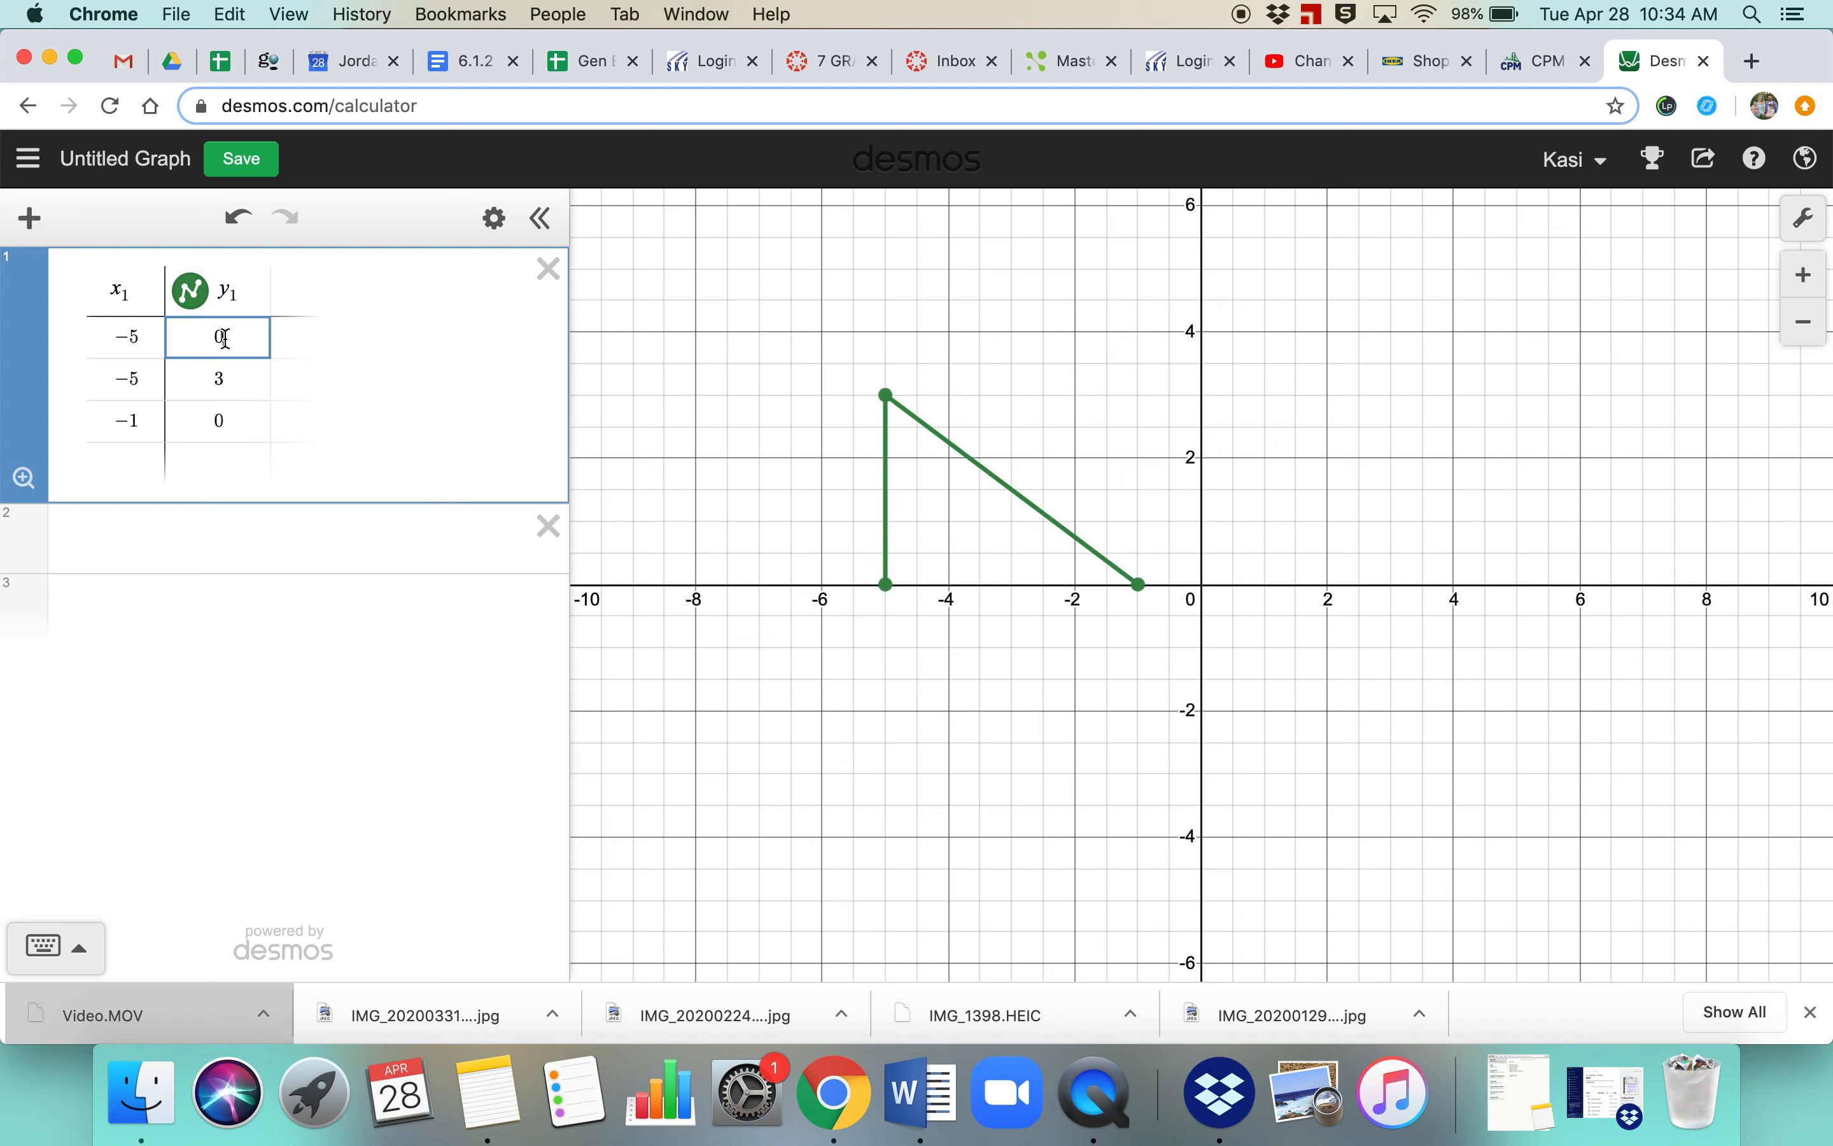
type("1")
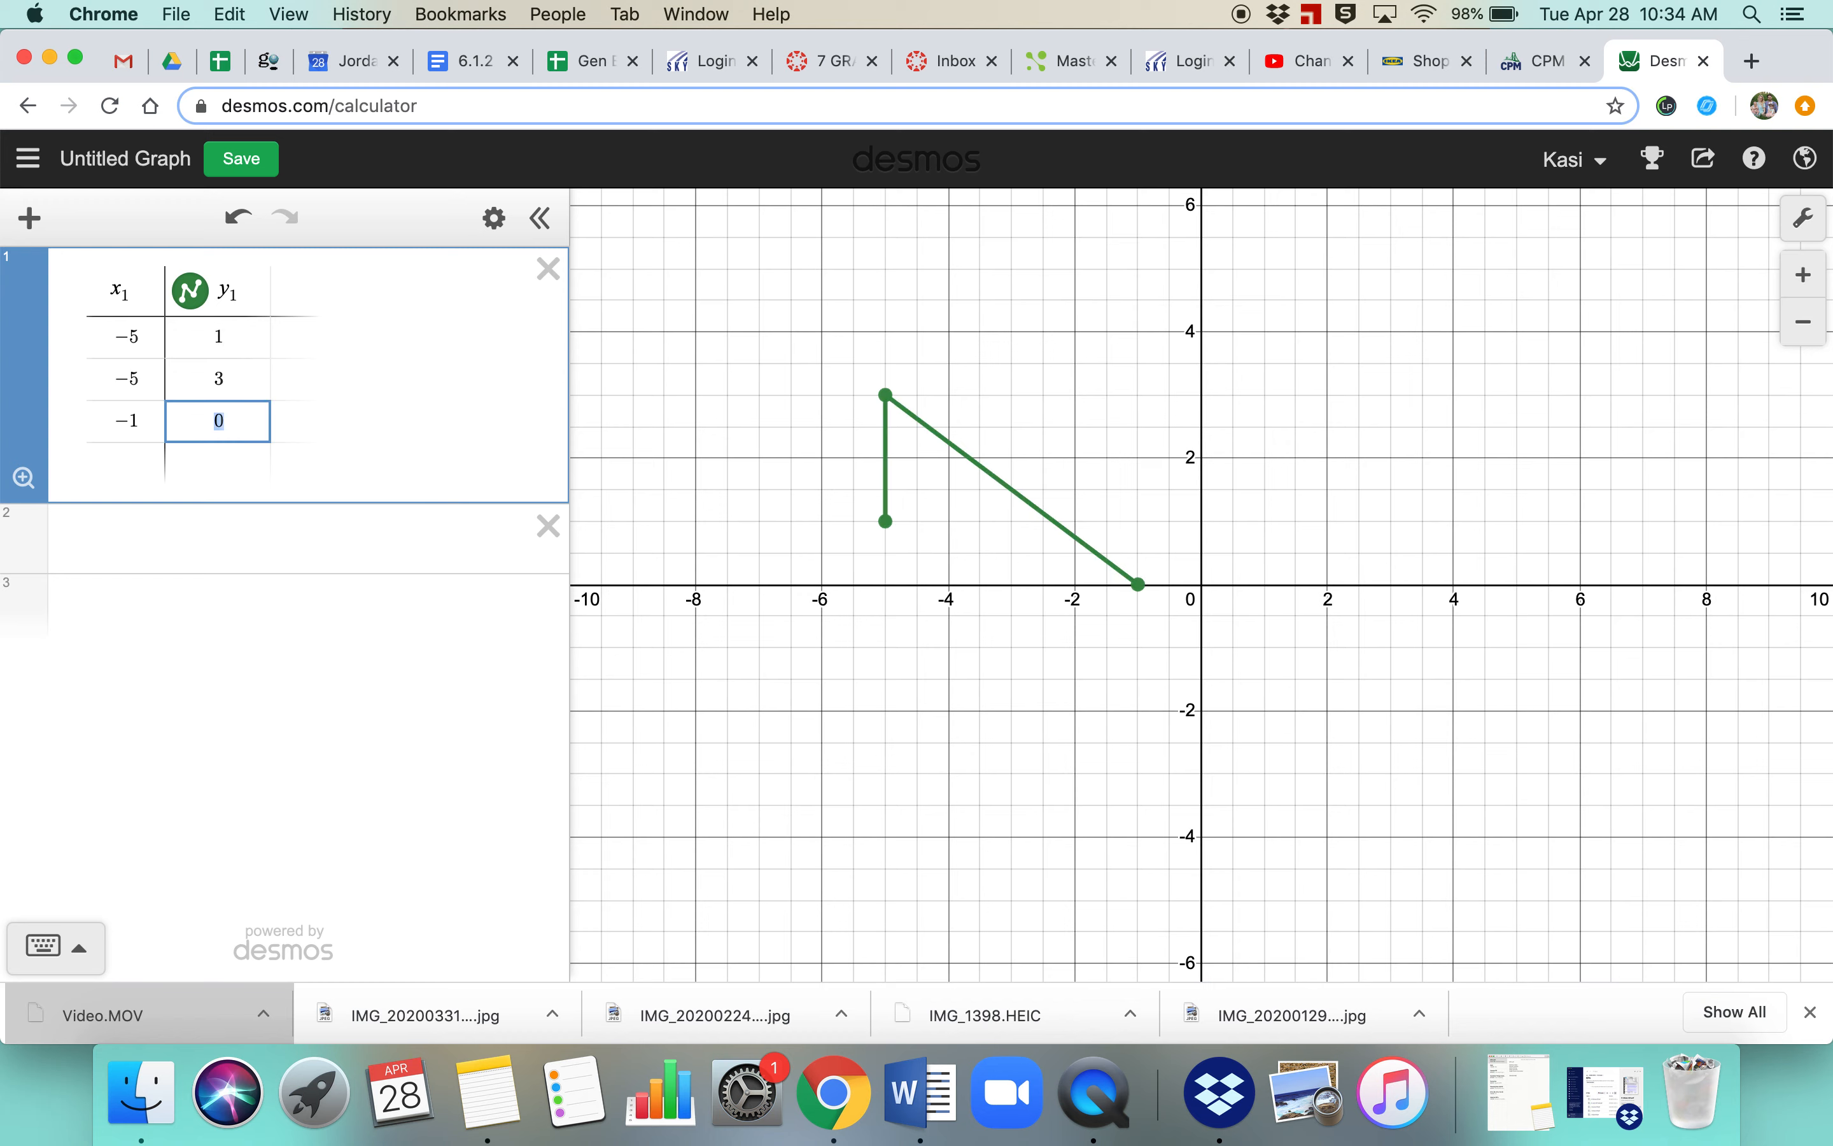
type("1")
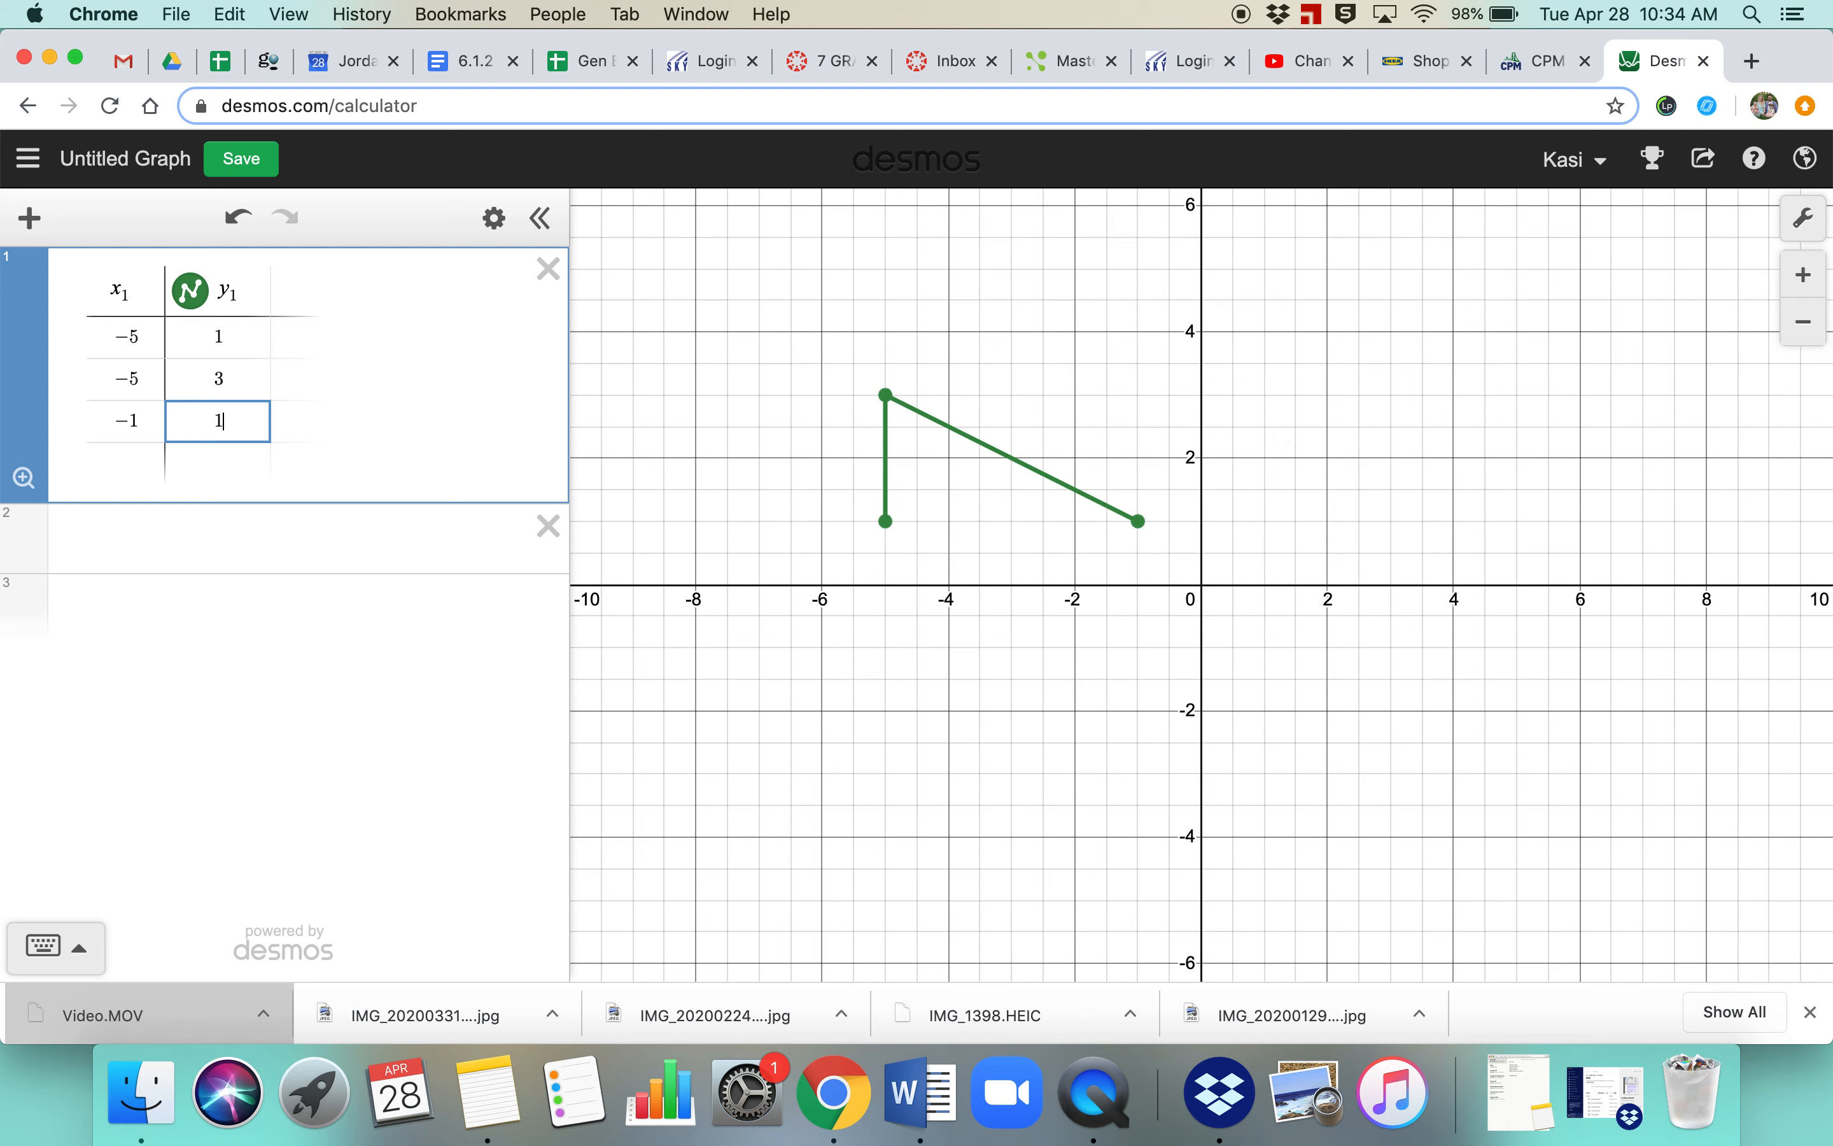
mouse_move(958, 532)
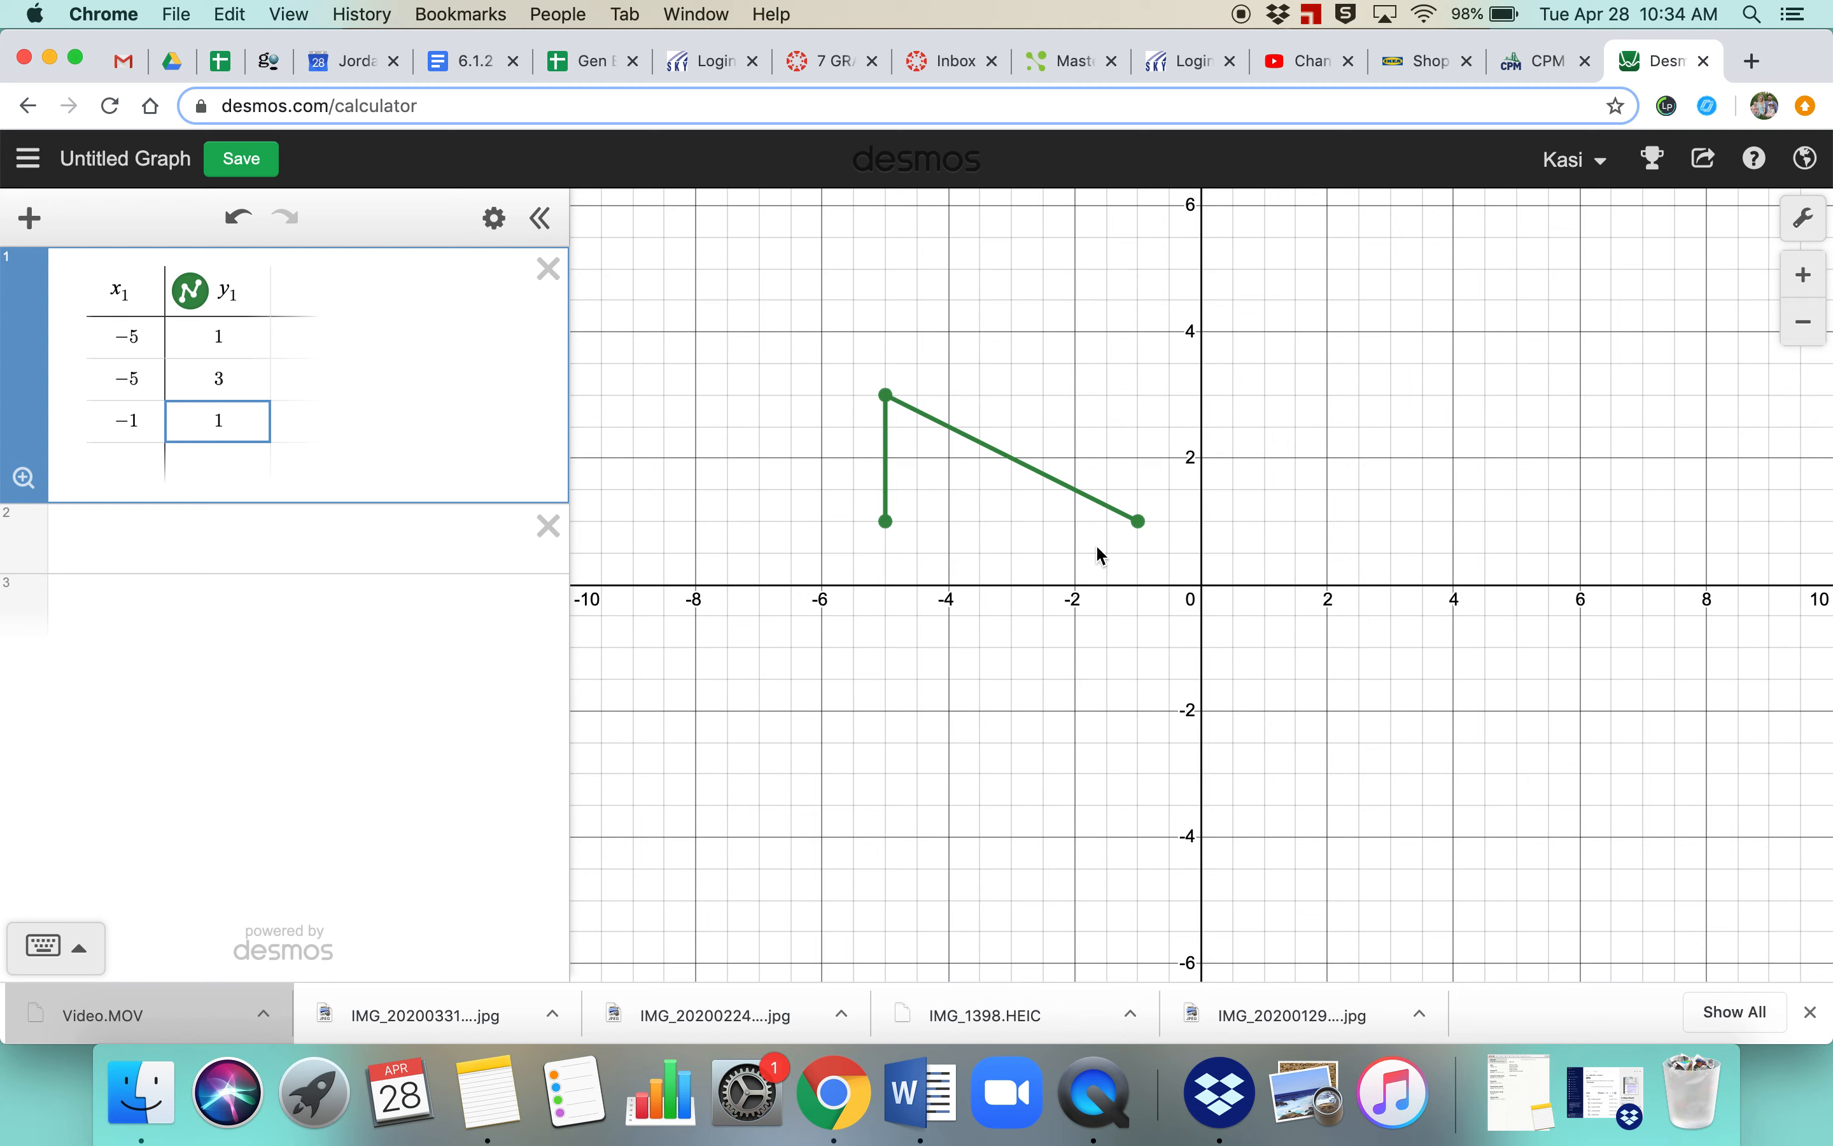
mouse_move(815, 480)
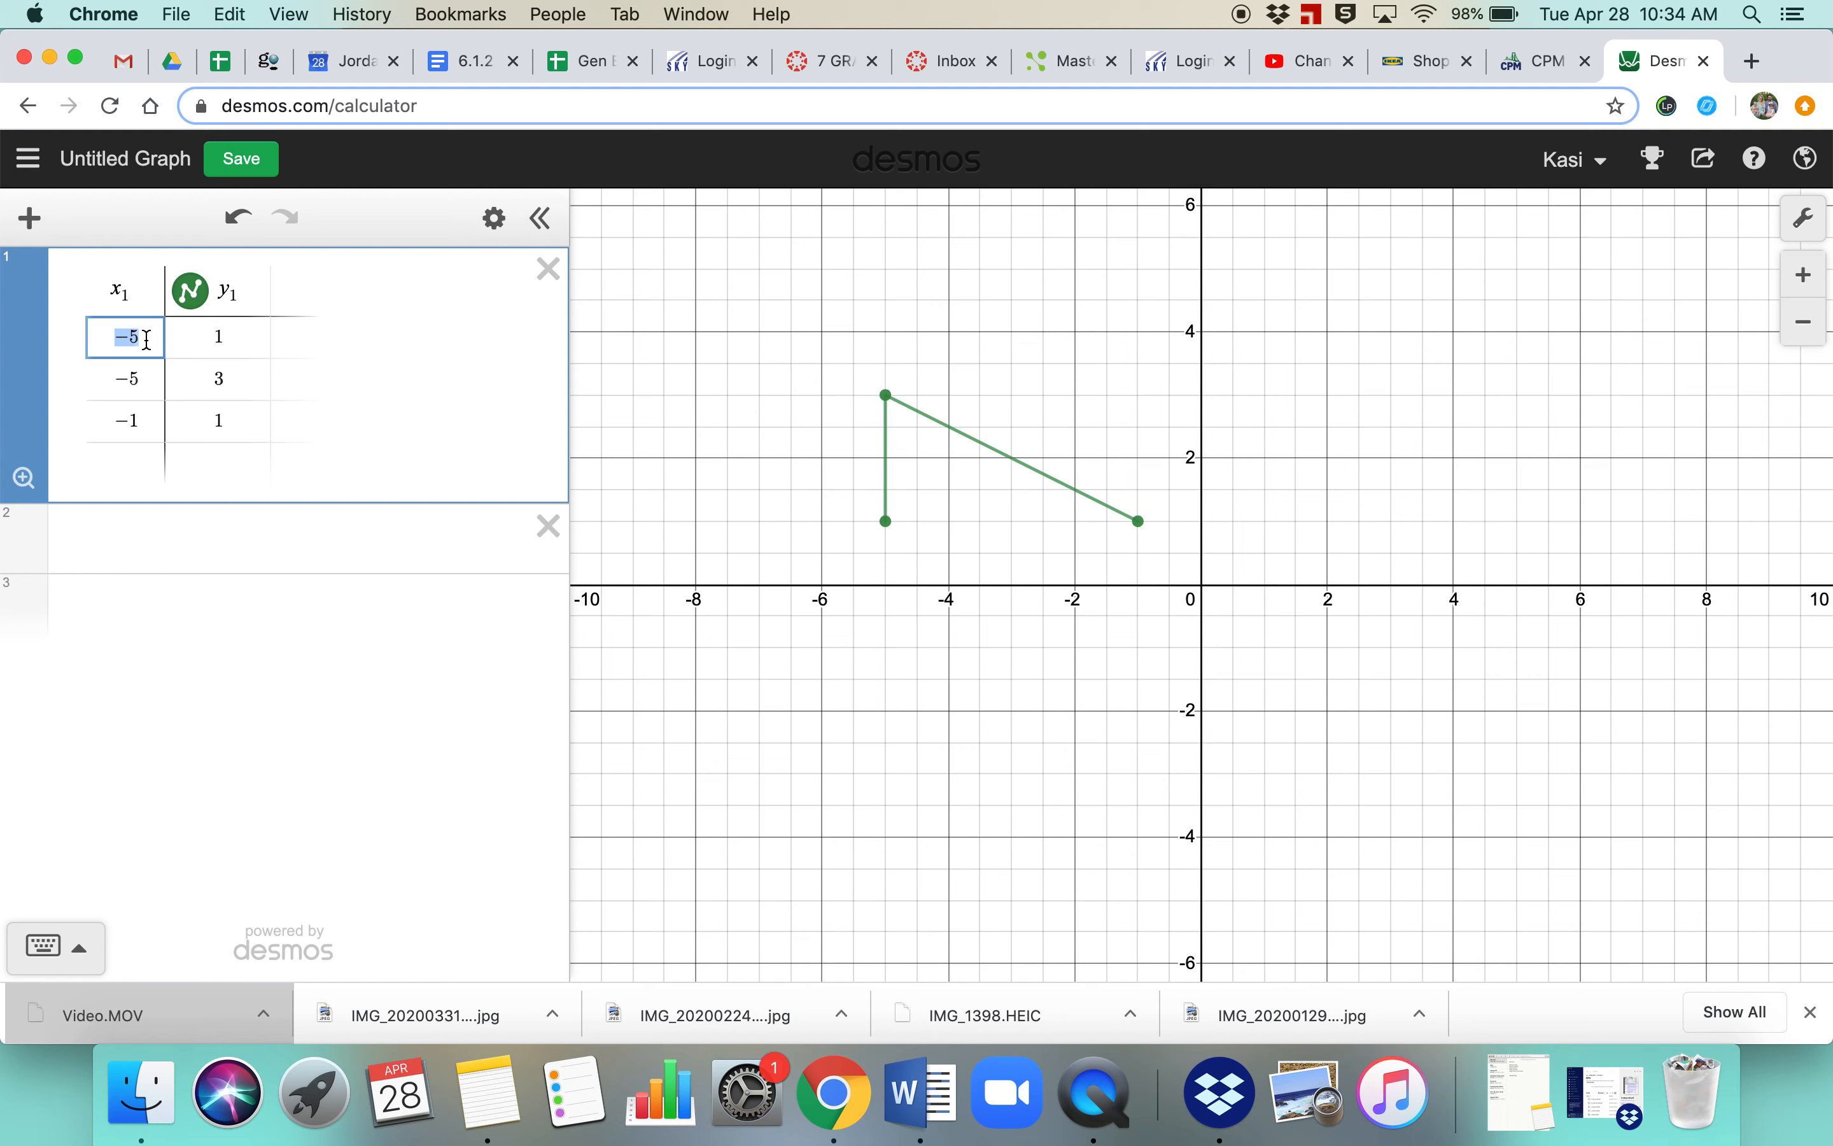
Step: Close the triangle with a fourth row (−5, 0) and start adding a second table
left_click(123, 461)
type("1")
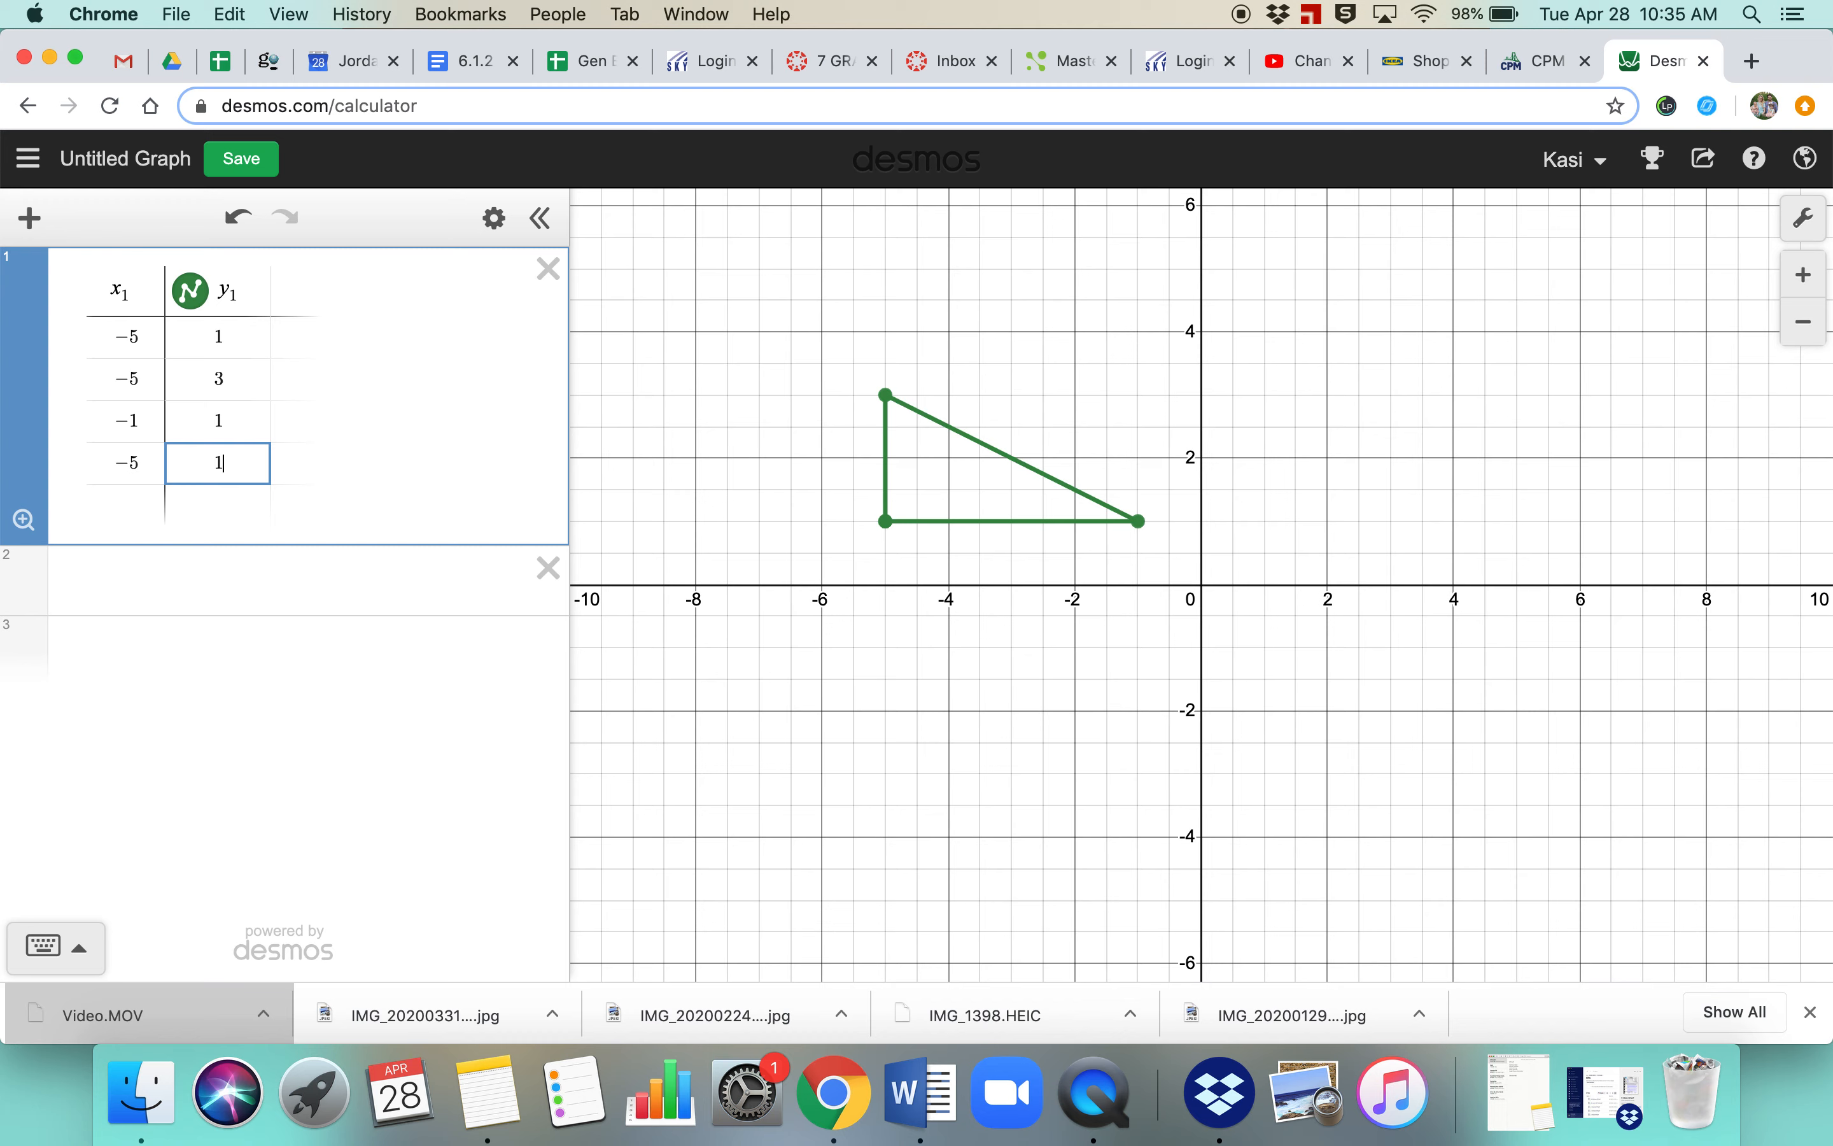
mouse_move(176, 333)
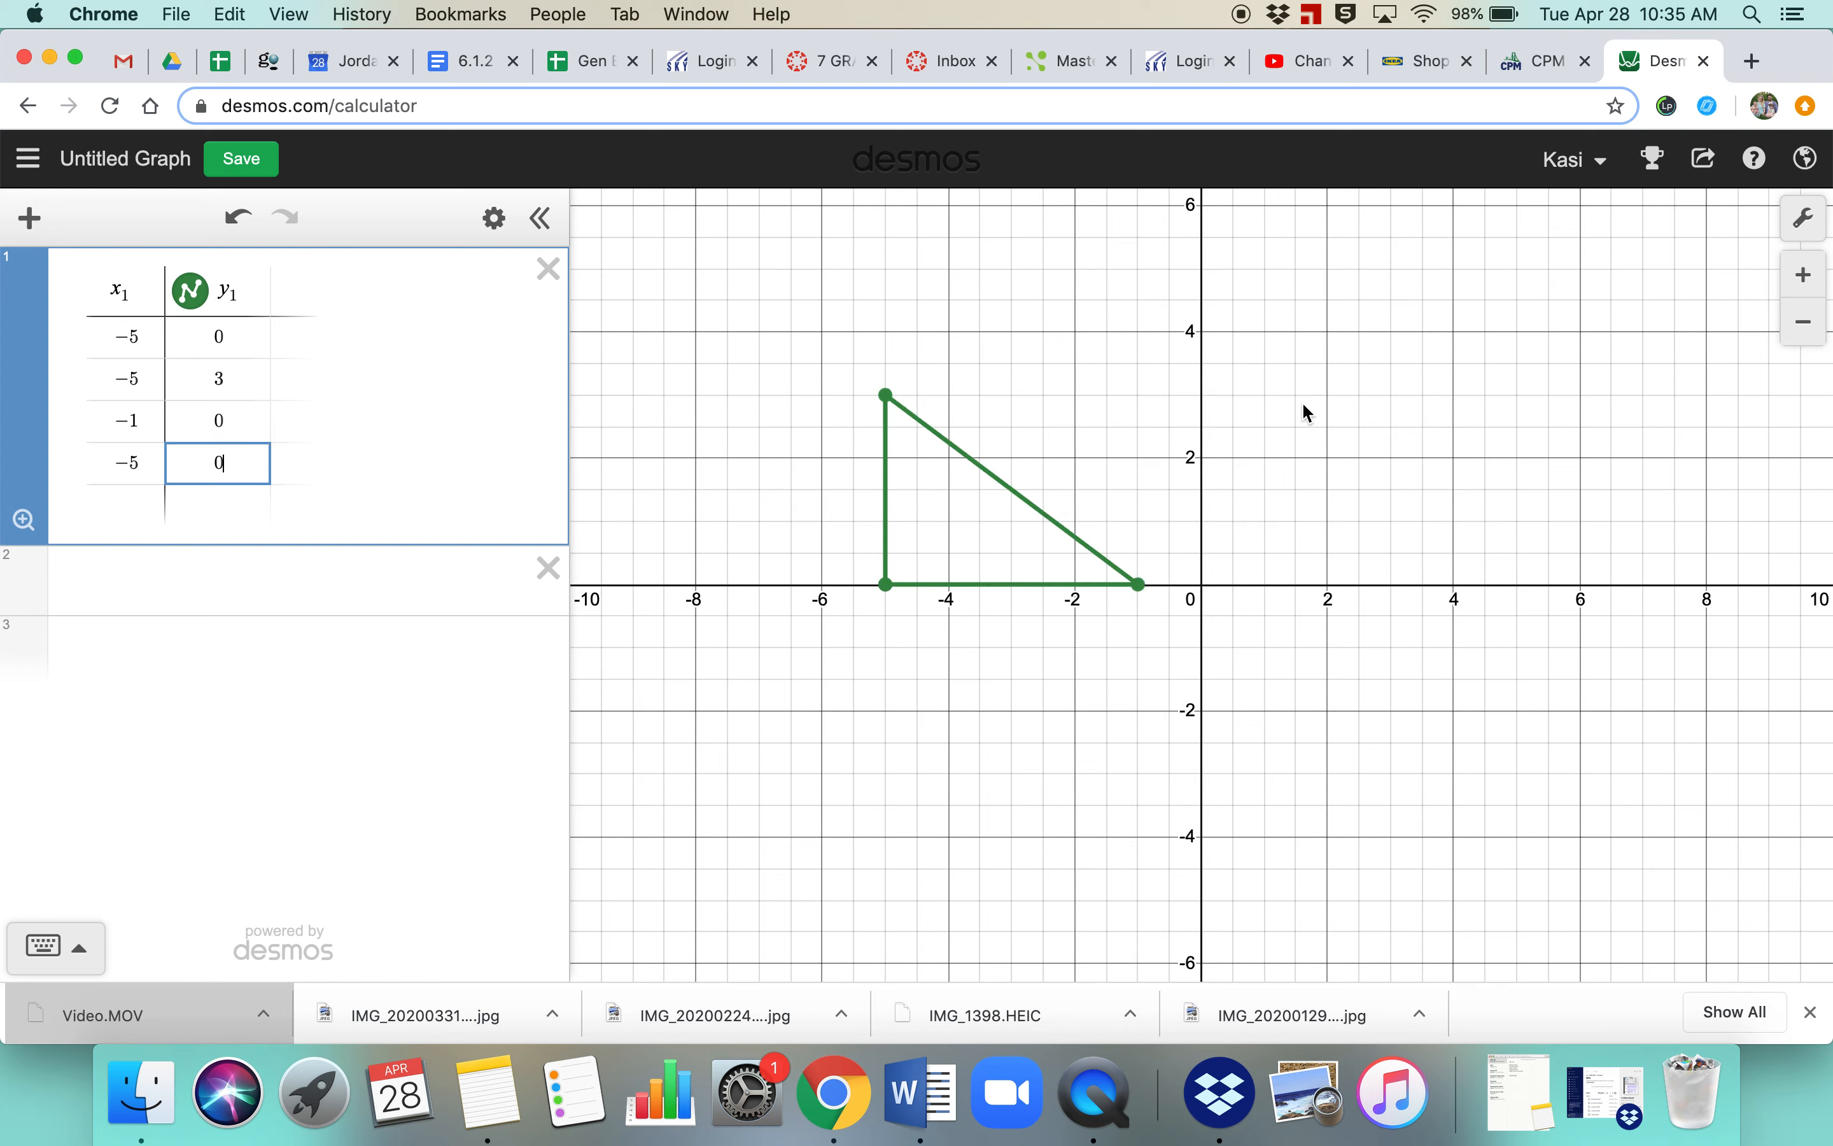
mouse_move(935, 602)
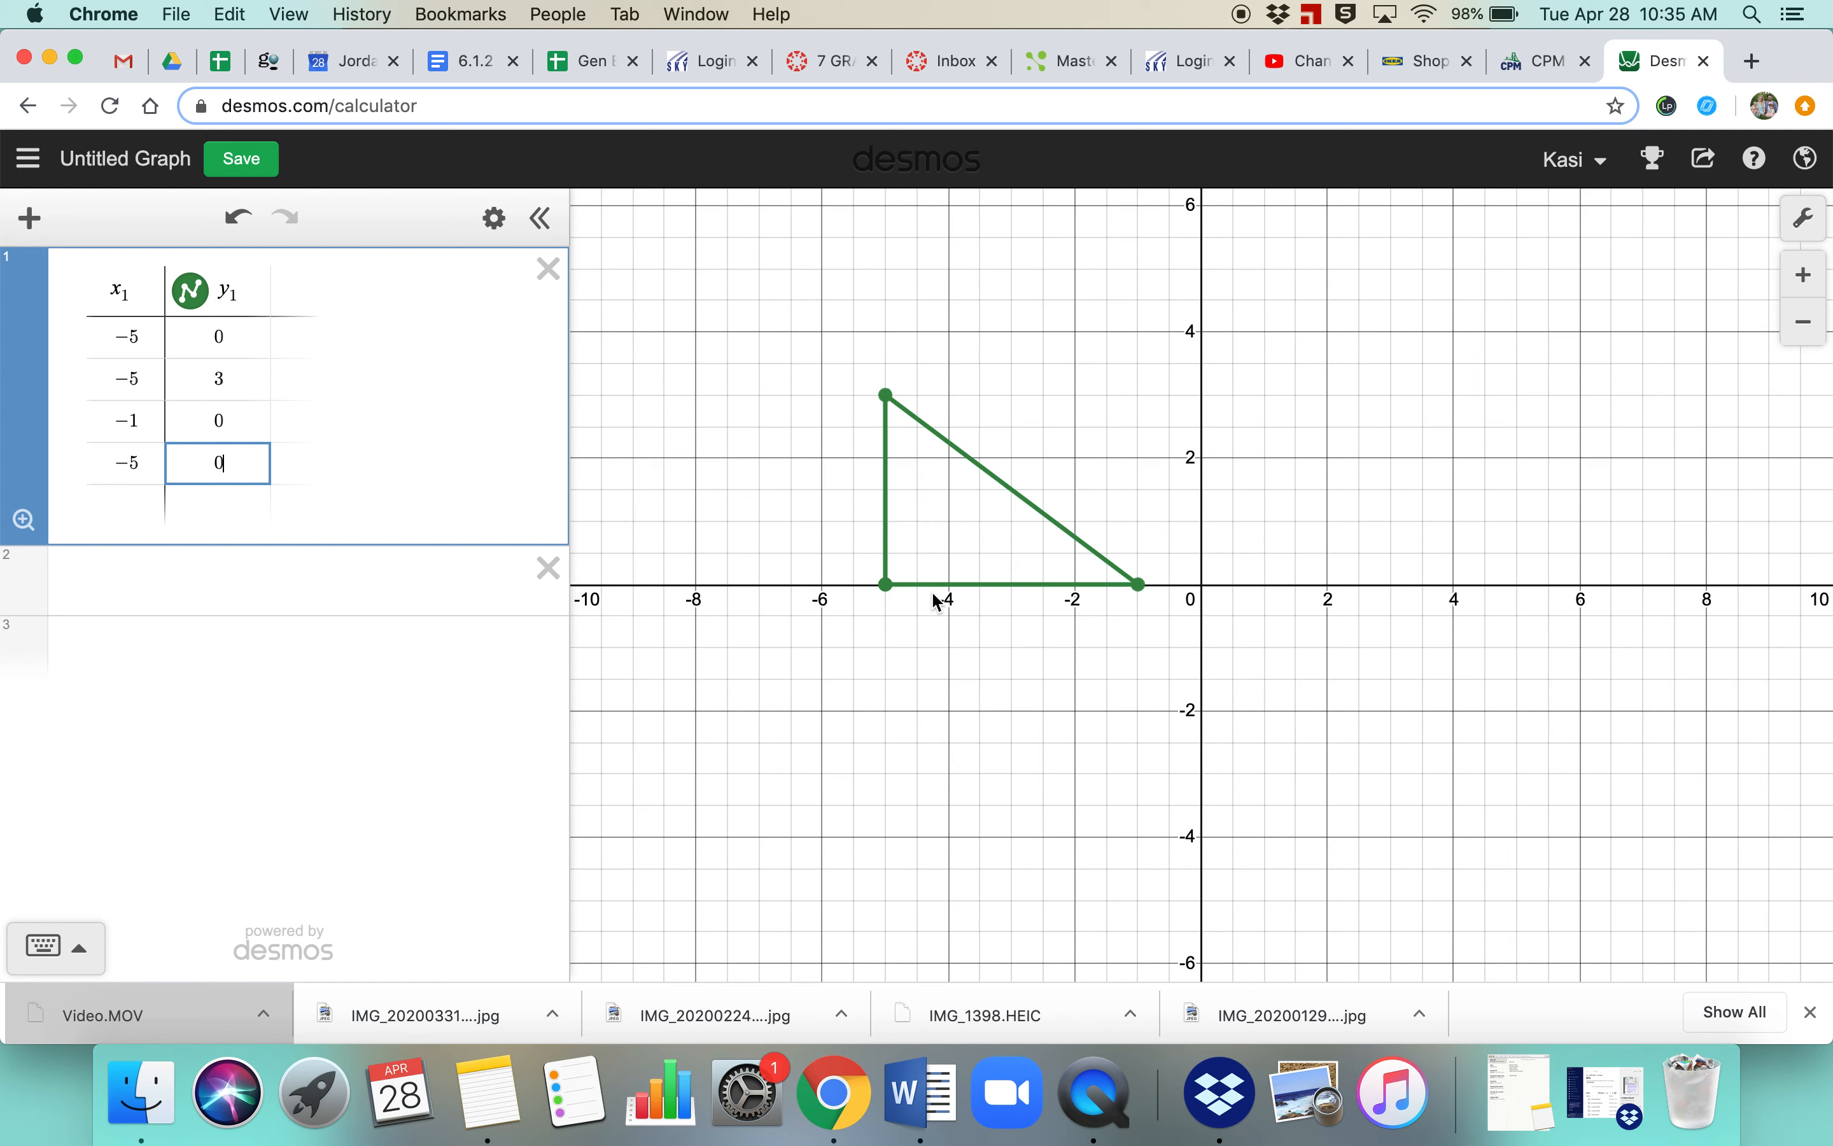
mouse_move(1124, 593)
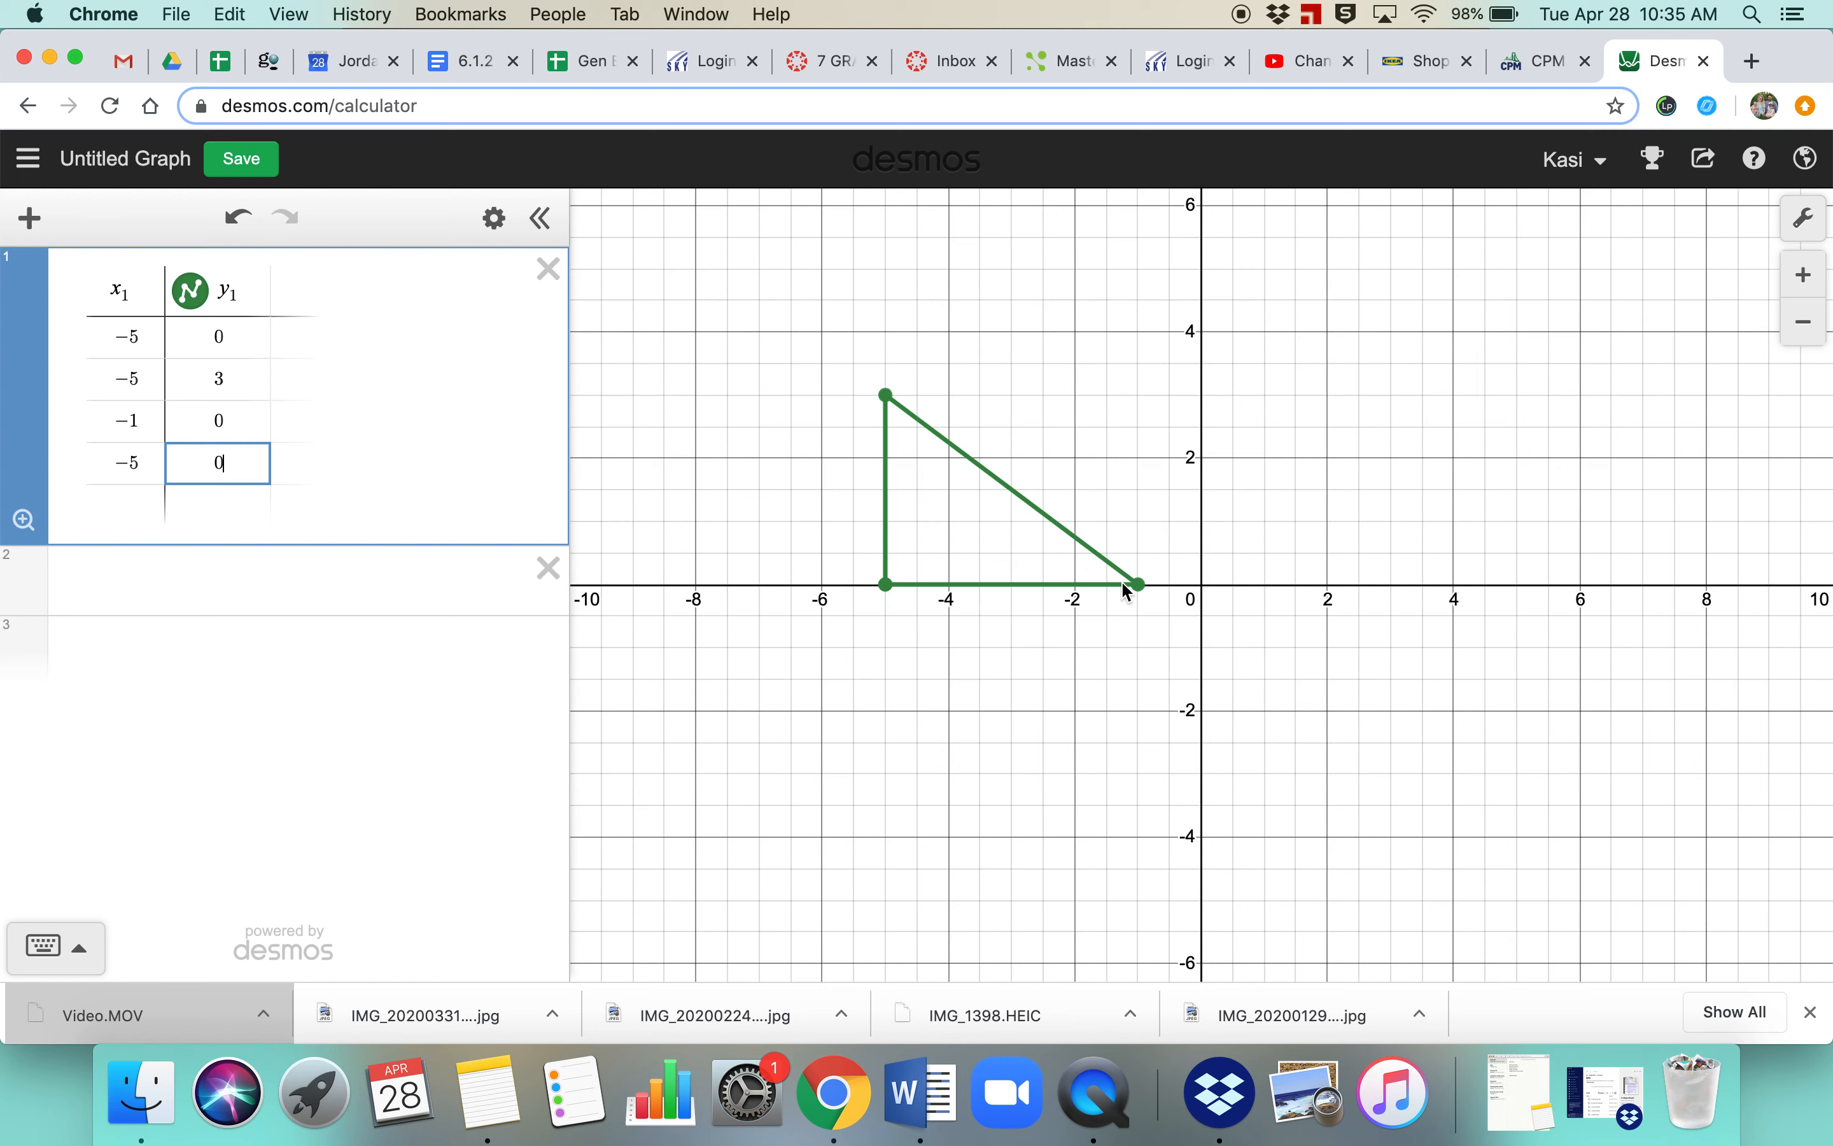
mouse_move(397, 569)
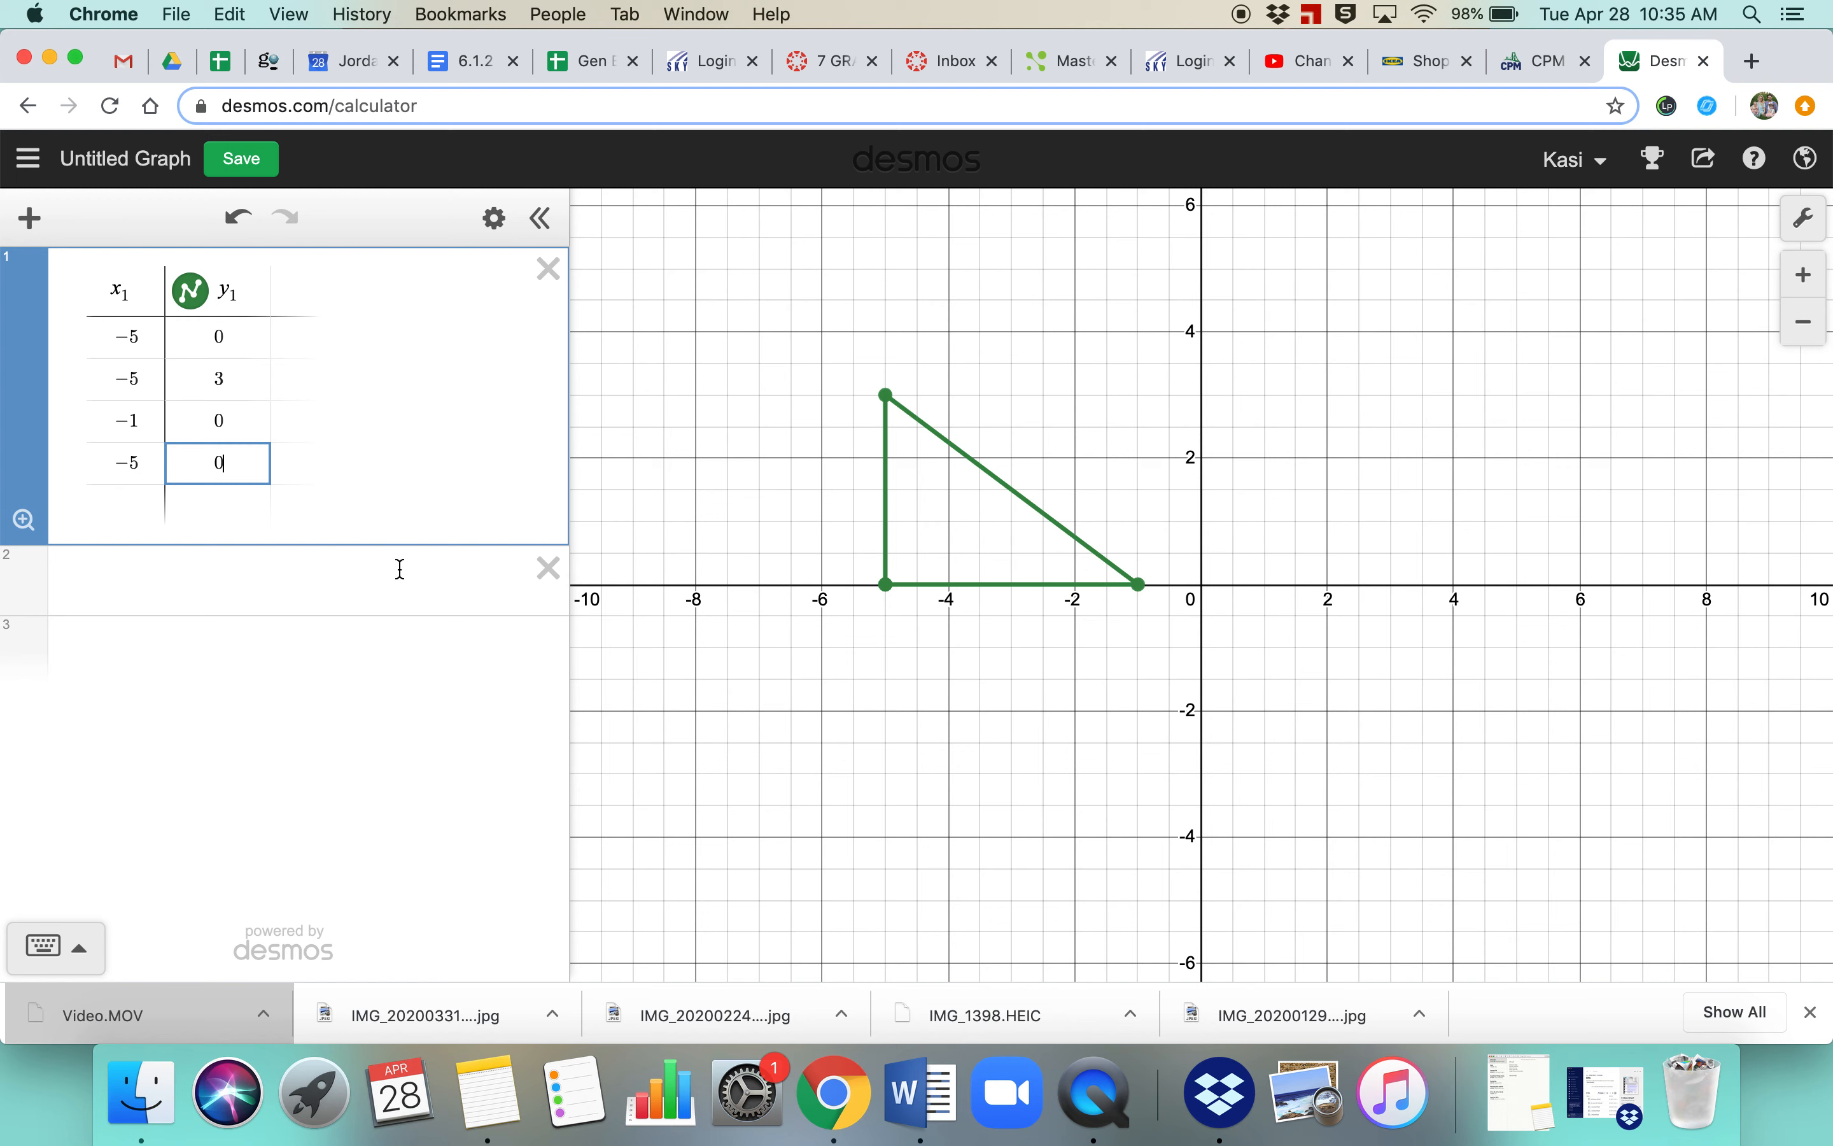
left_click(28, 219)
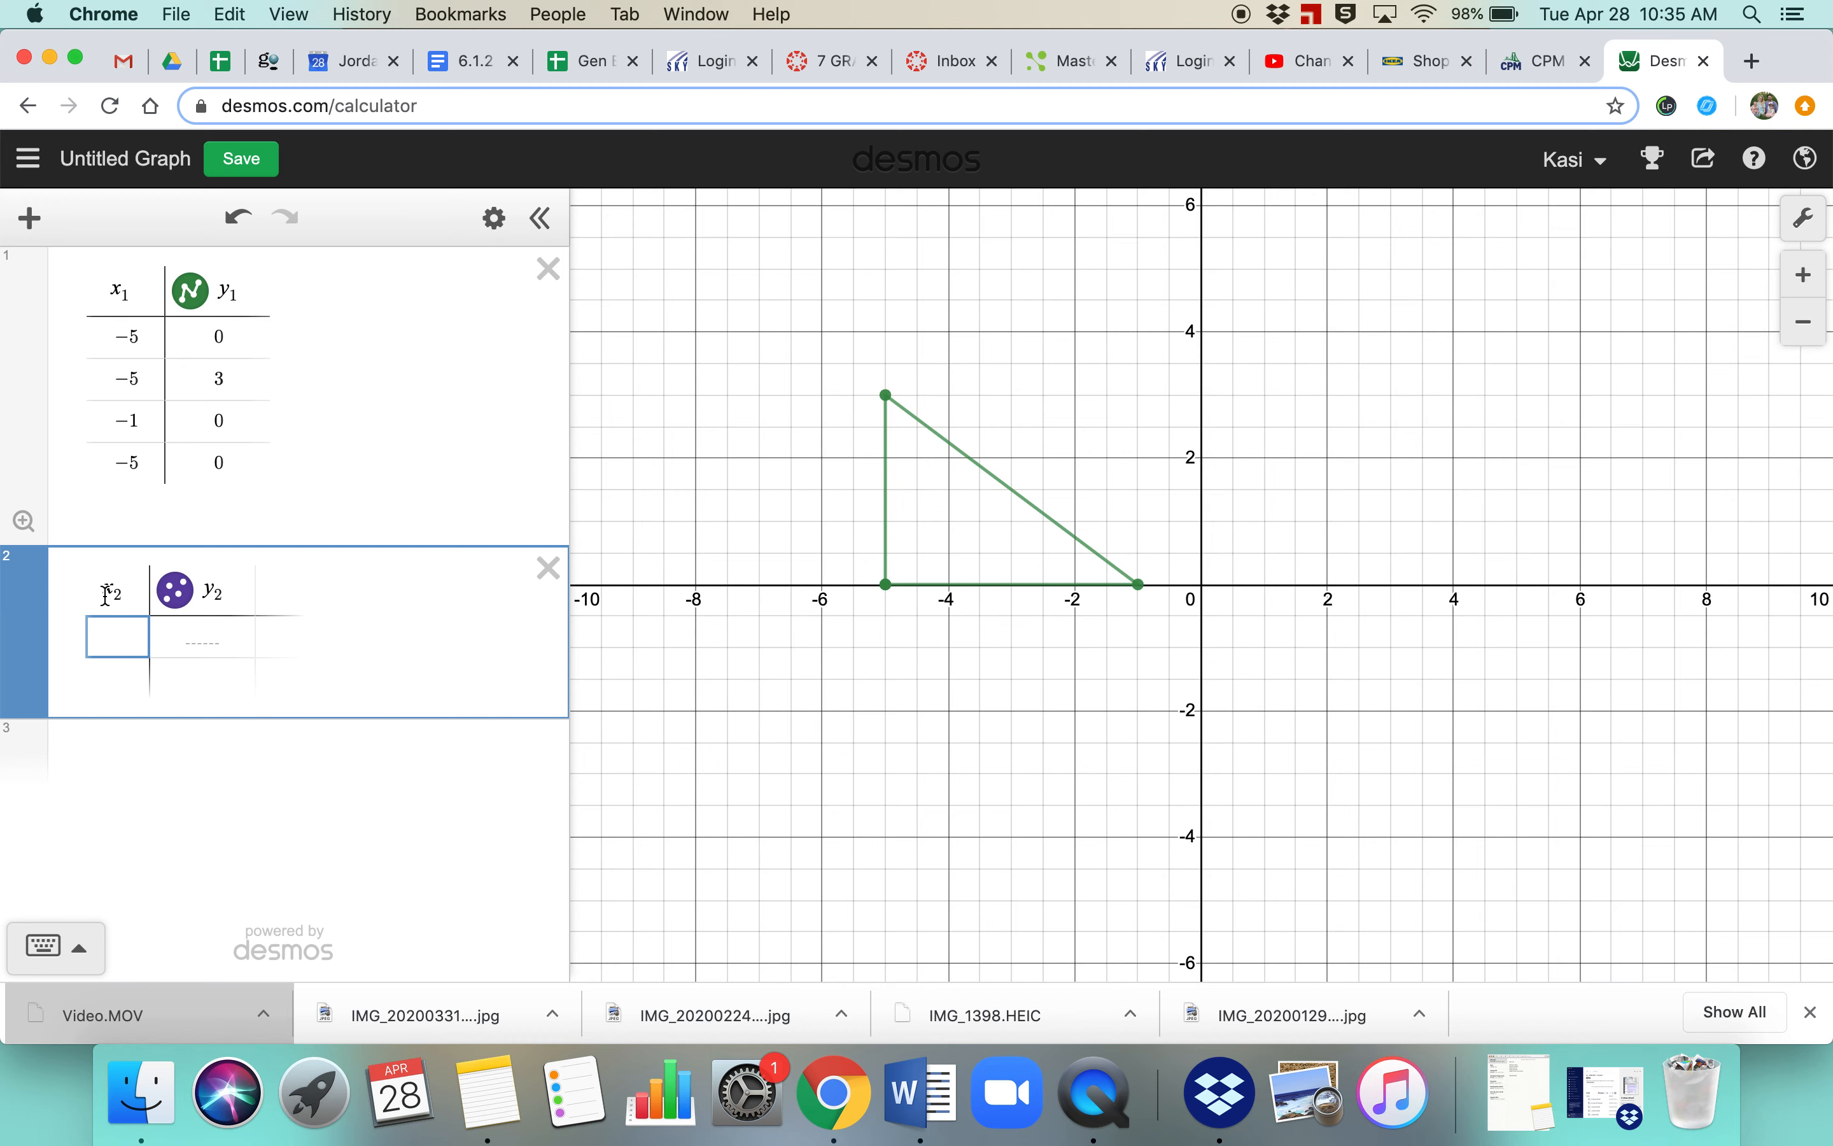
Step: Style the x₂/y₂ table as open-circle points joined by lines
left_click(173, 590)
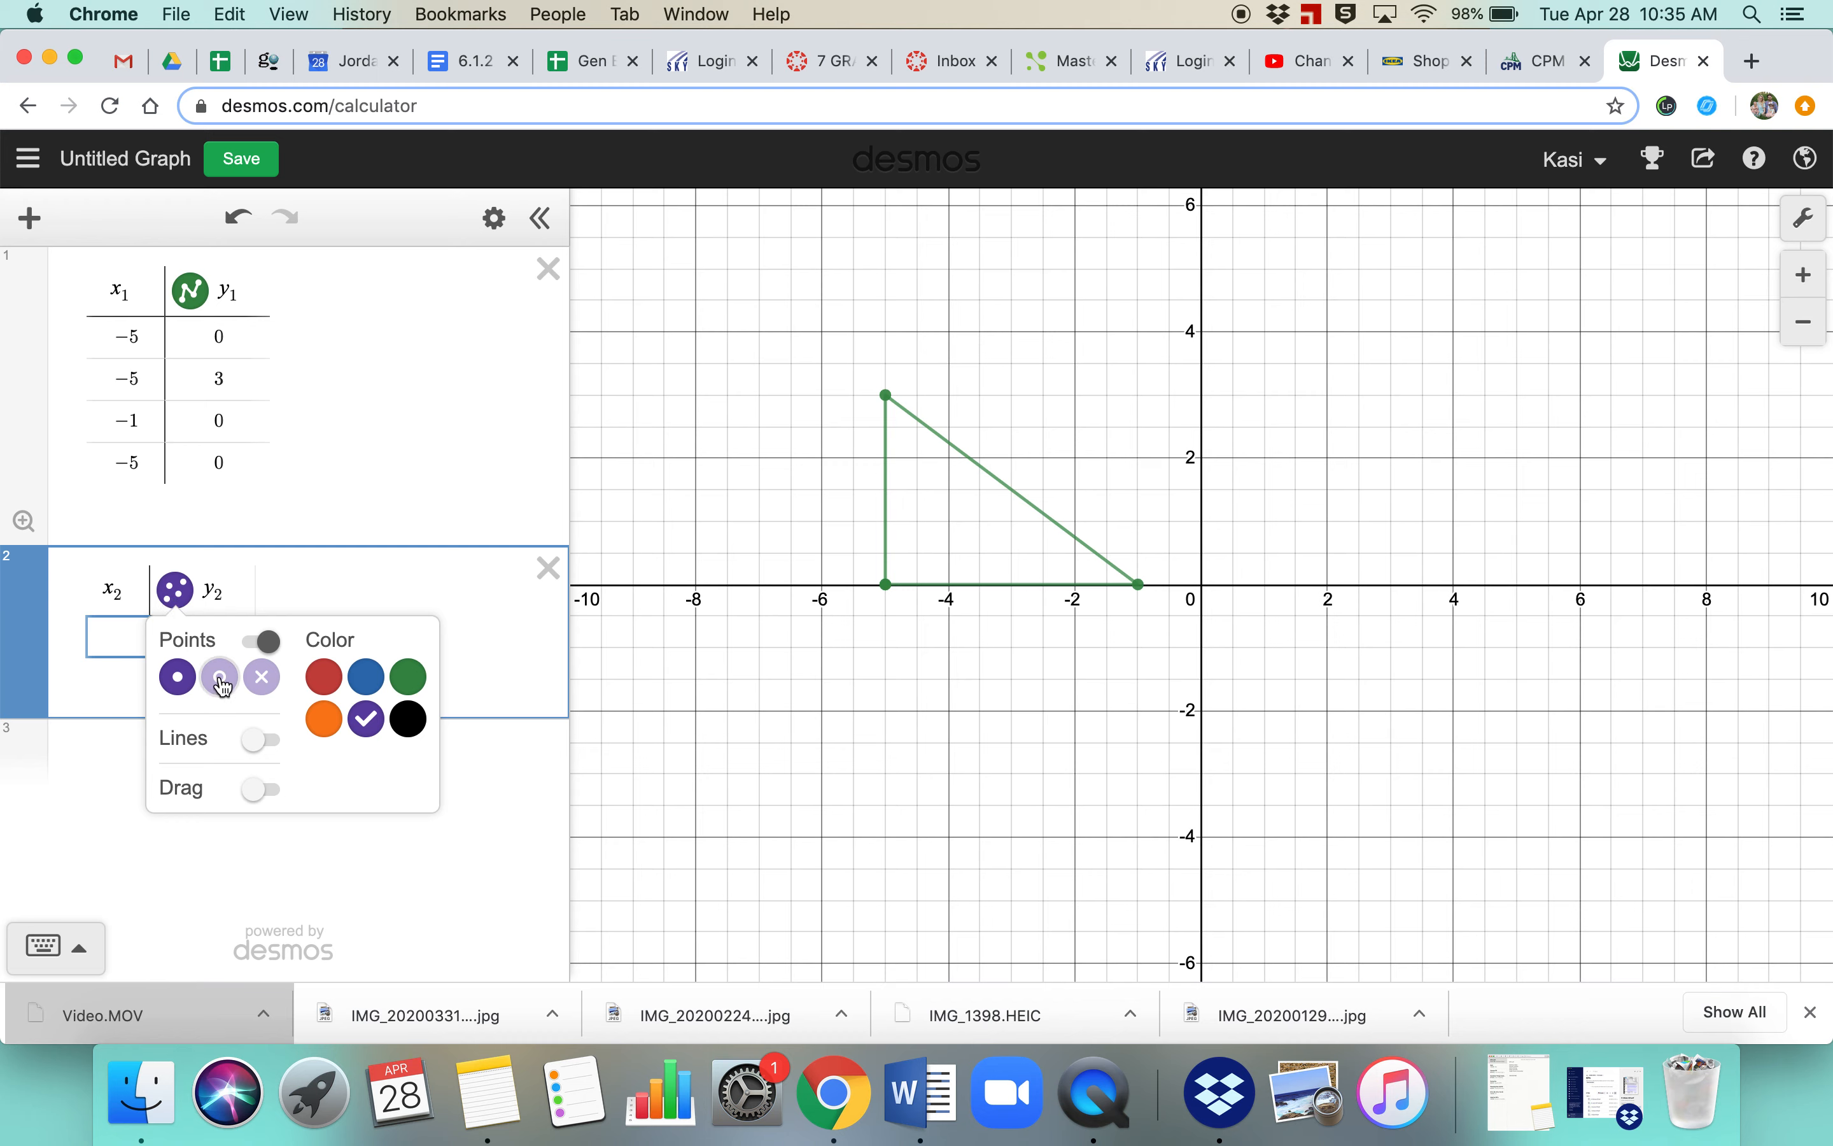
left_click(219, 677)
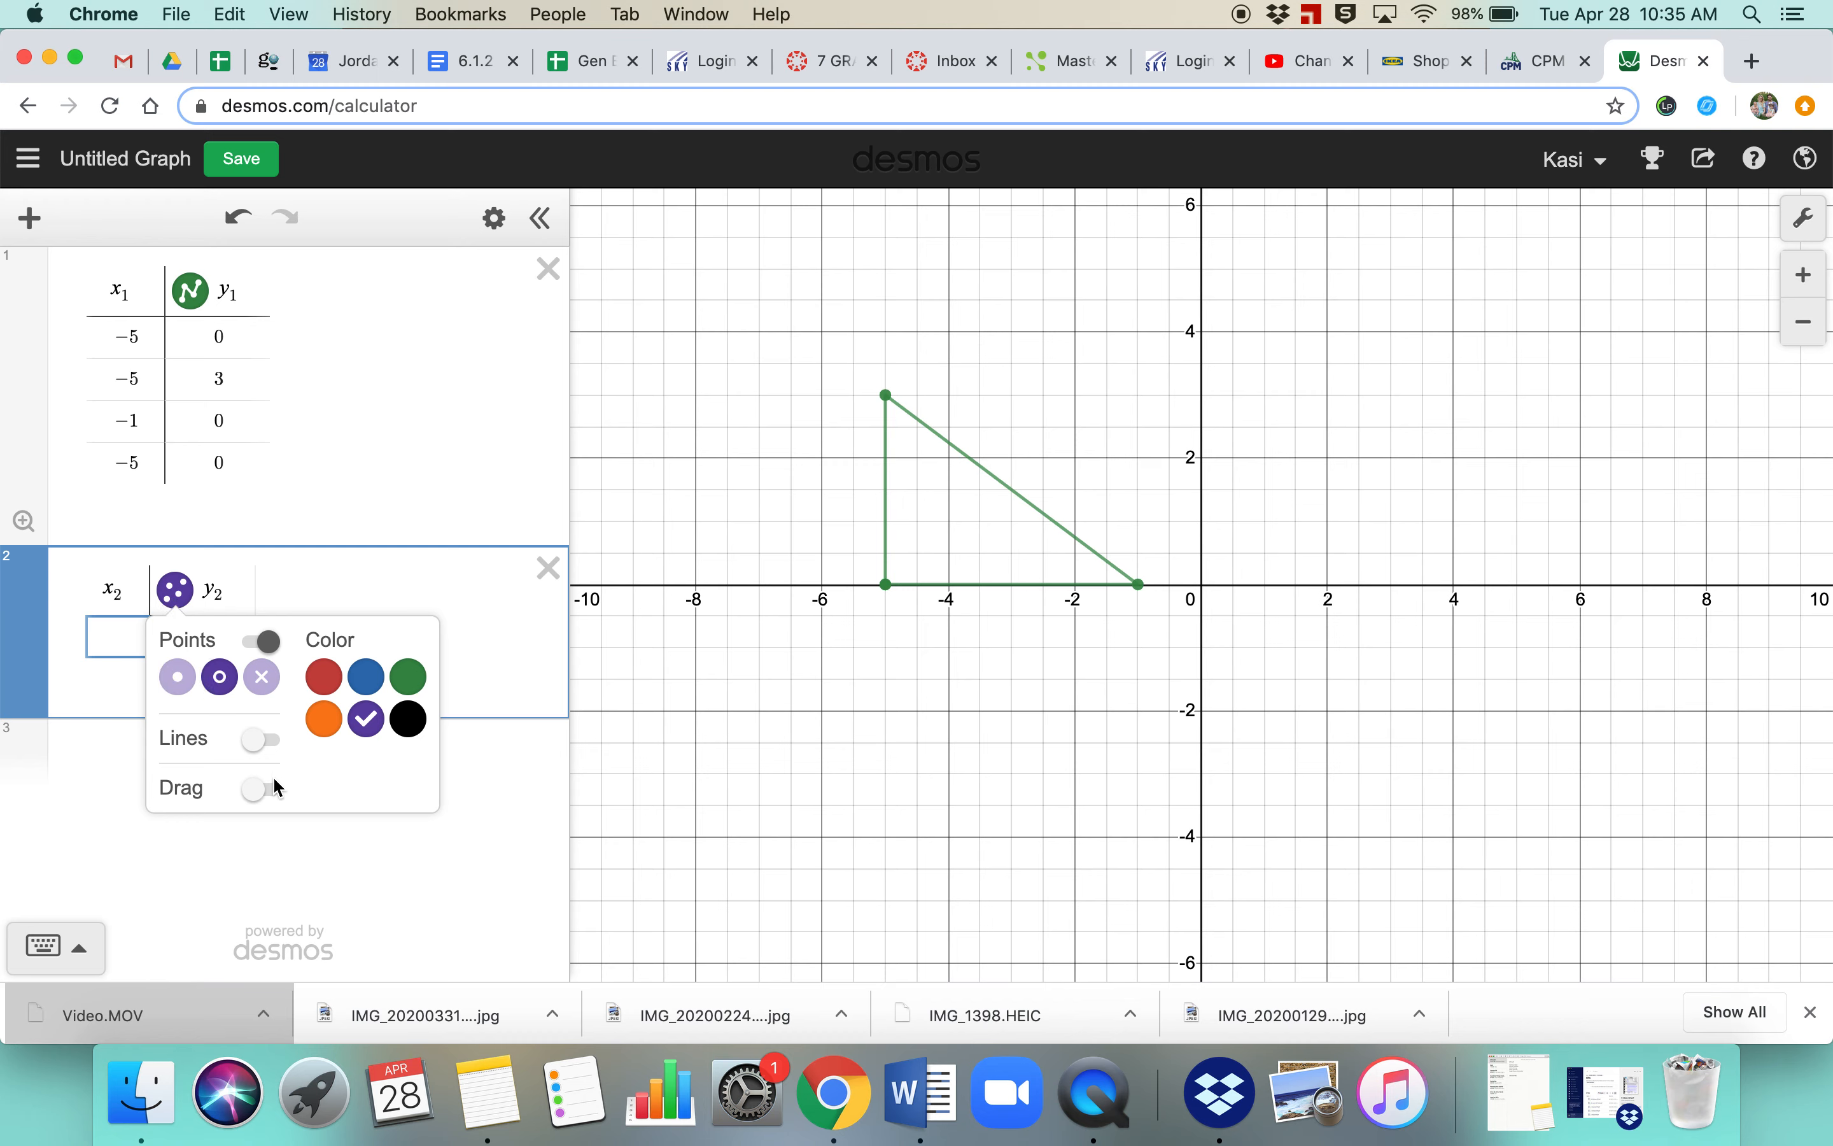
left_click(262, 738)
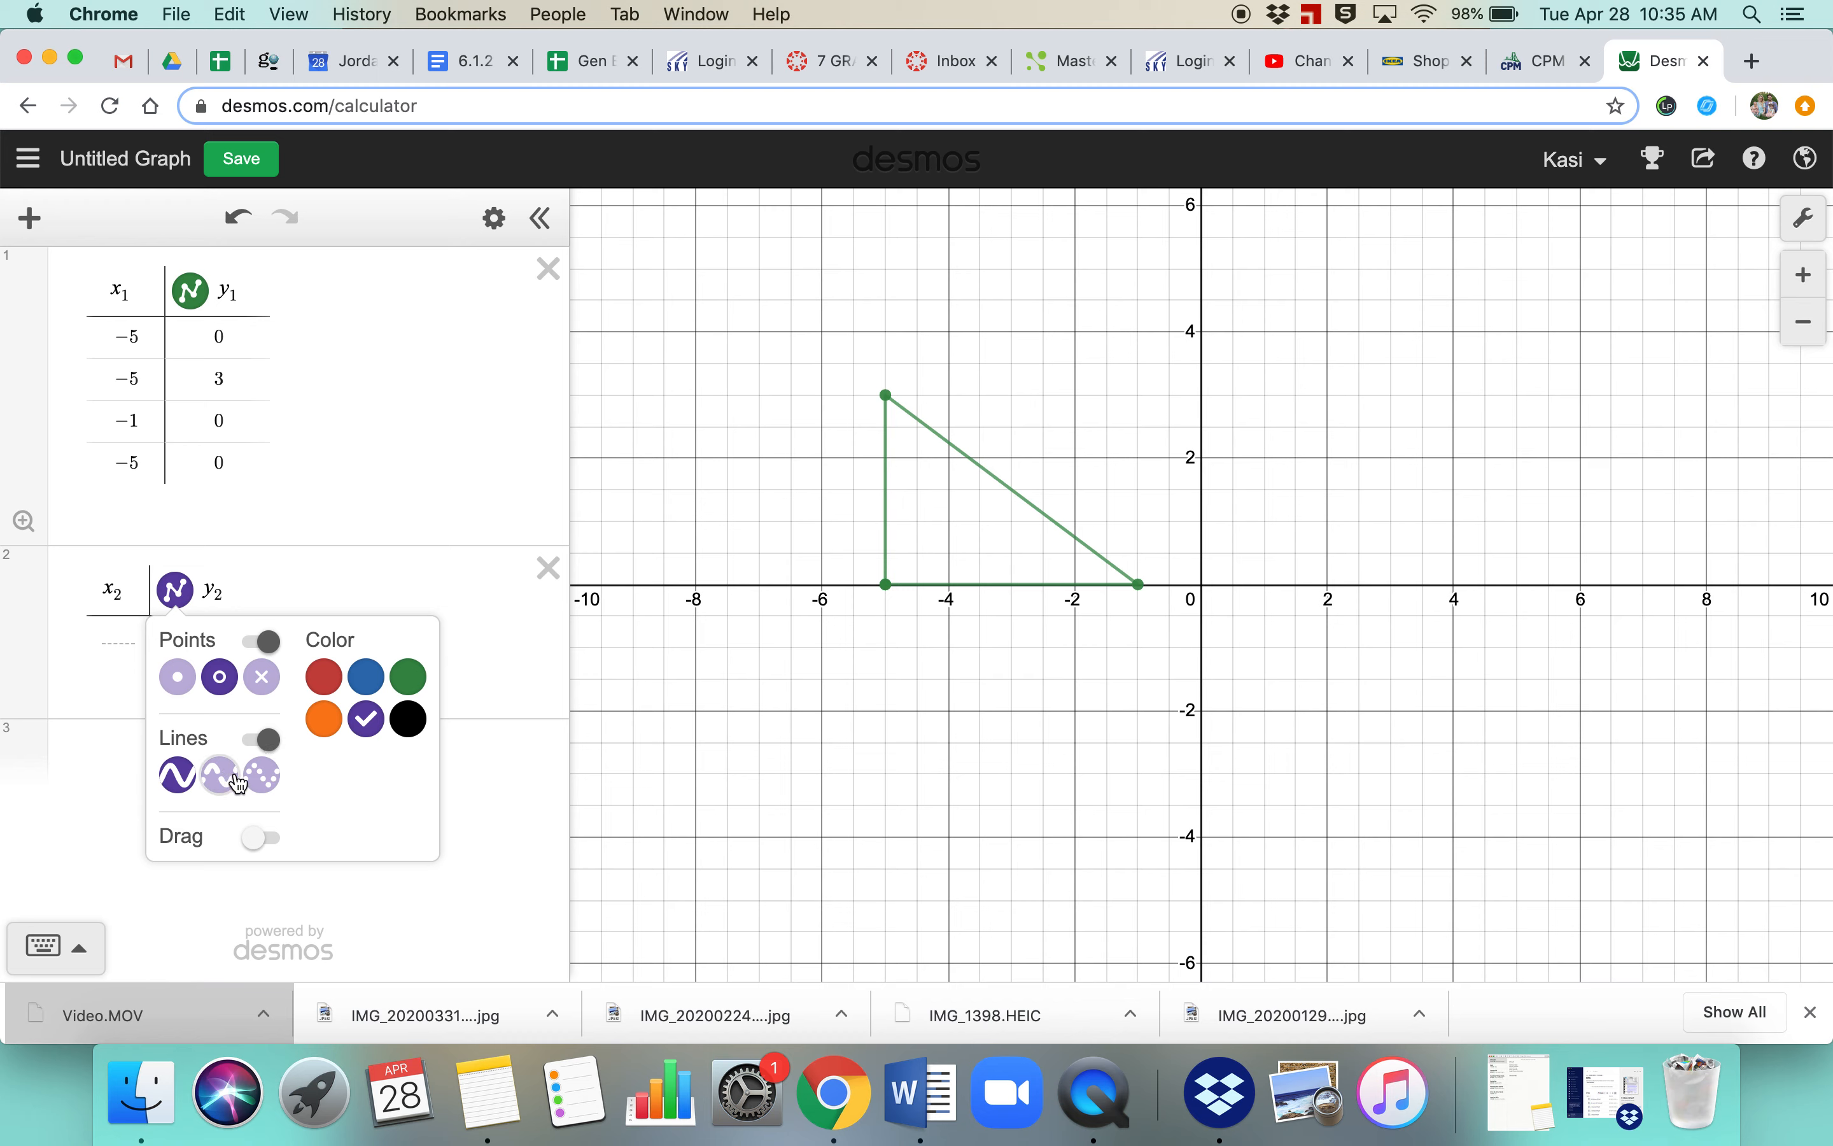
left_click(122, 666)
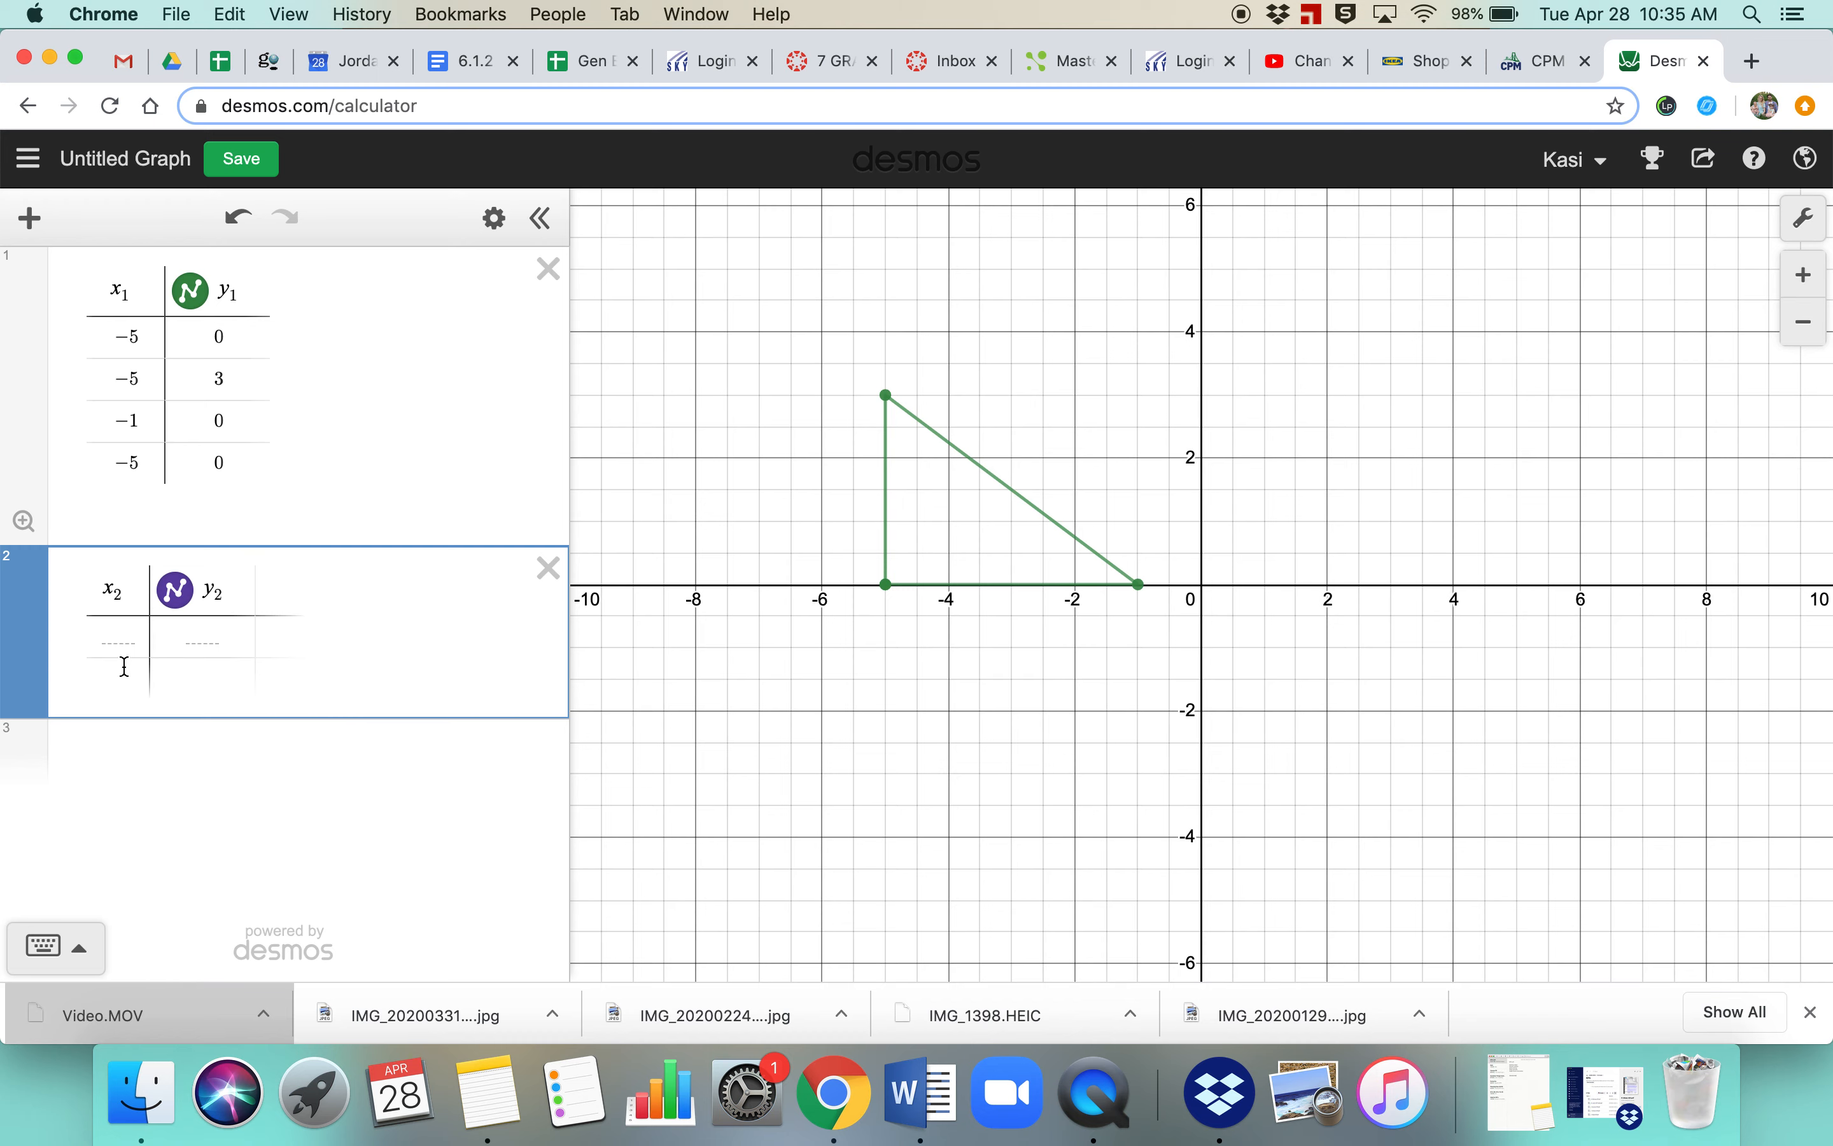
left_click(118, 635)
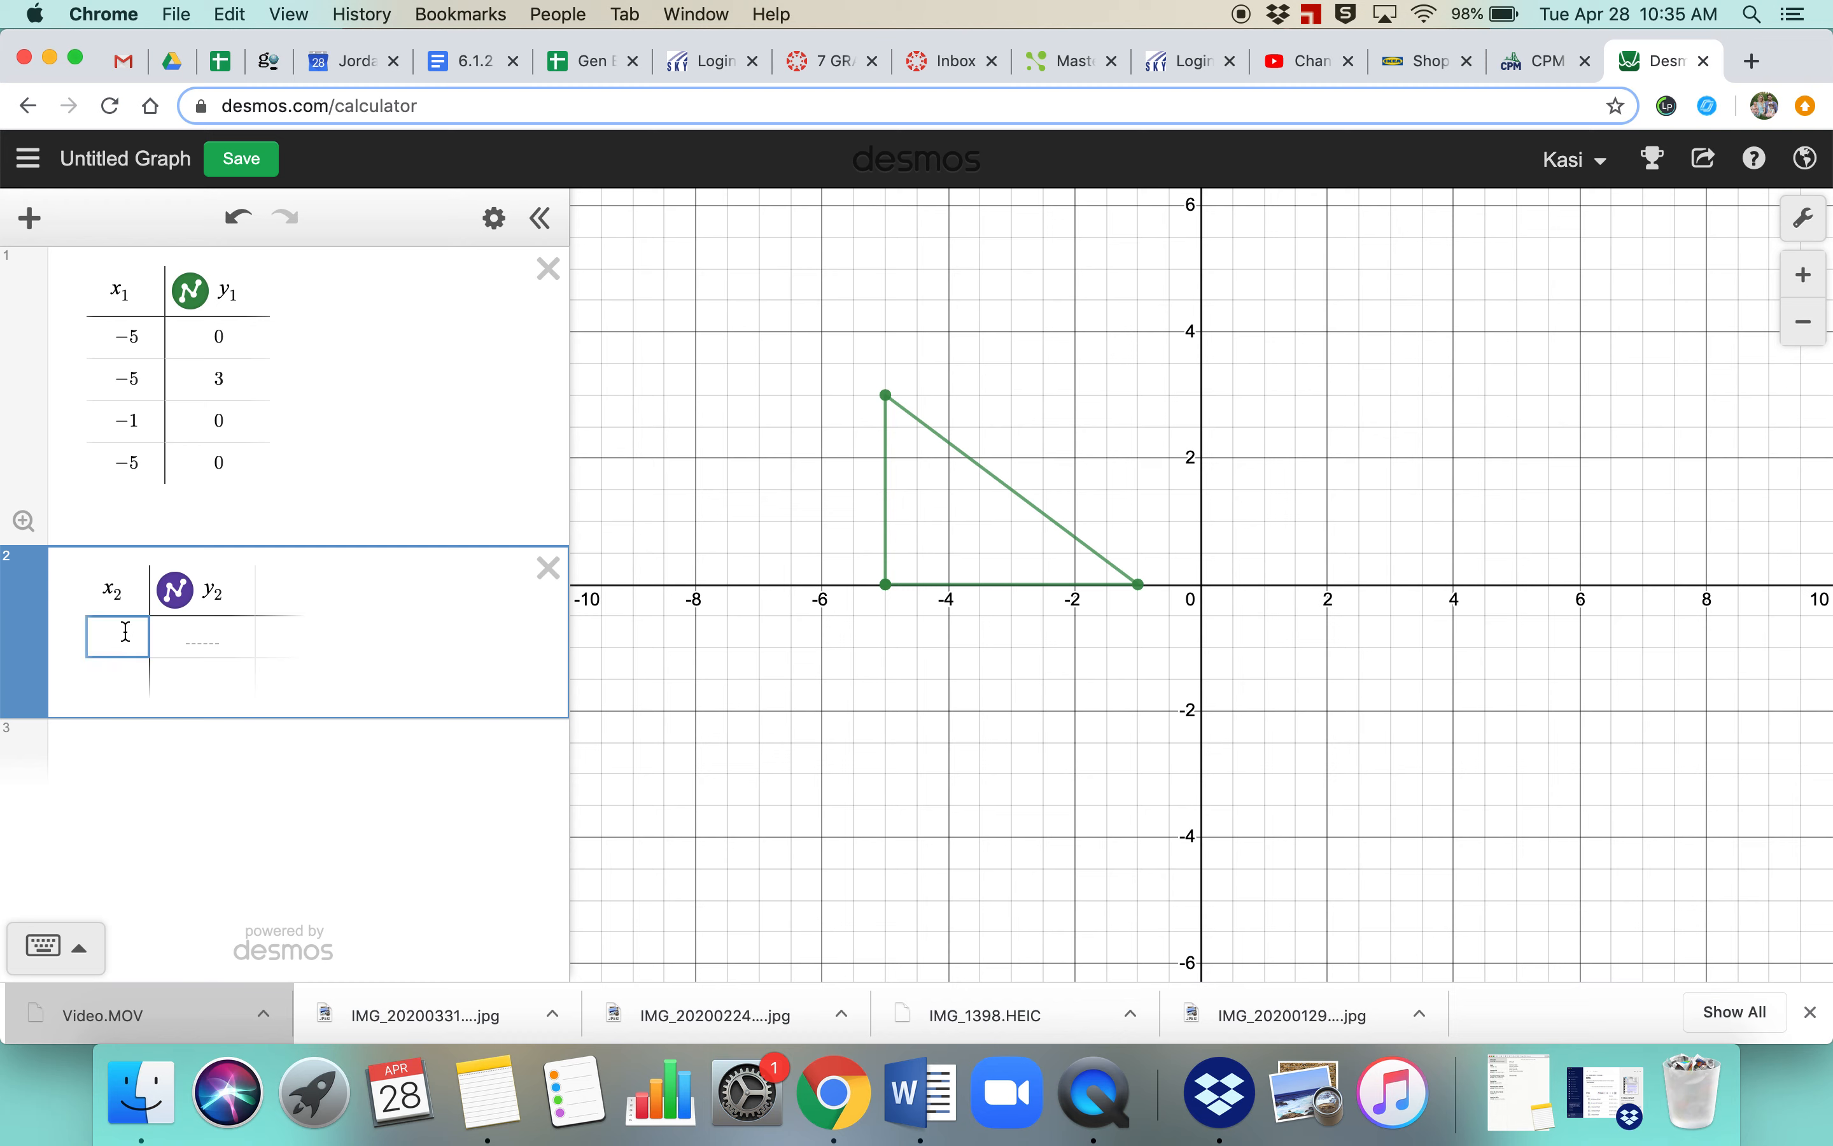
Step: Enter (−1, 3), (2, 2), (3, −2) and −2 for a fourth x in the second table
type("-1")
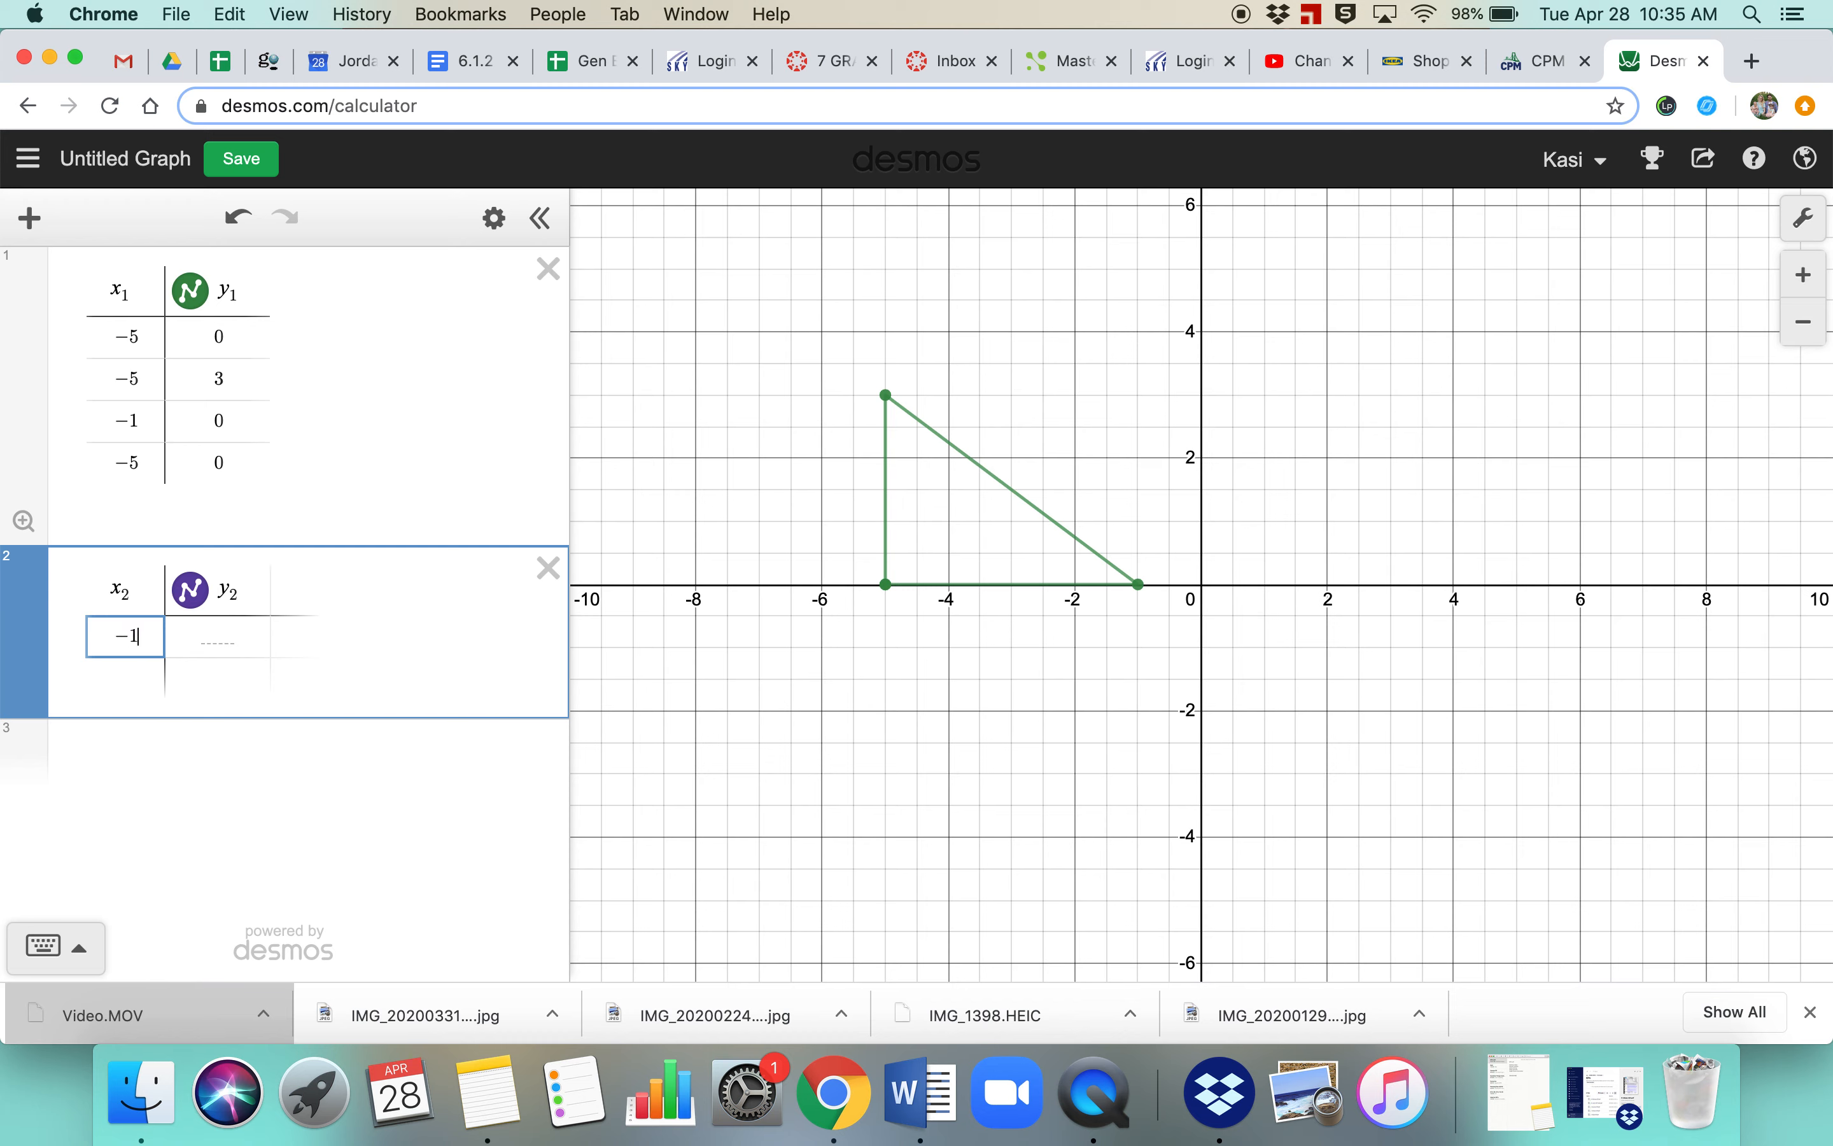
type("3")
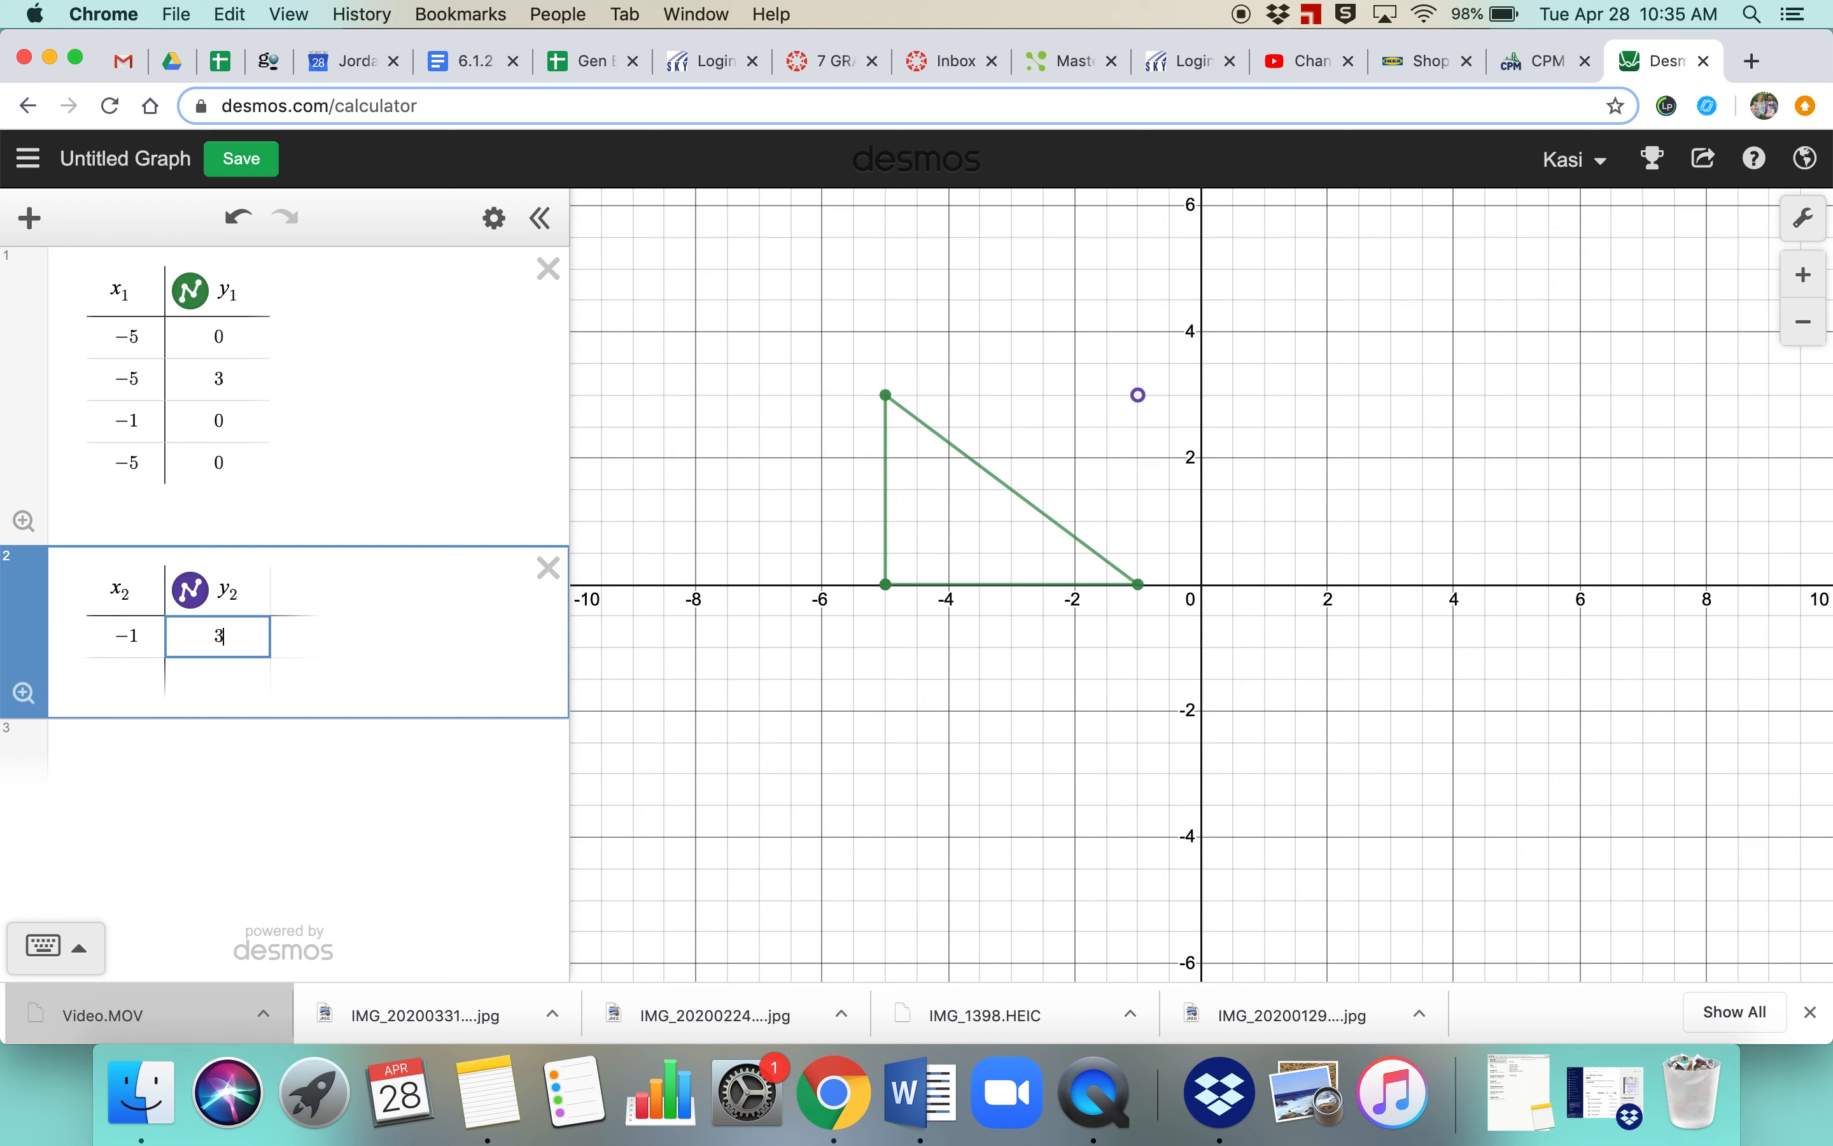
key("Return")
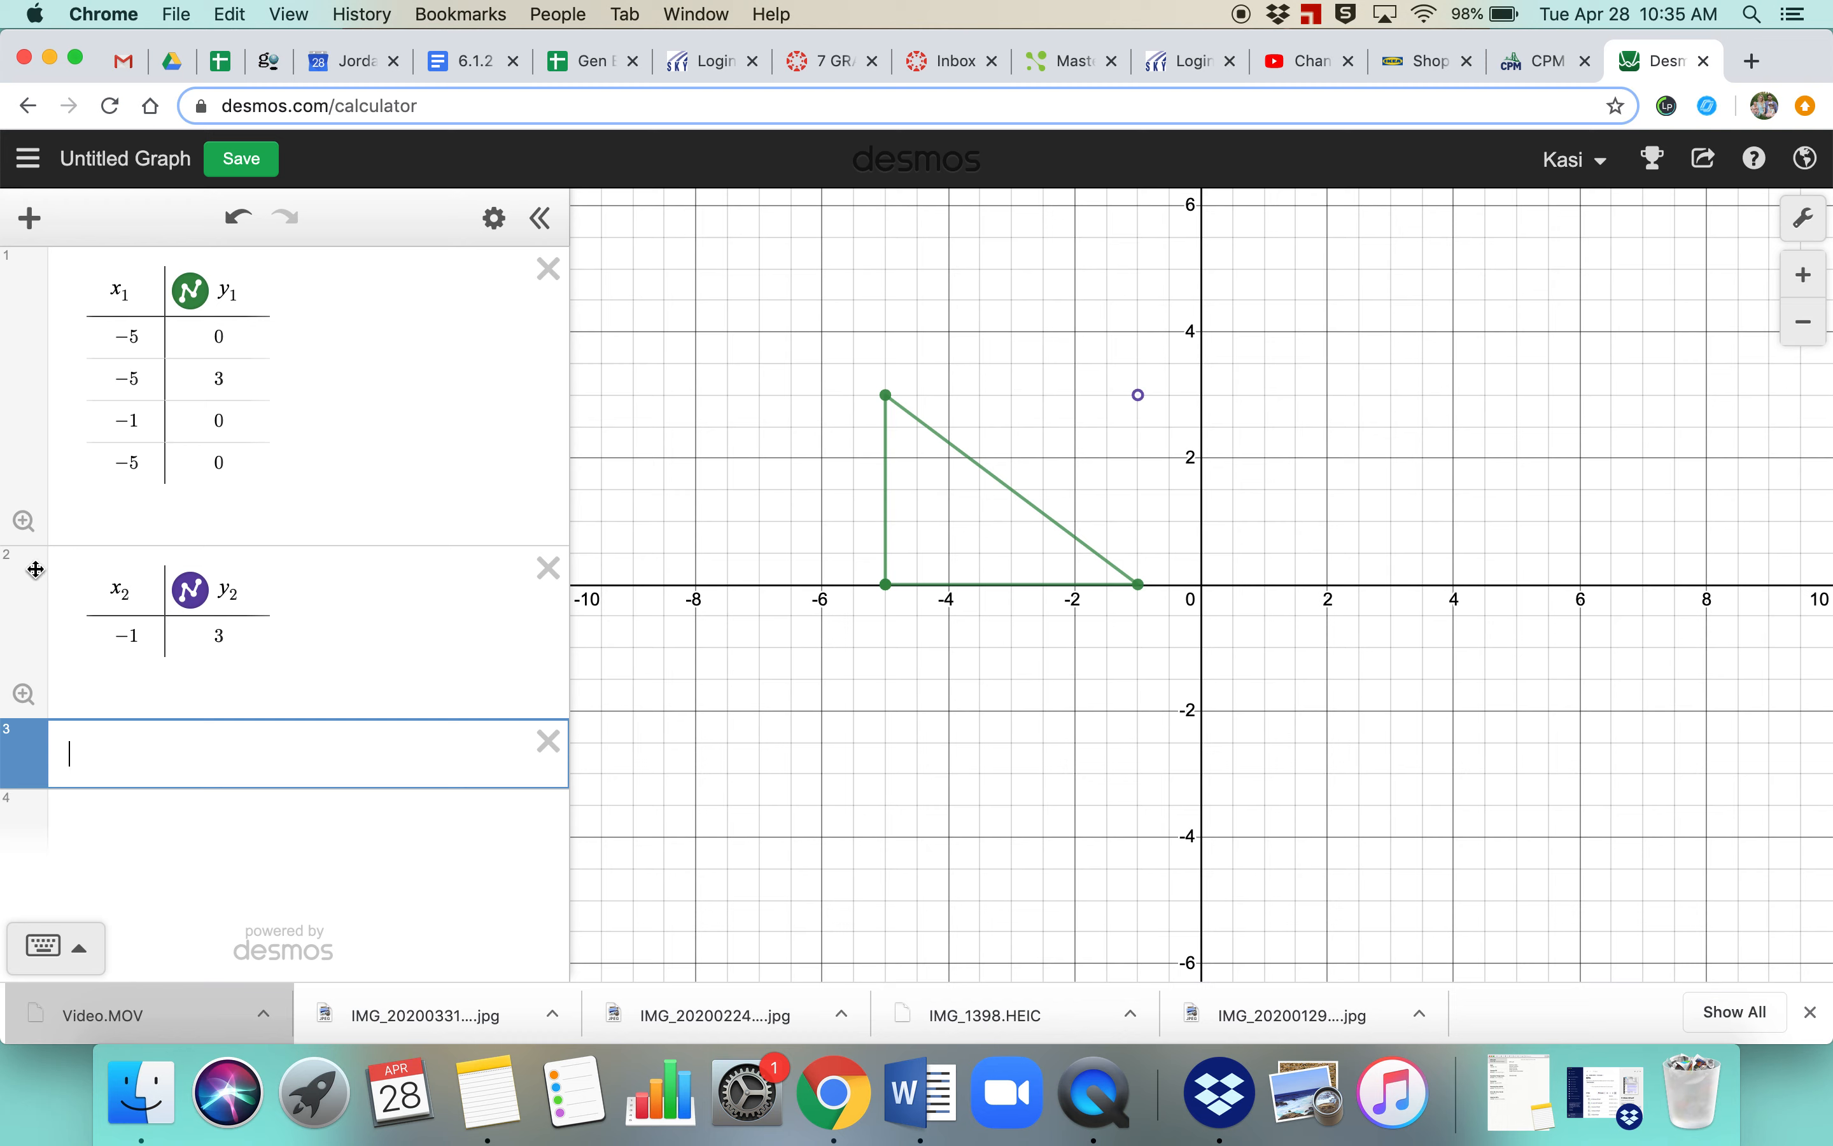
mouse_move(291, 628)
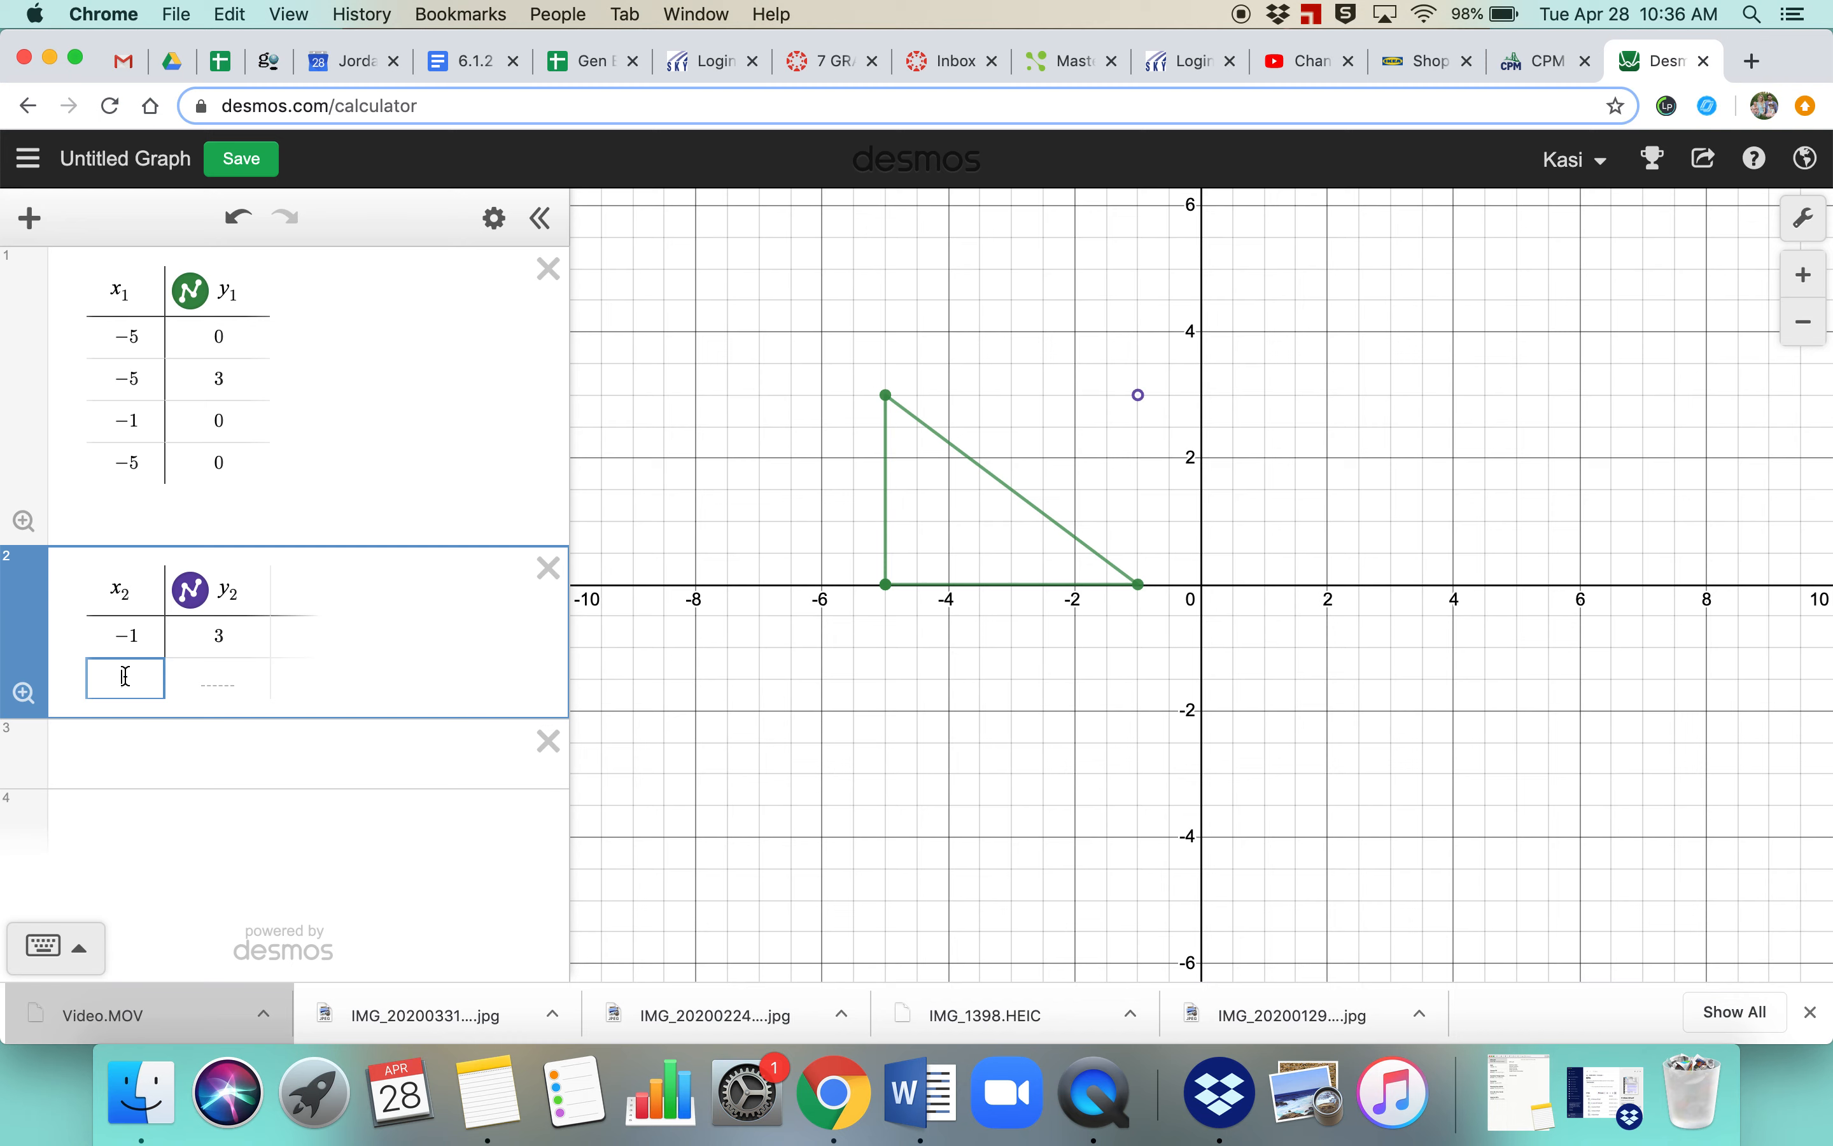
type("2")
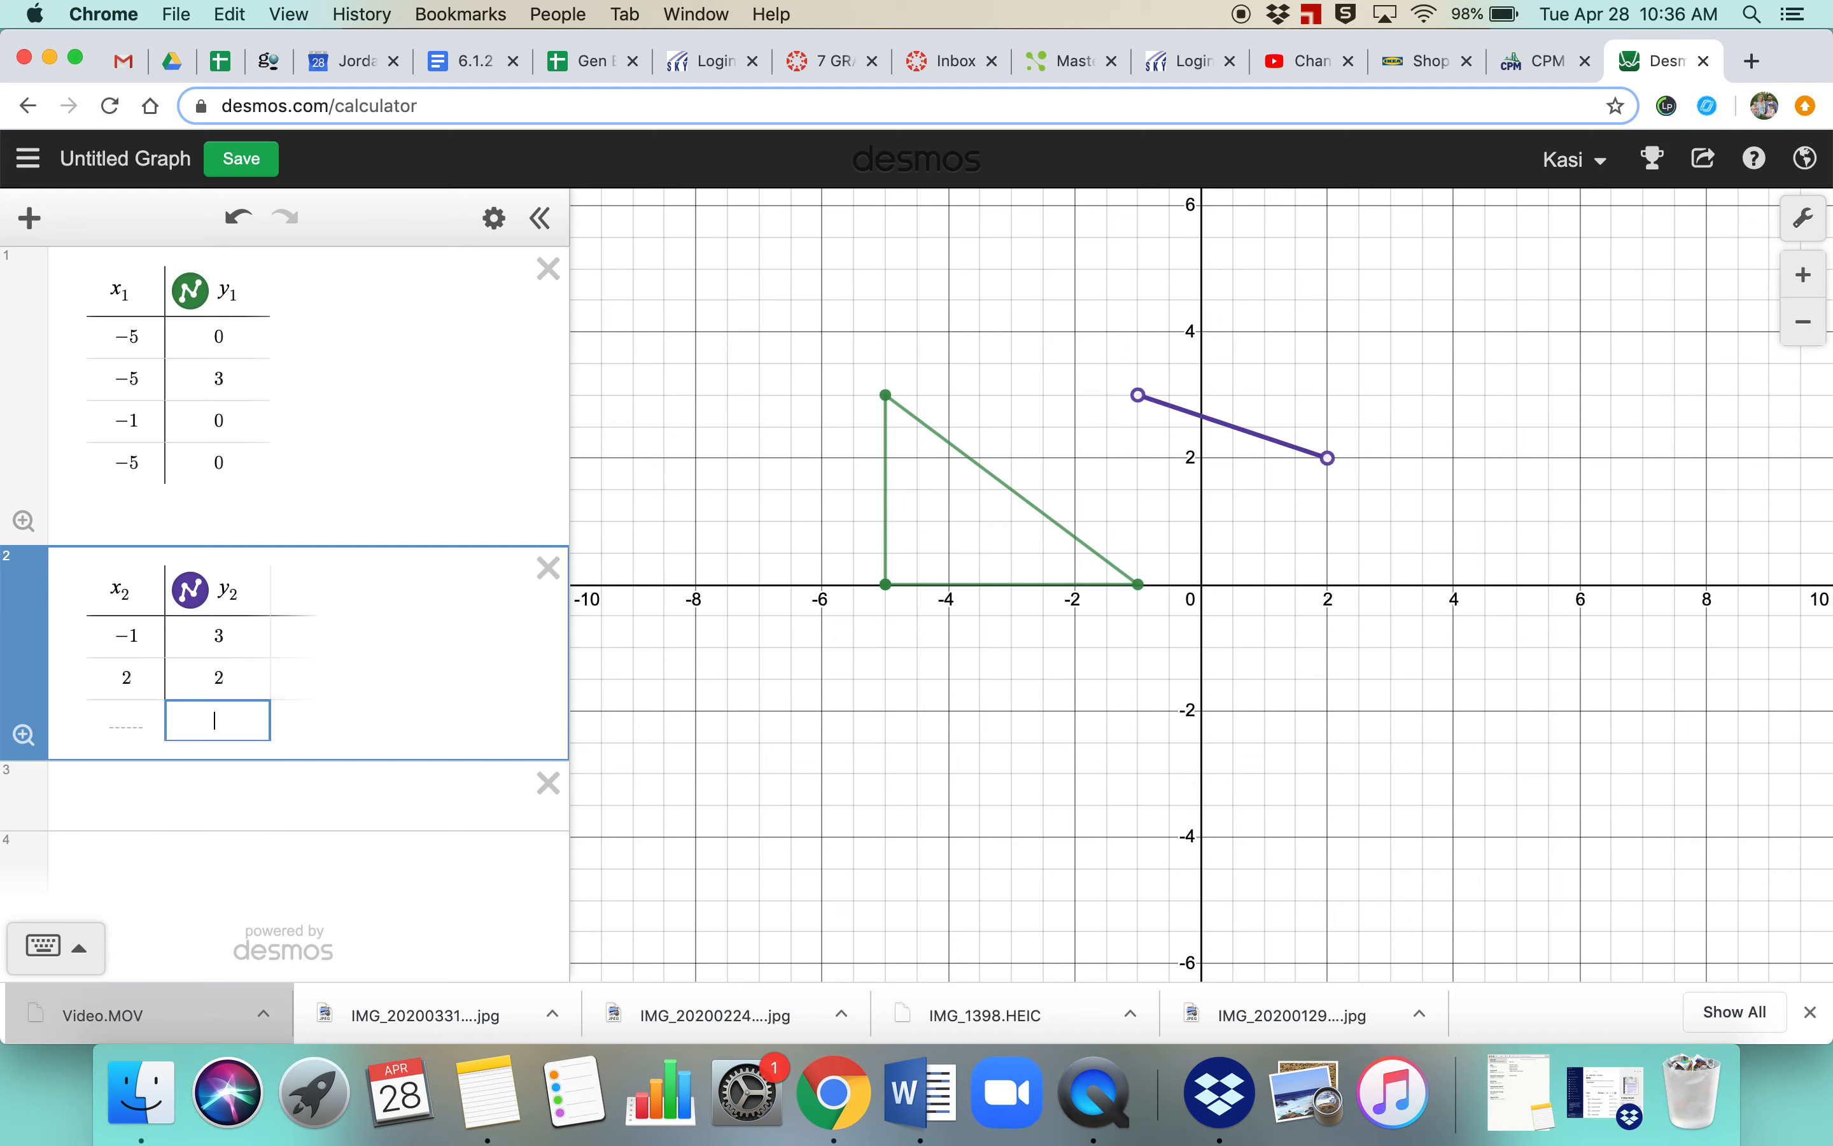
left_click(123, 720)
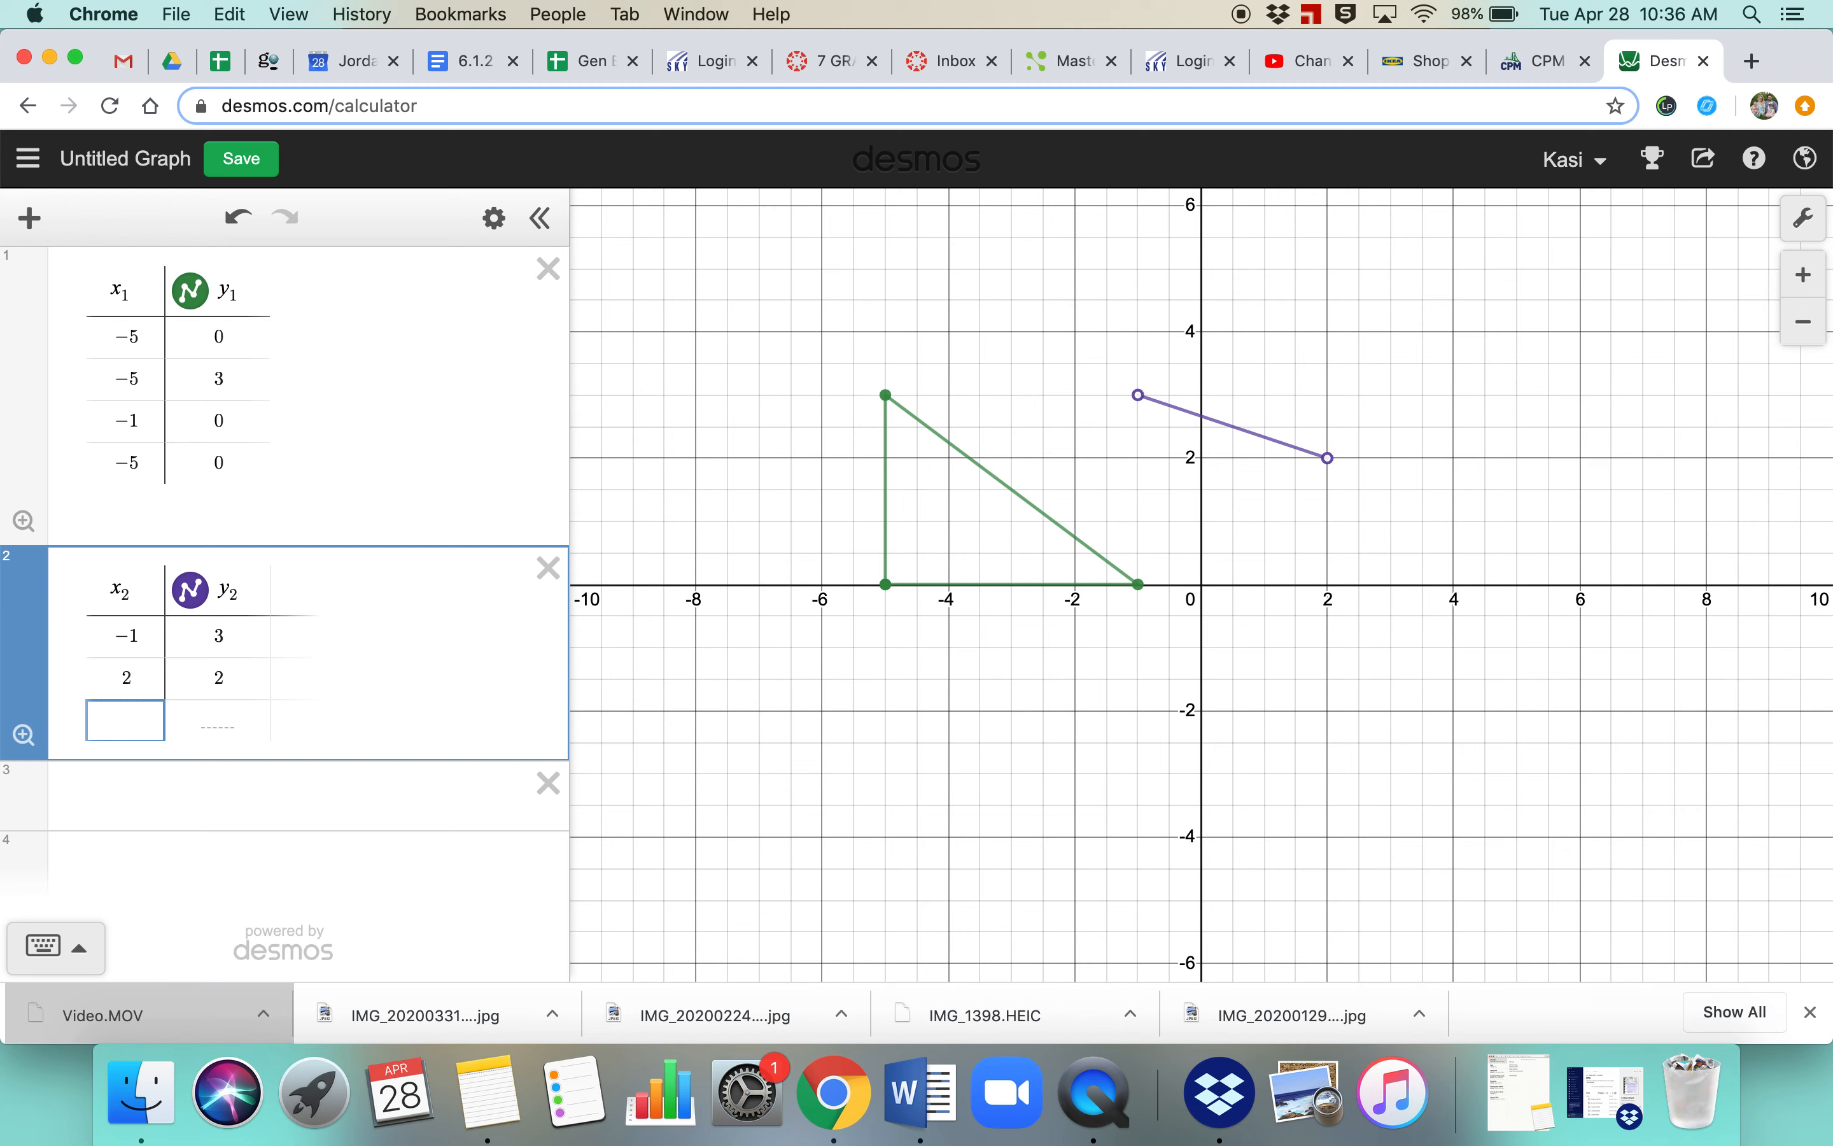
type("3")
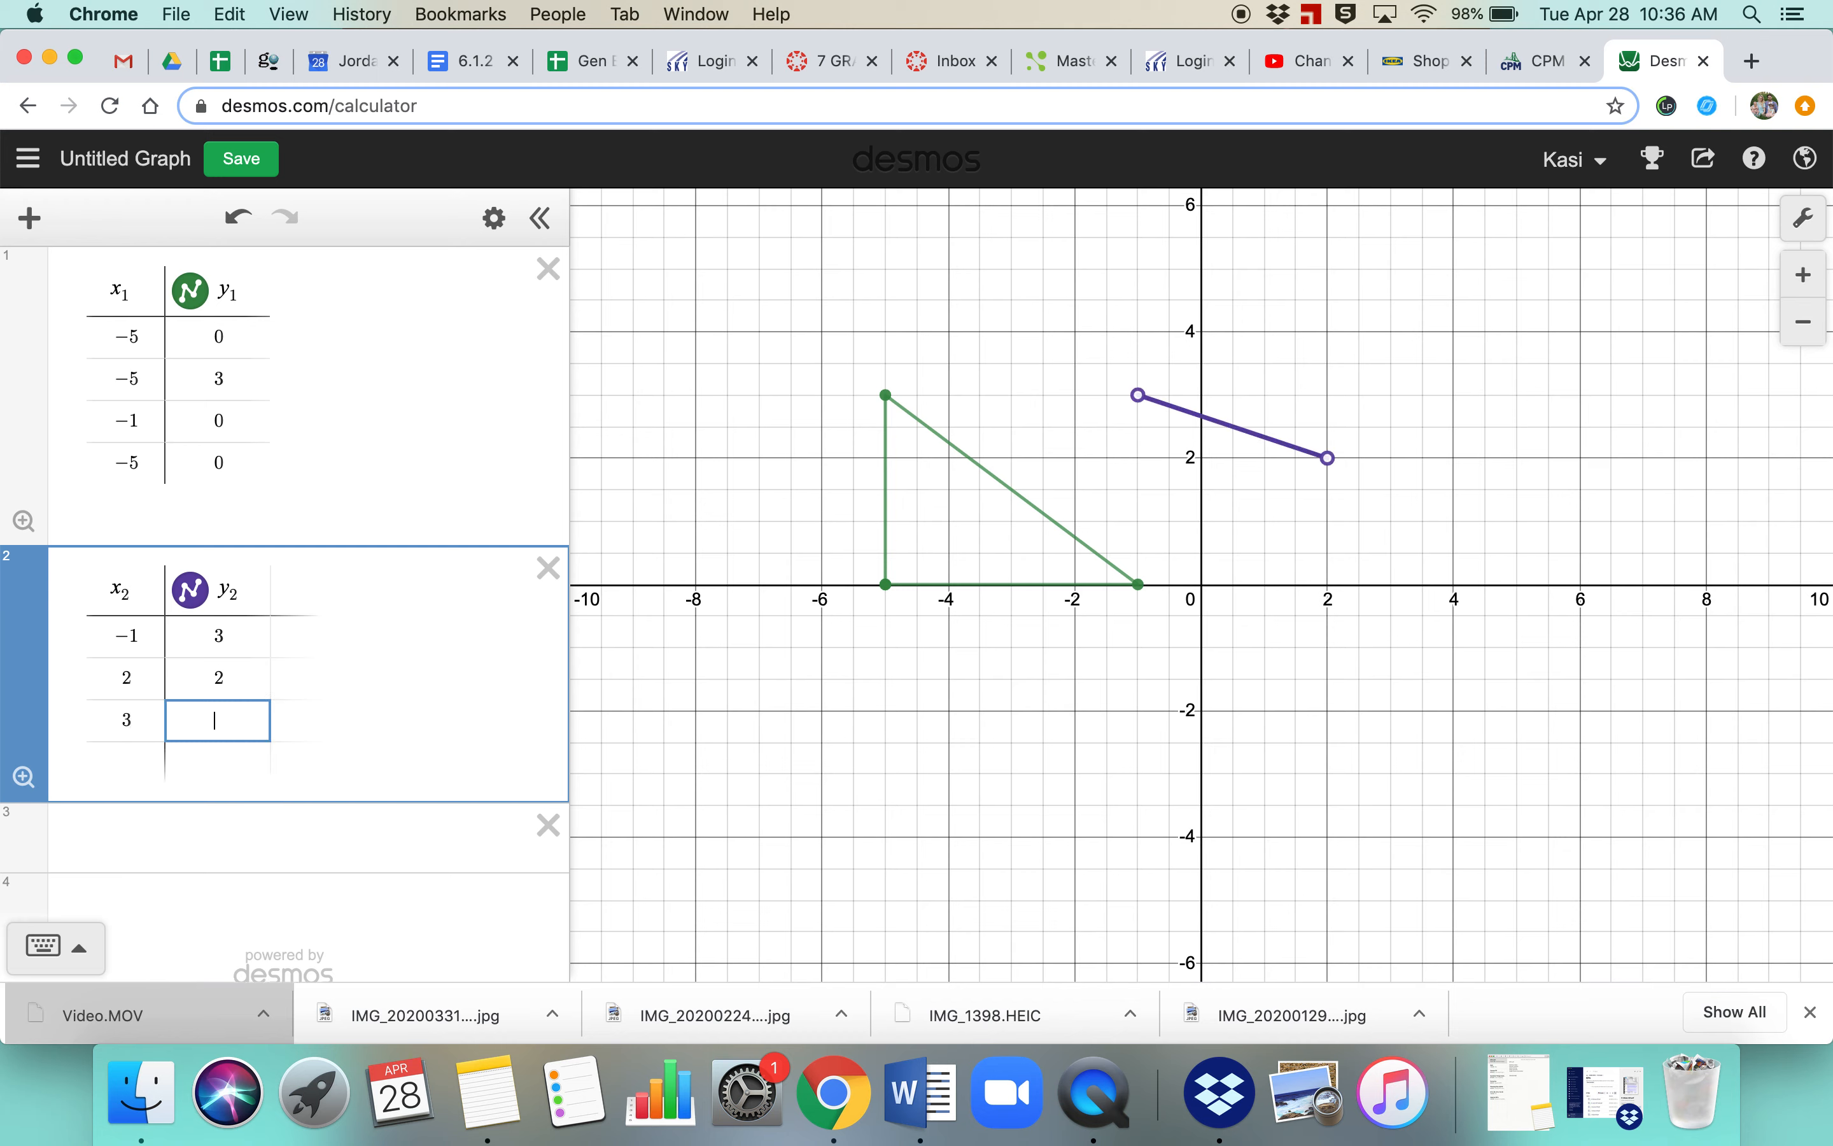
type("-2")
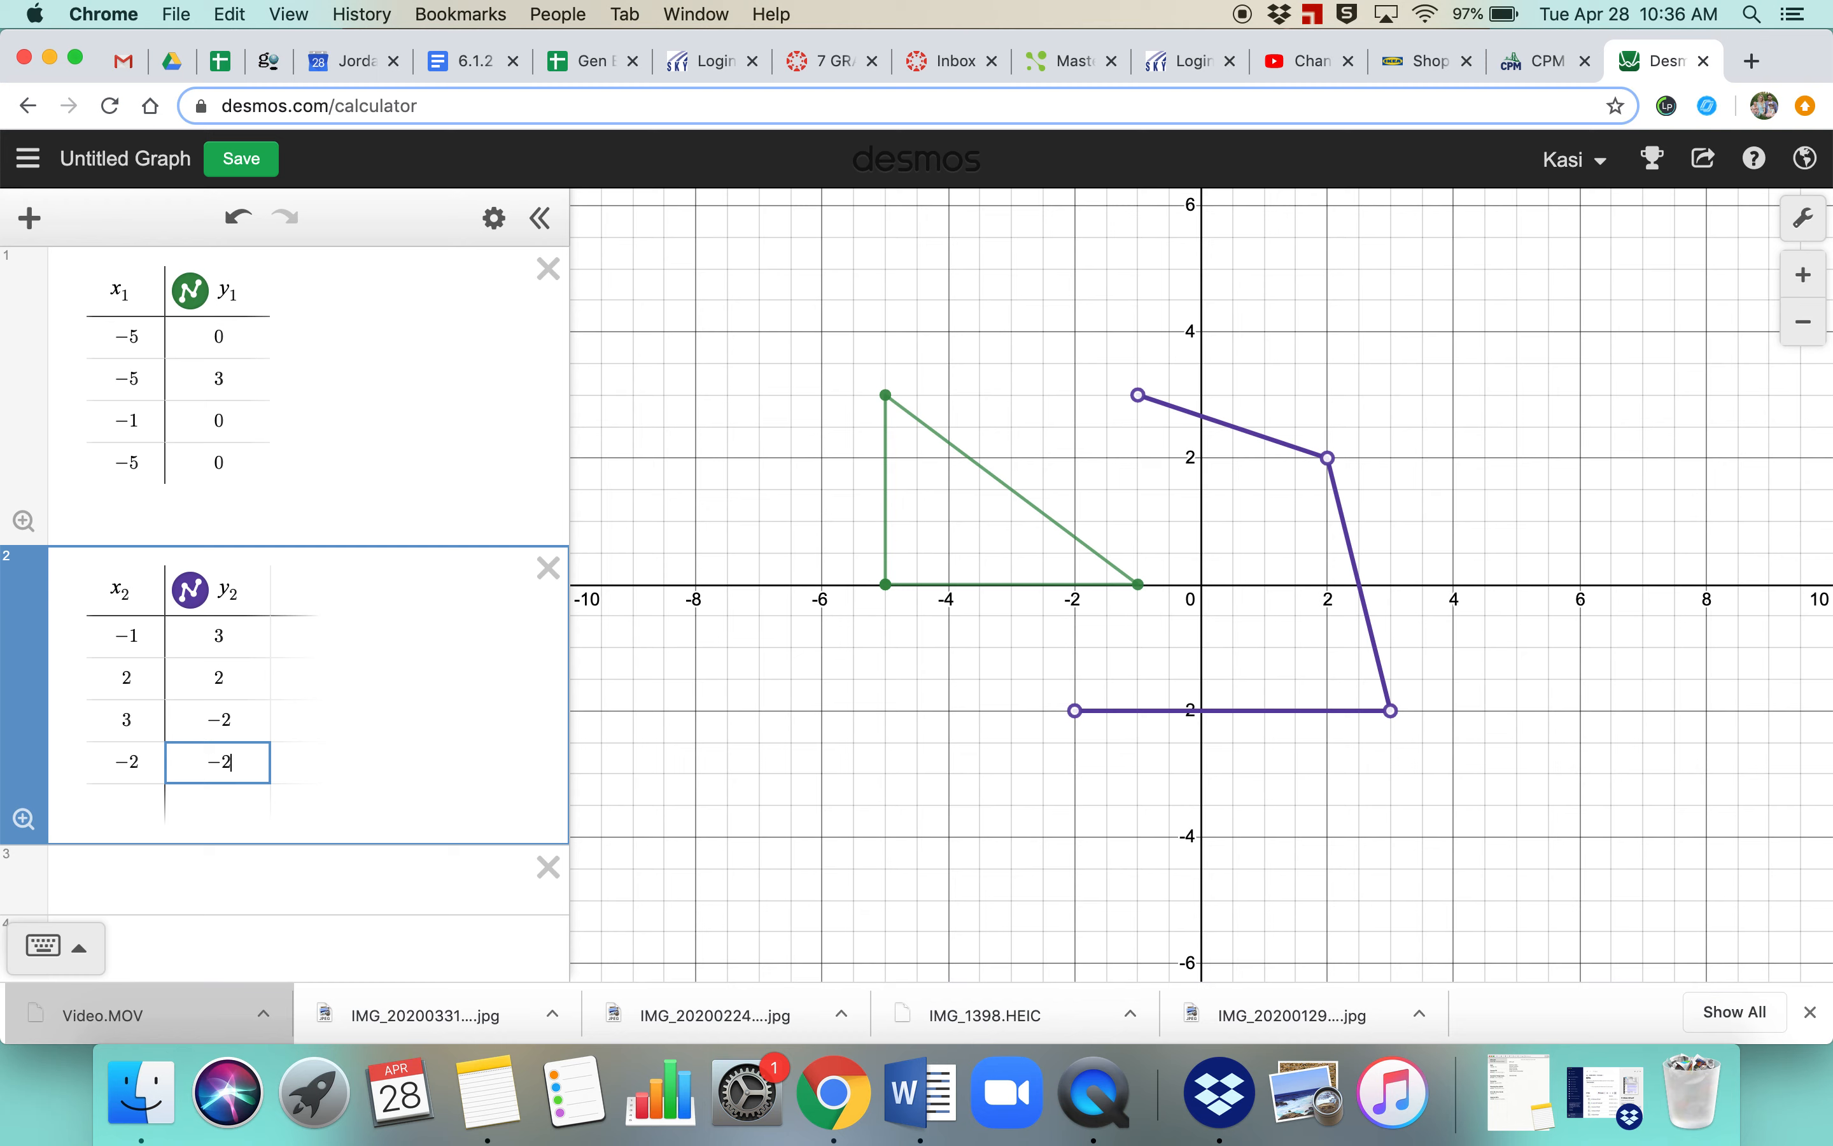
mouse_move(1231, 713)
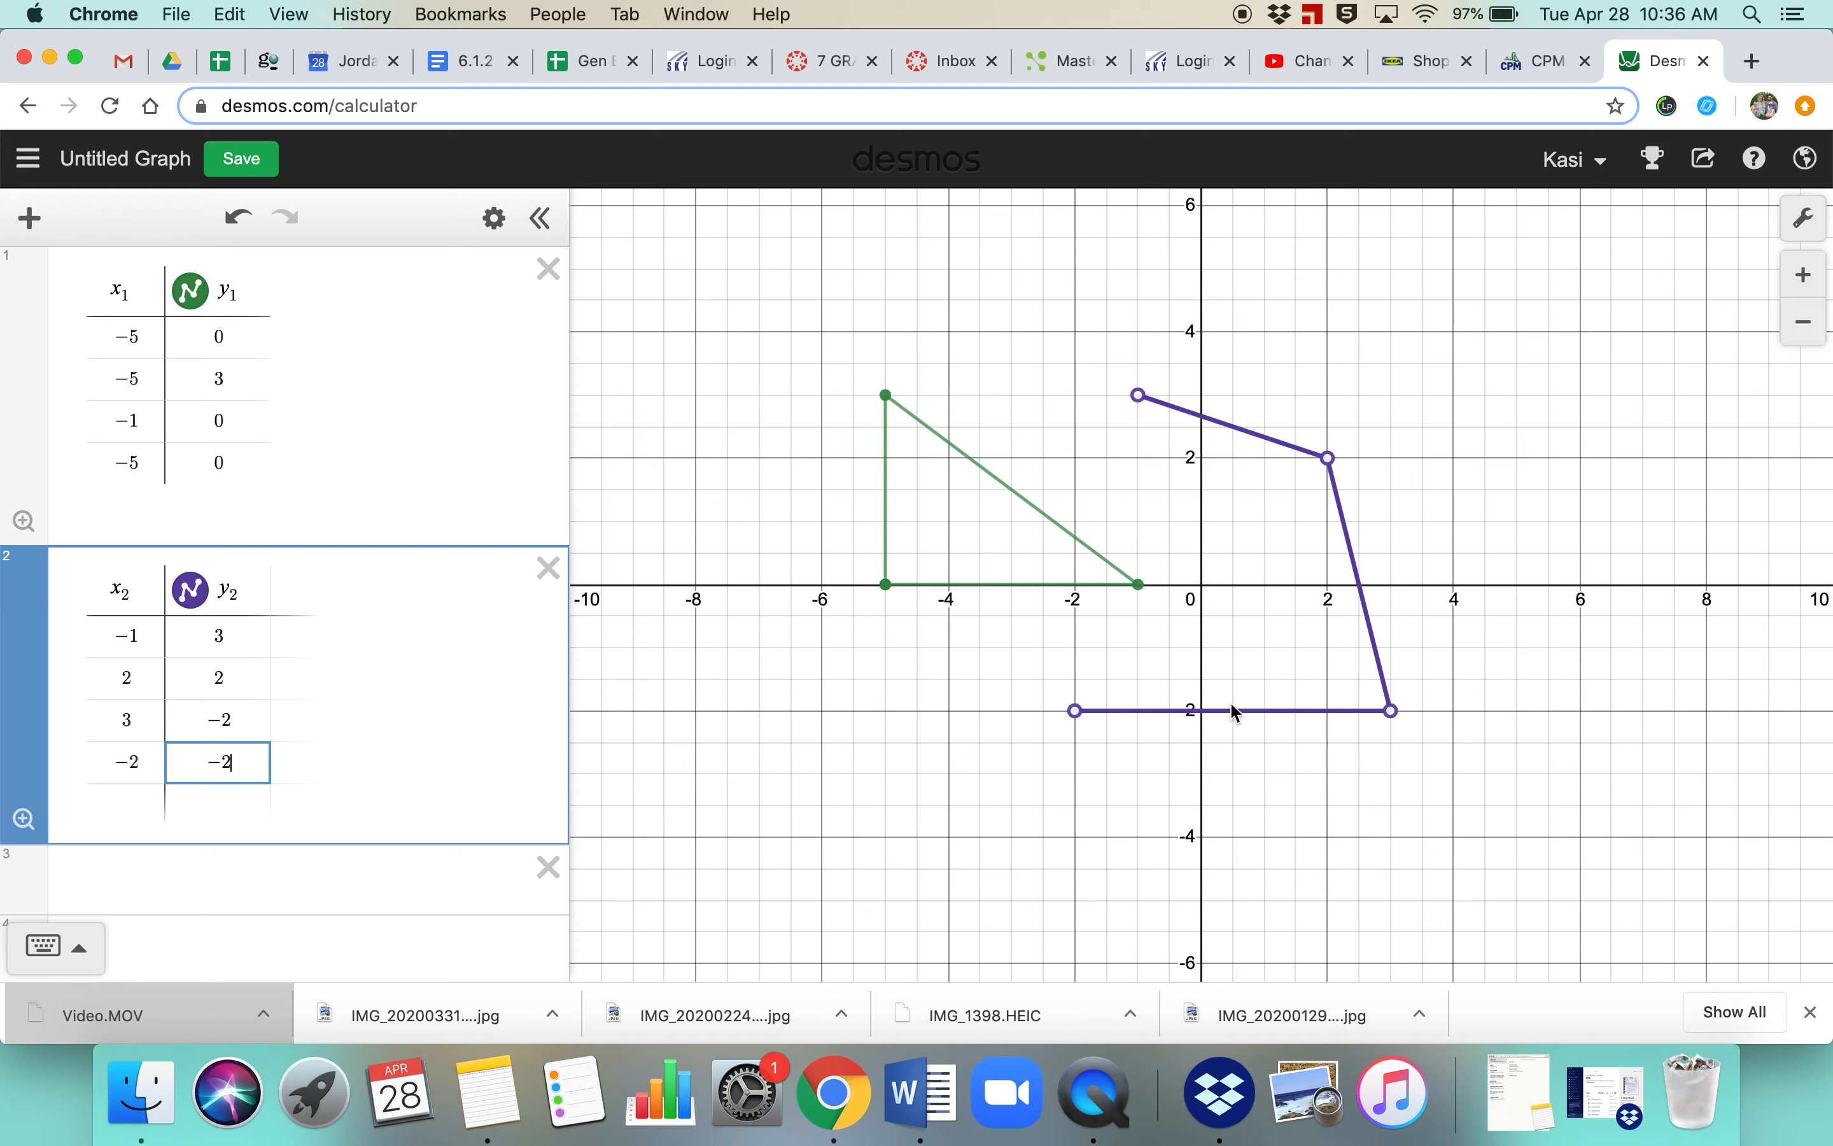
mouse_move(1173, 220)
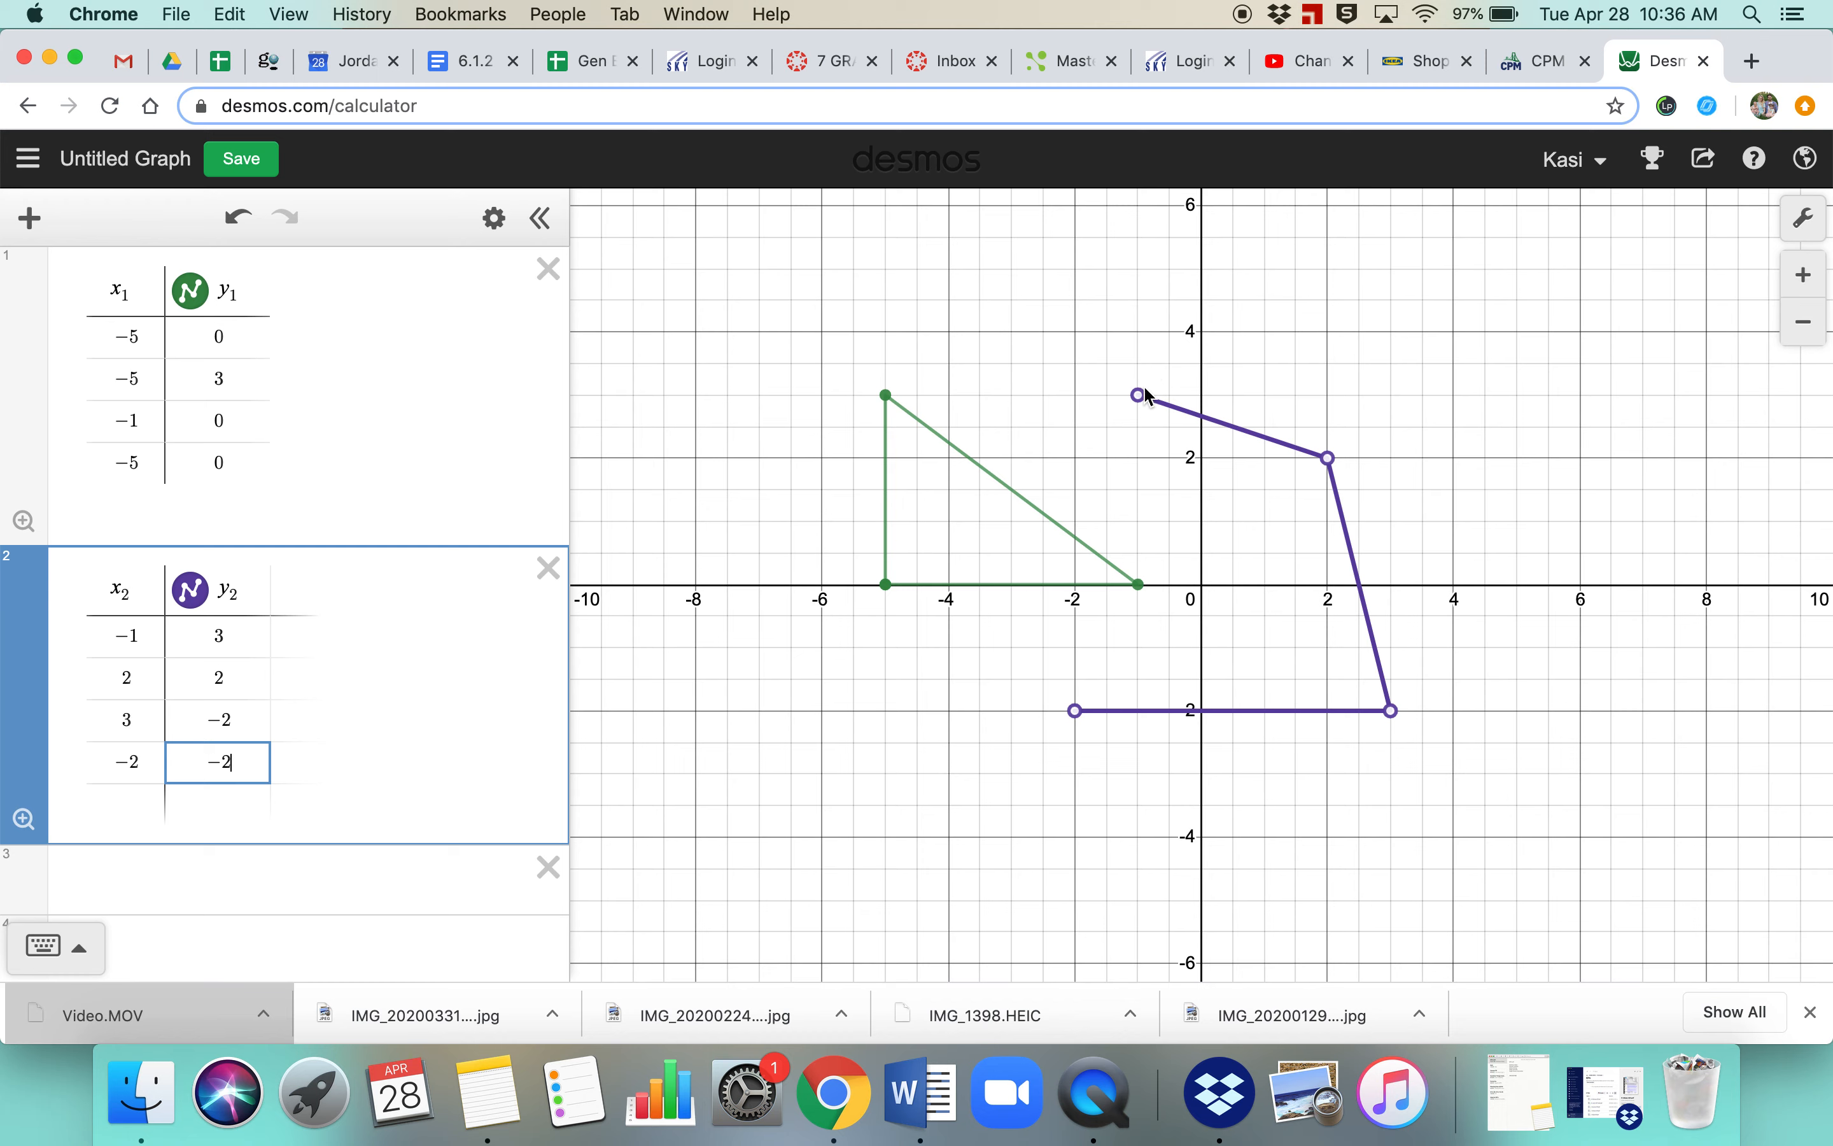
mouse_move(255, 621)
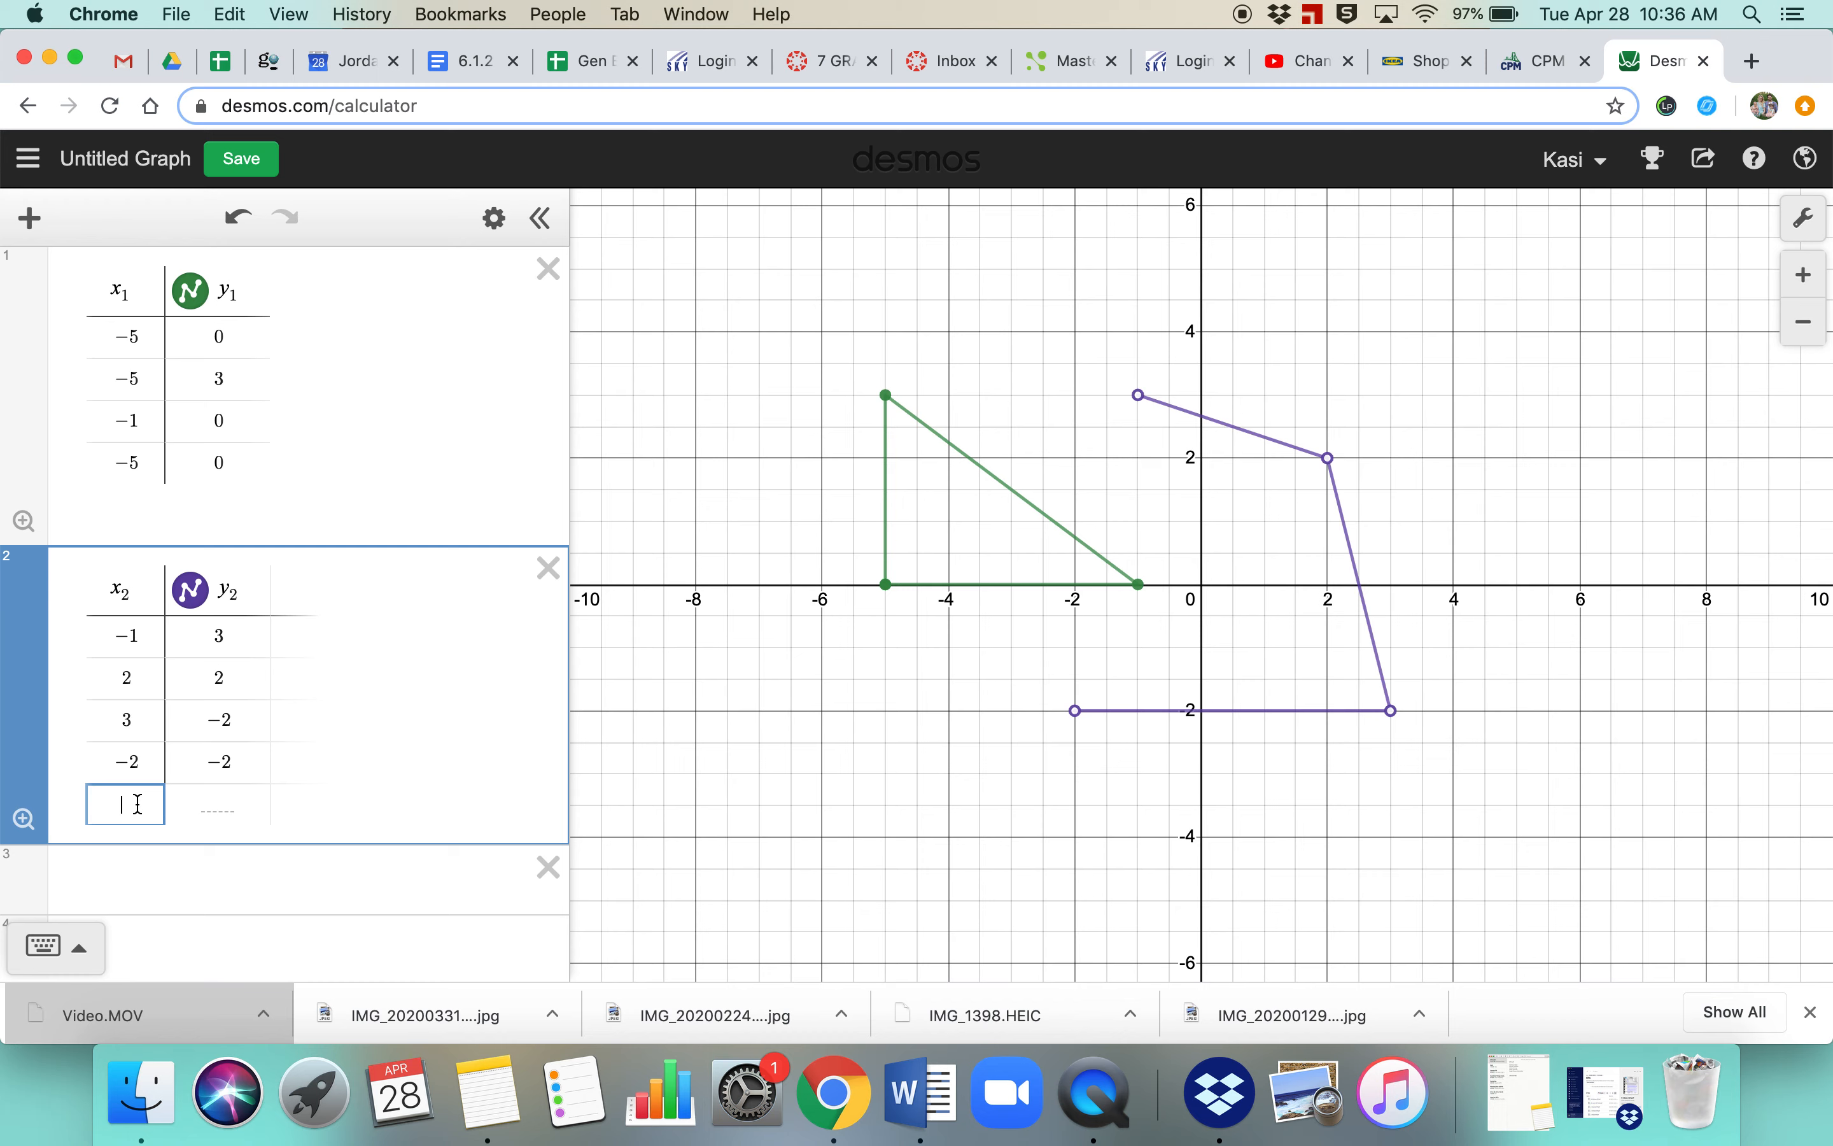
Step: Repeat (−1, 3) as the fifth row to close the purple quadrilateral
type("-3")
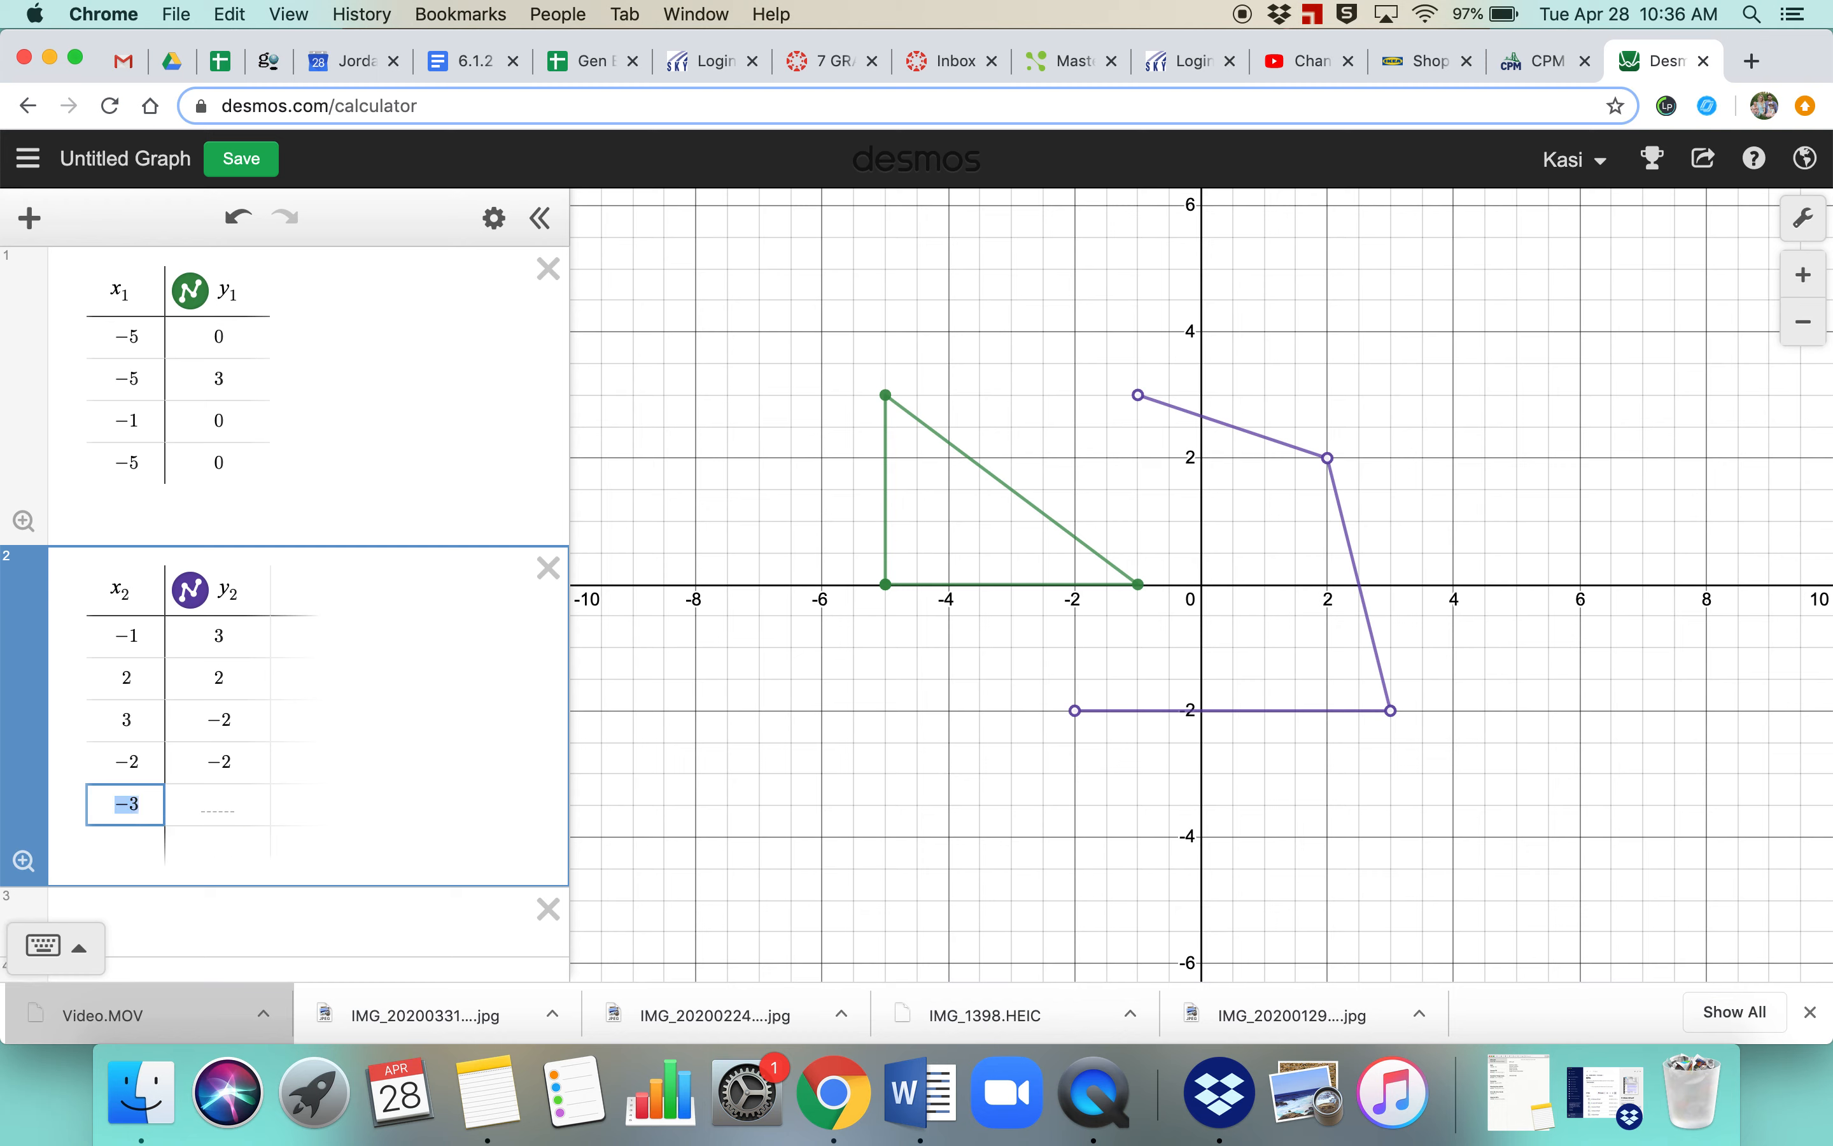
type("3")
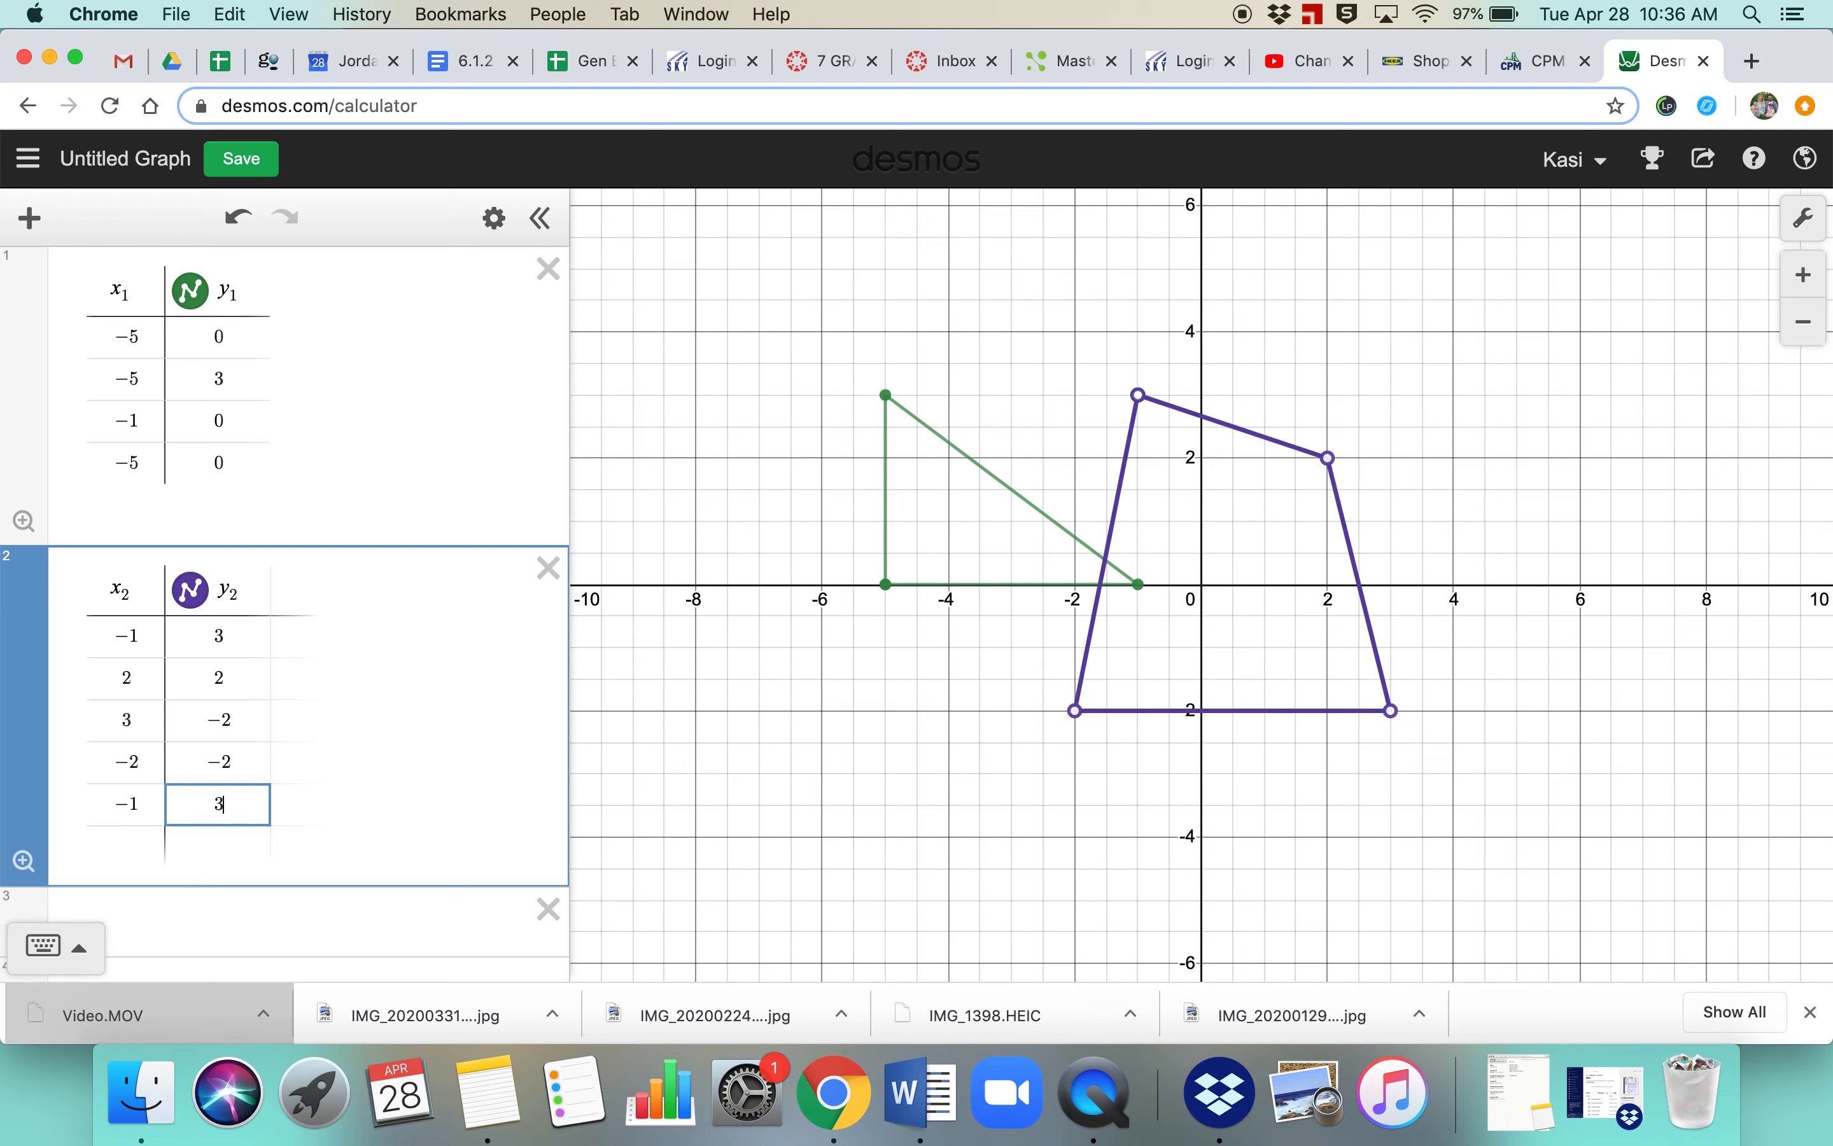
mouse_move(1239, 502)
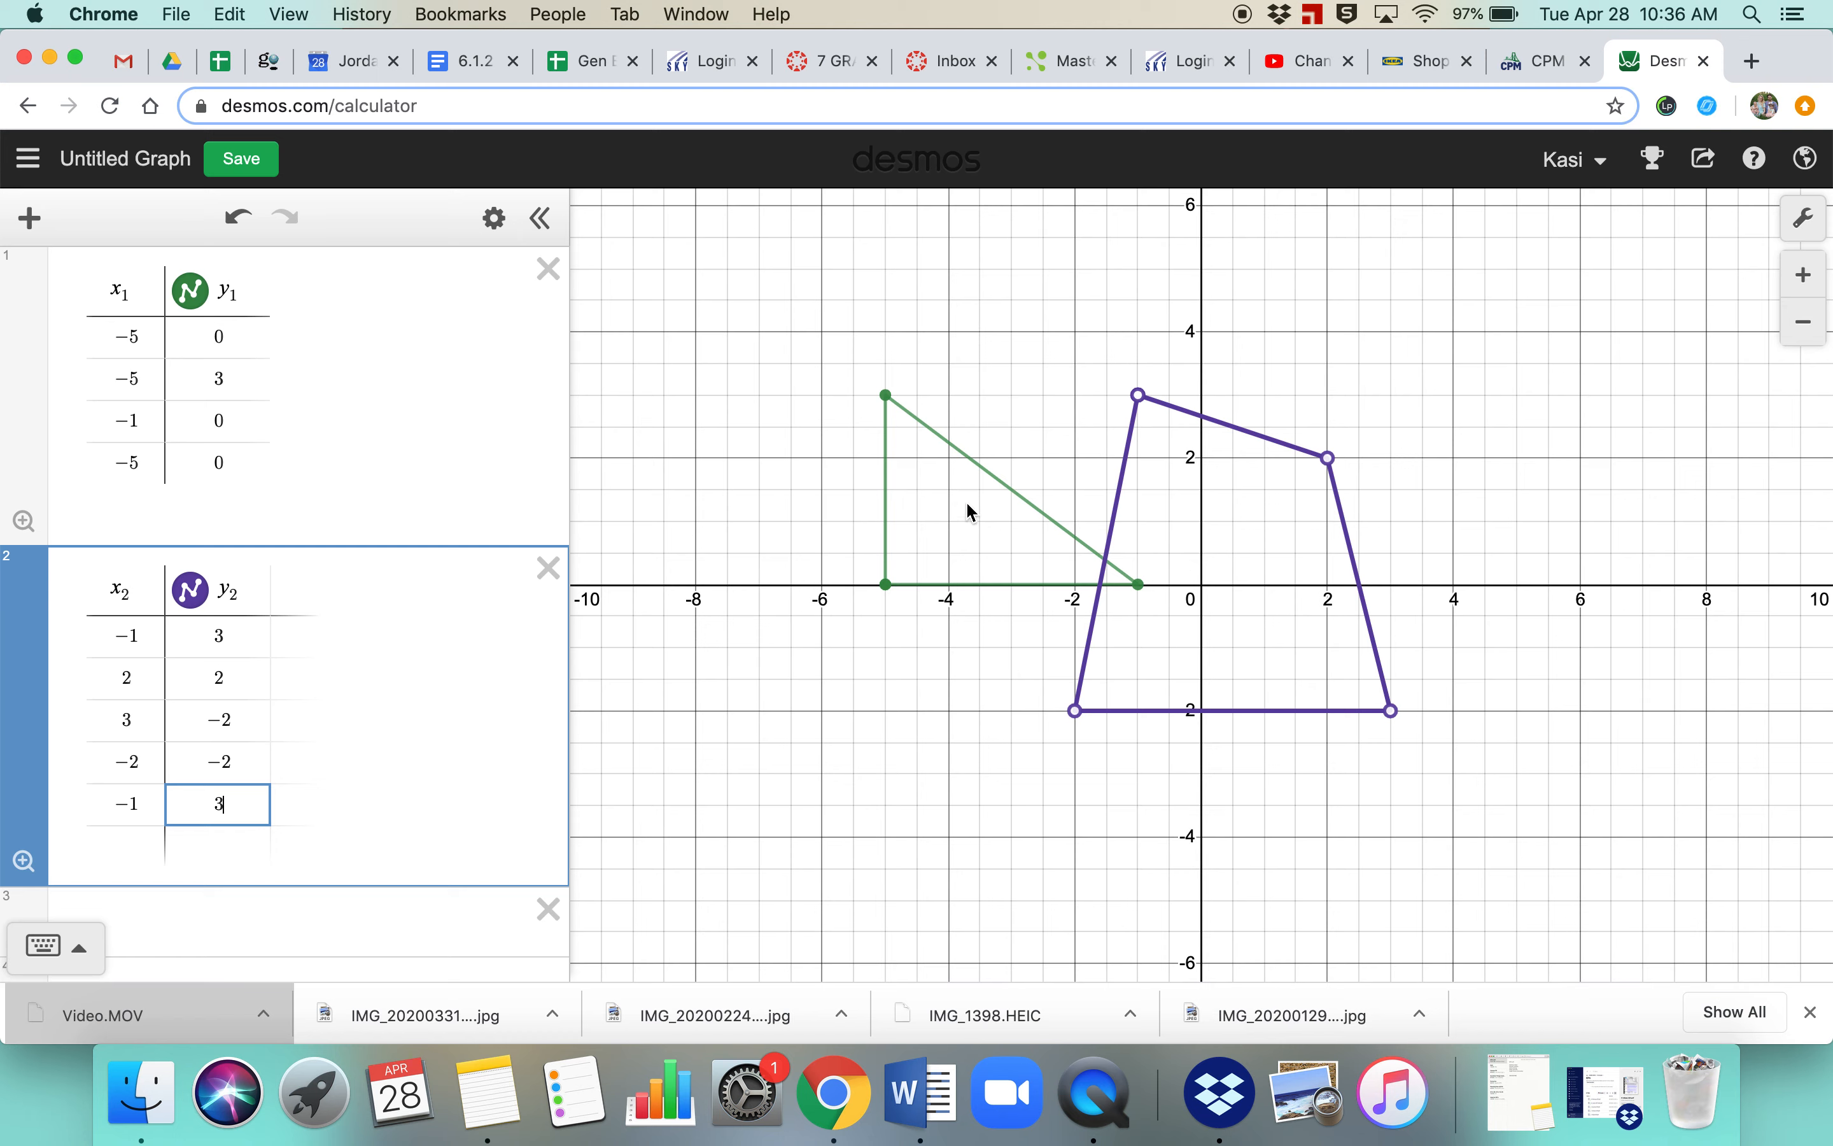
mouse_move(322, 657)
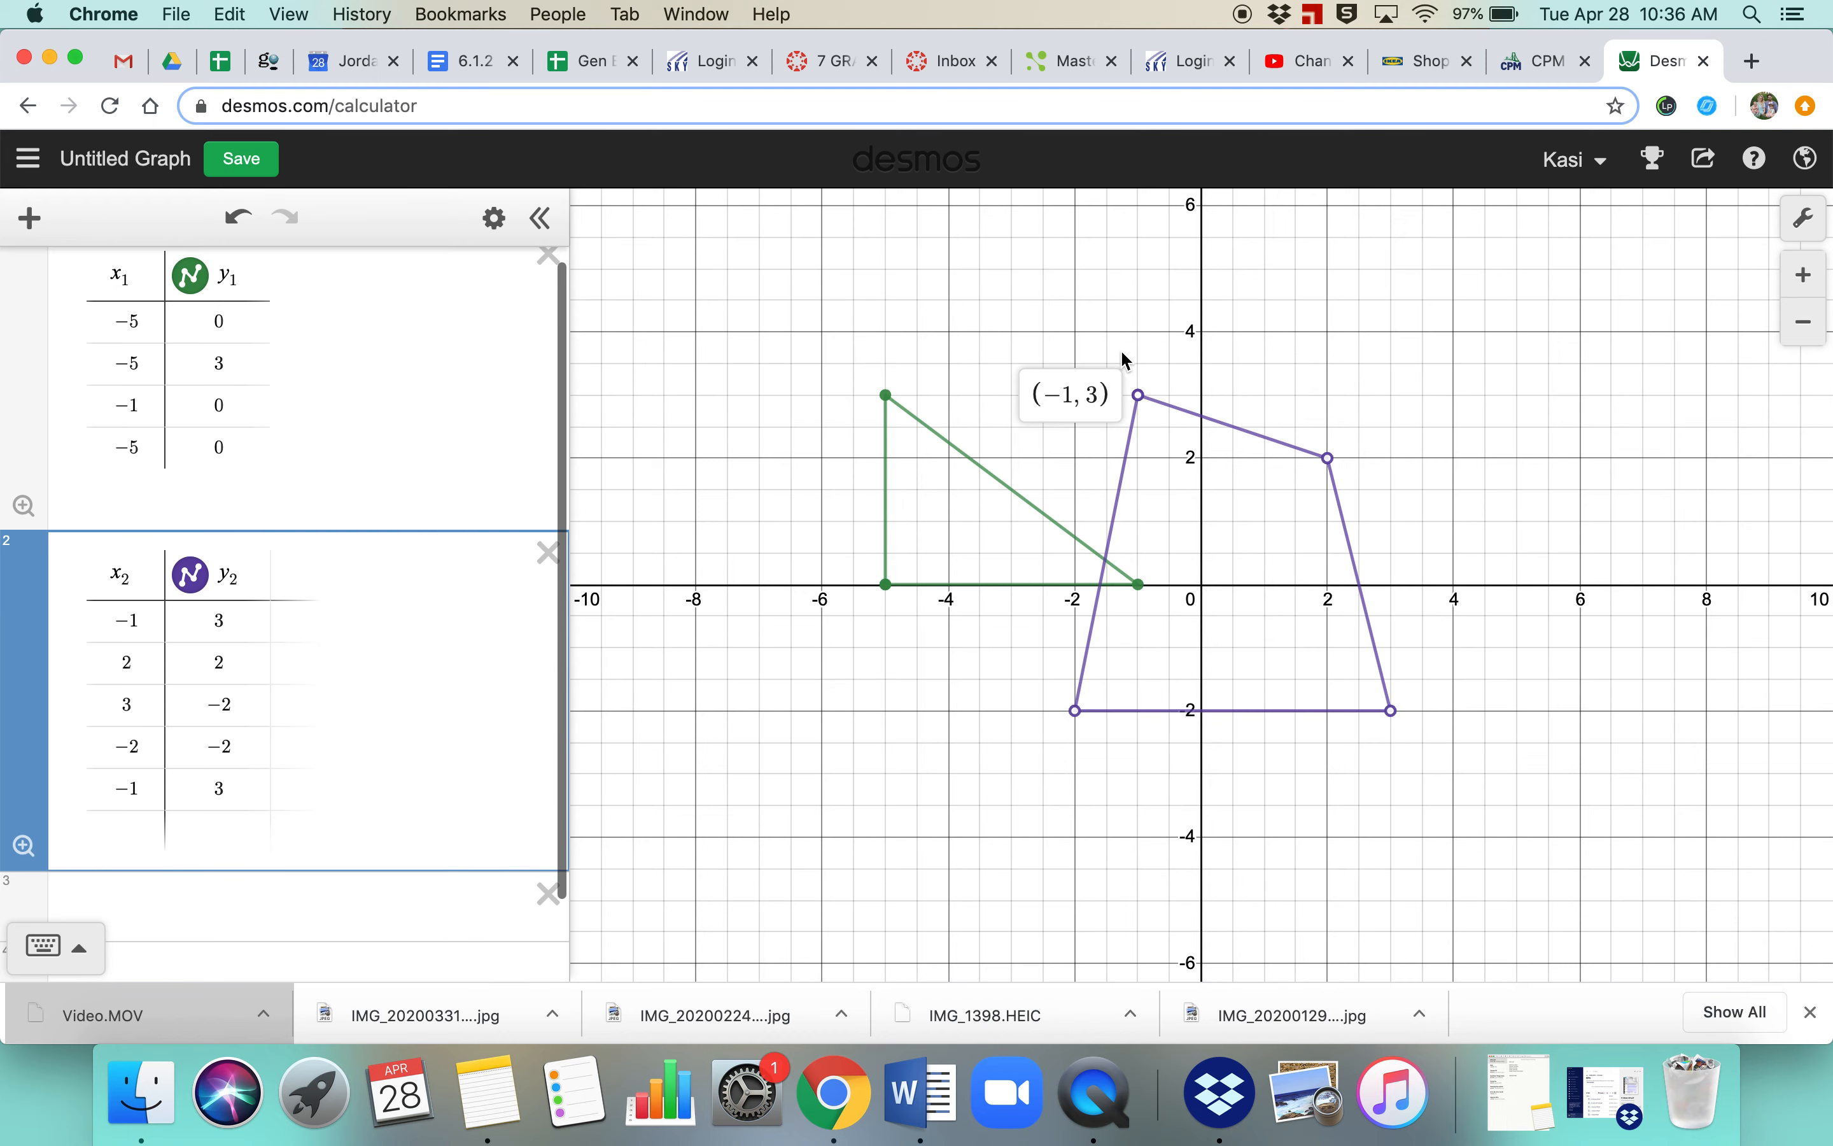
mouse_move(1134, 419)
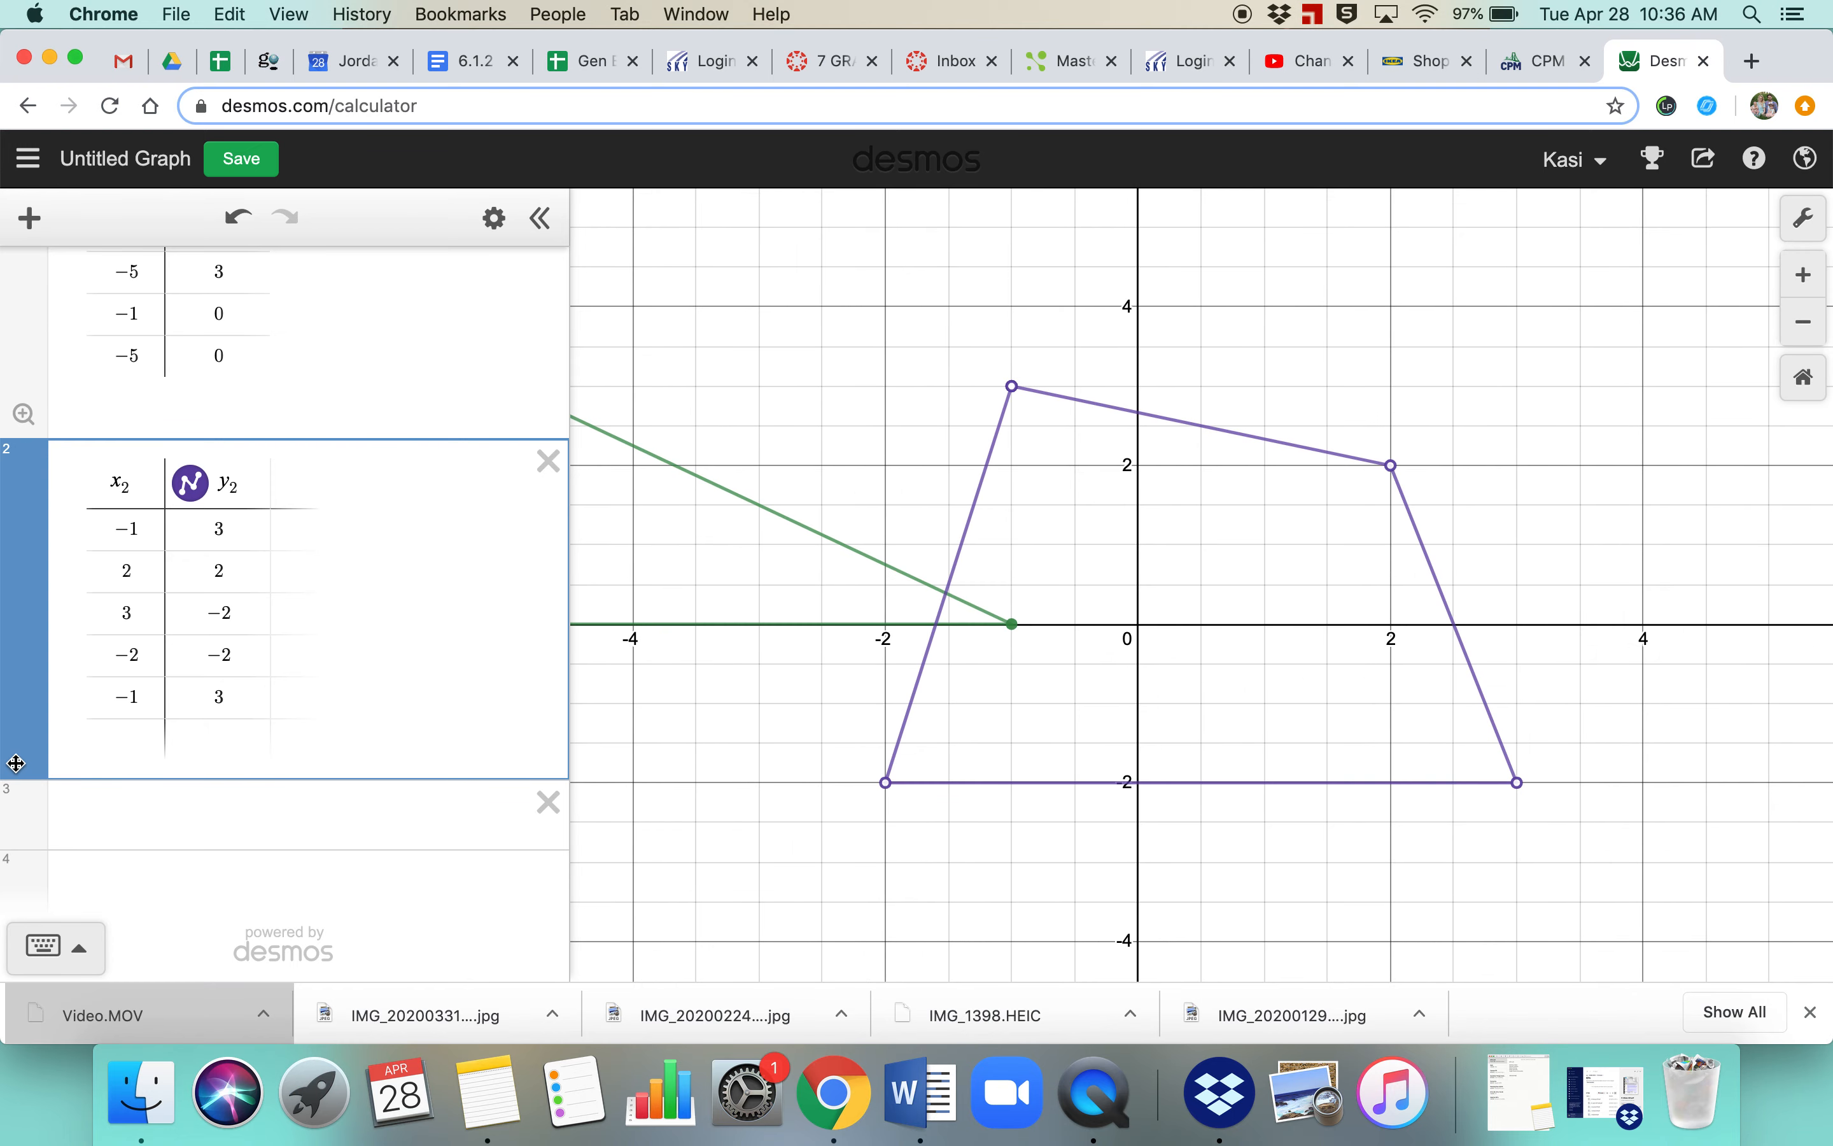
mouse_move(311, 559)
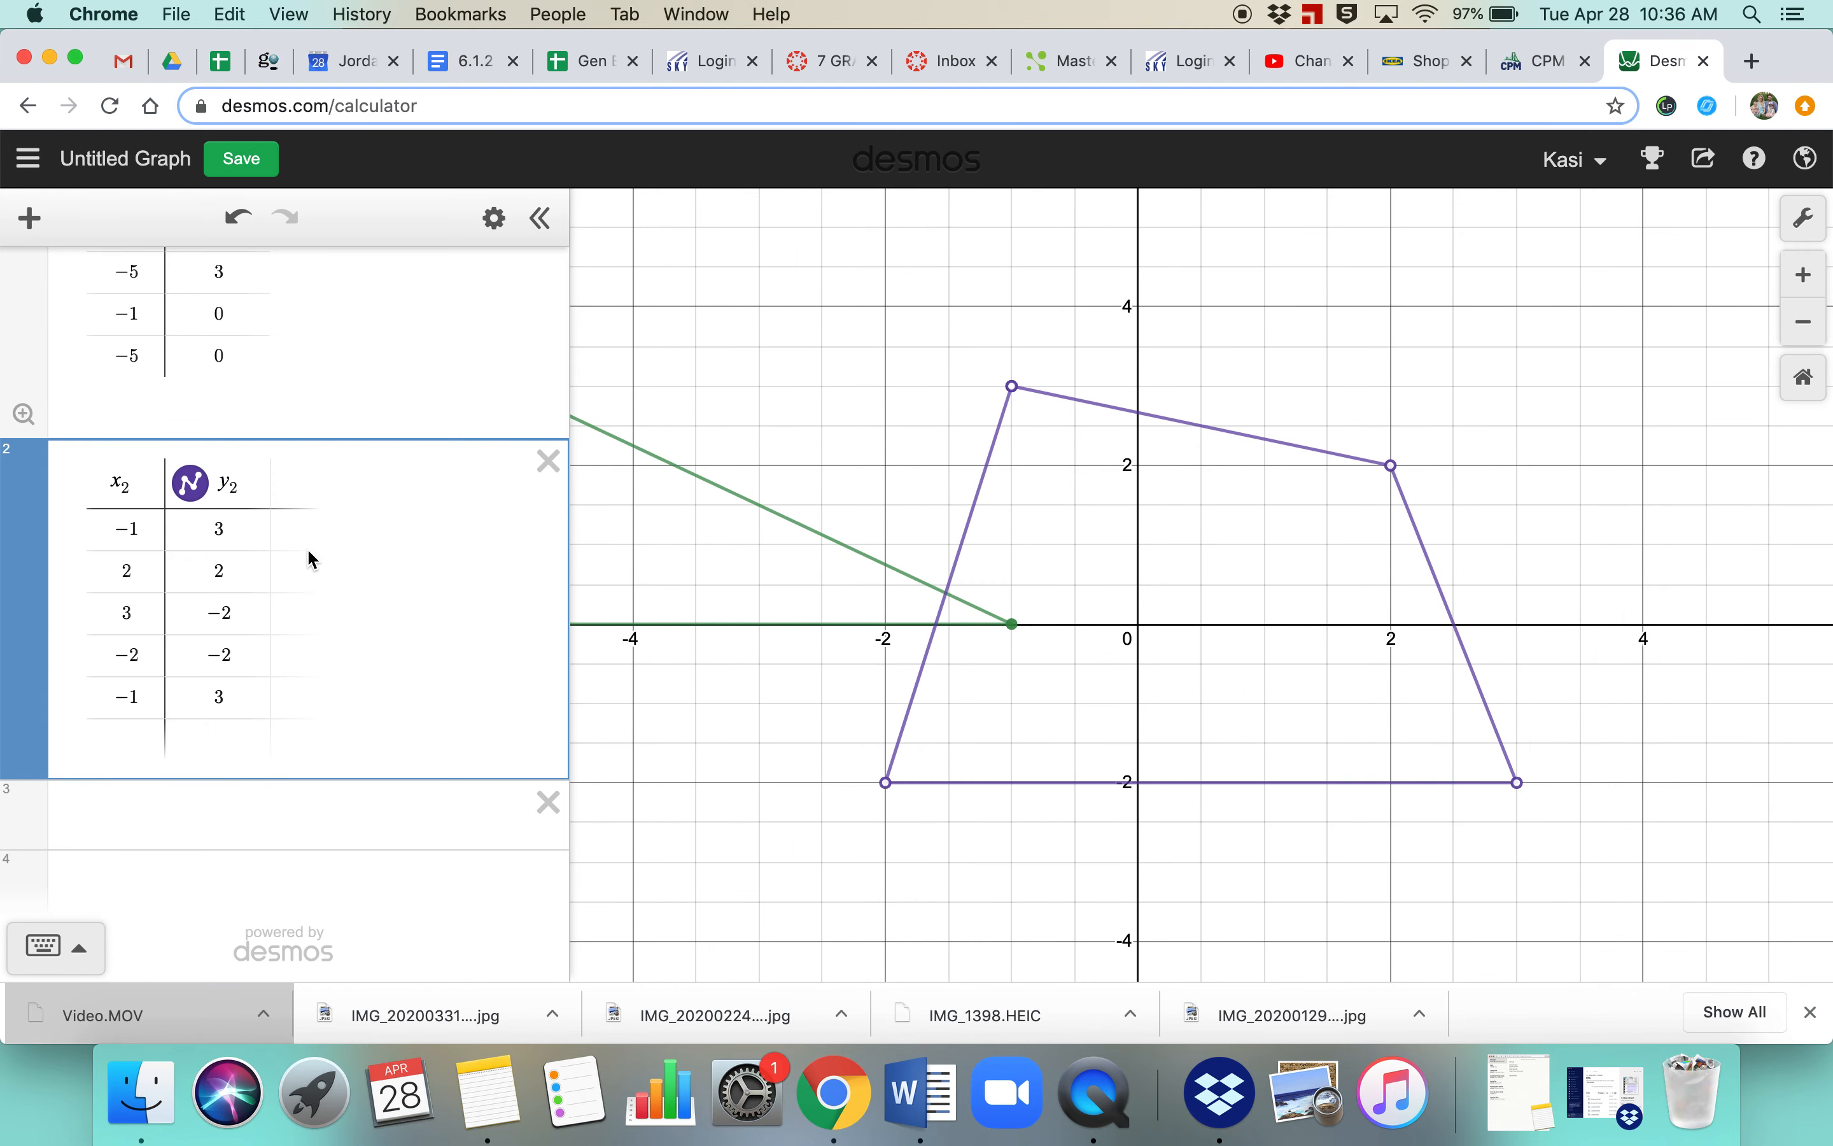